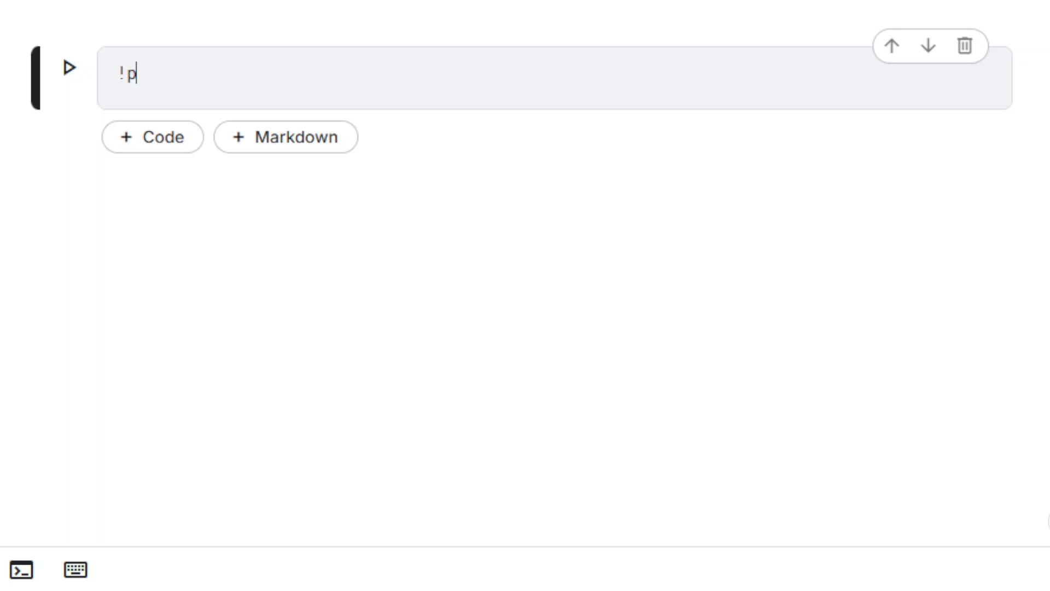
- Install pymupdf with pip, then add a markdown heading about creating a new PDF and inserting the first page
text(ip install pymupdf)
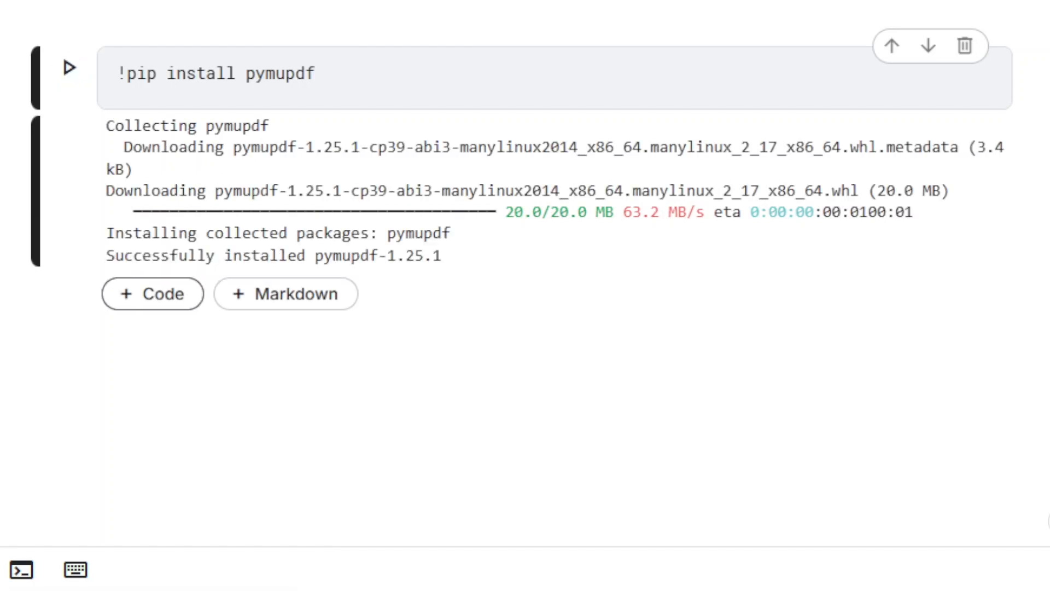
click(284, 293)
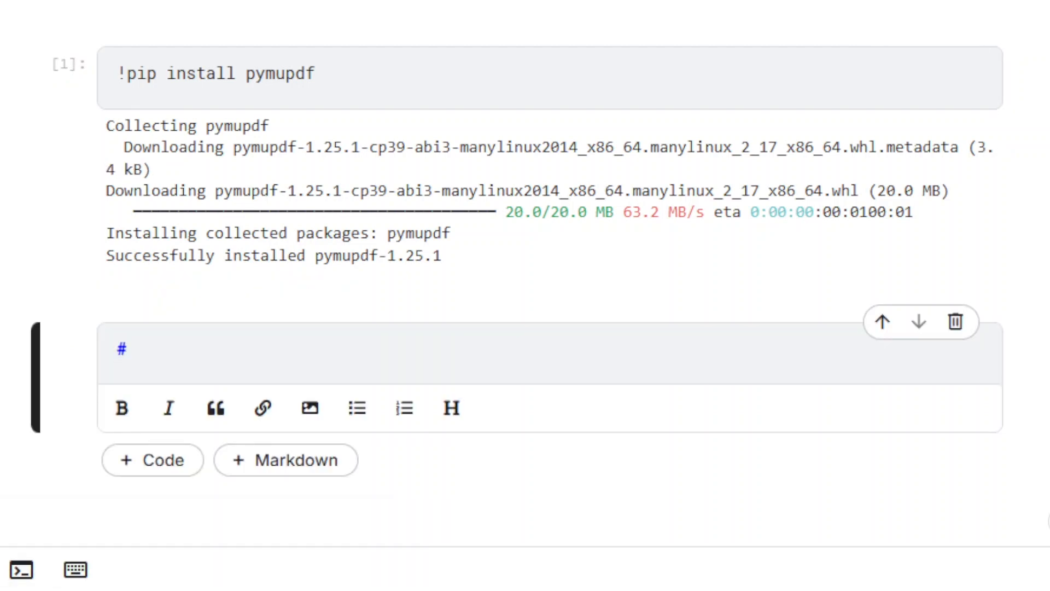
text(Let's crea)
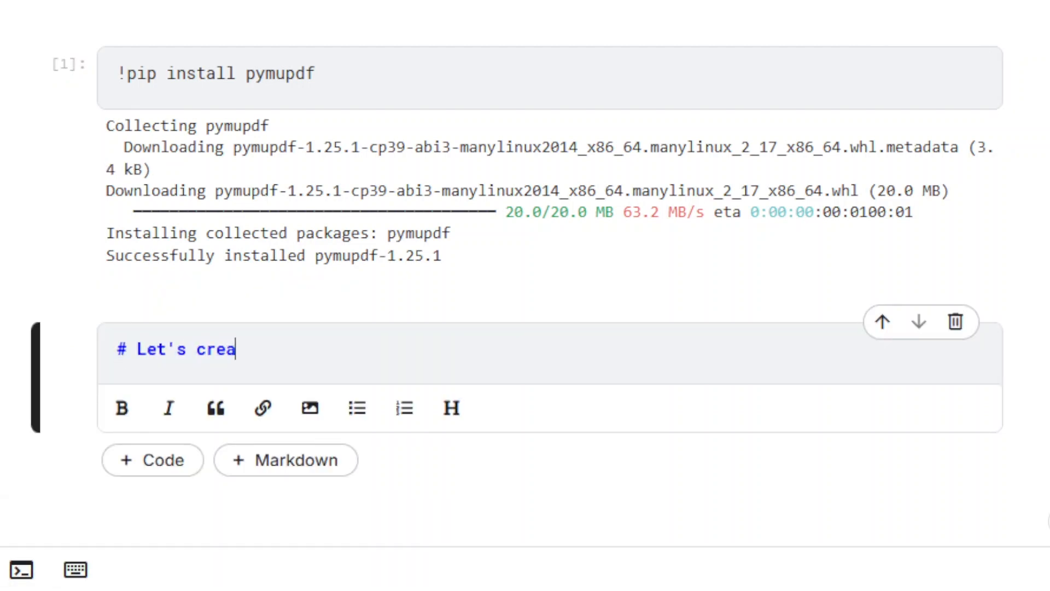
text(te a new PDF document then)
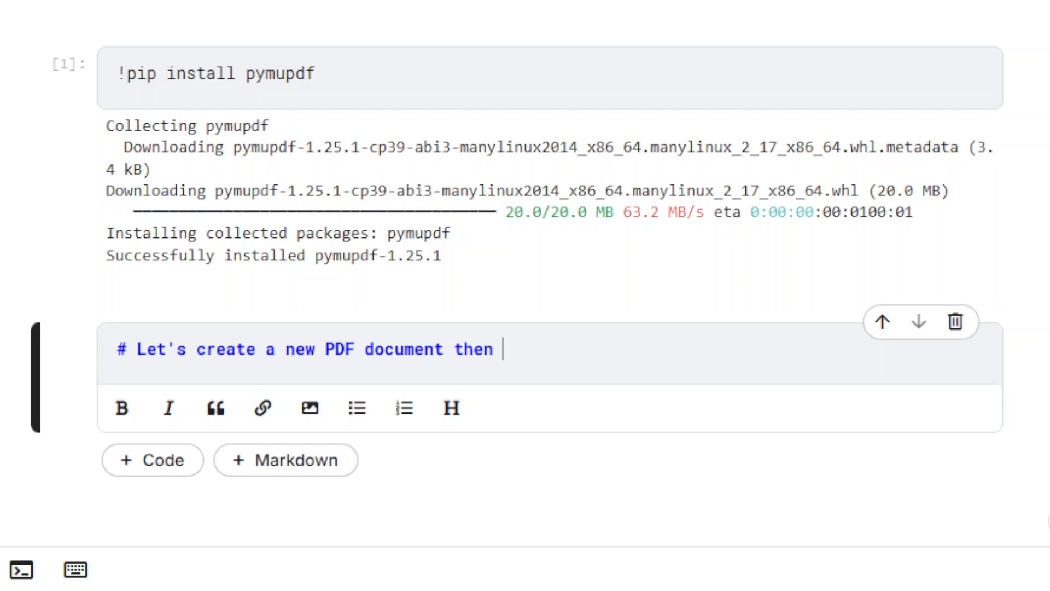
text(insert the first page)
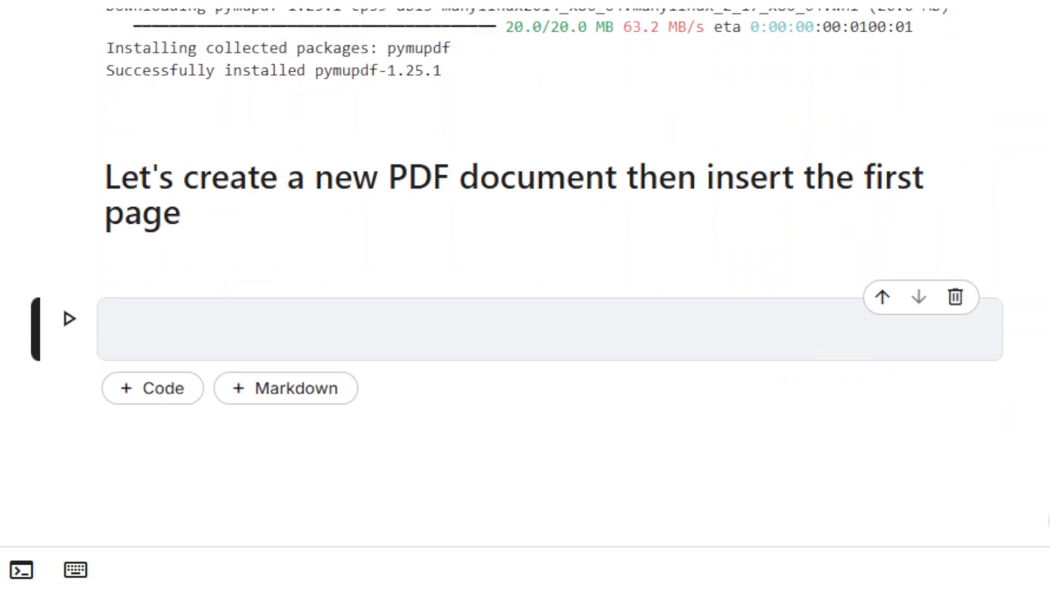
- Run a cell that imports pymupdf, opens a new document and adds its first page
text(import pymupdf)
text(doc = pymupd)
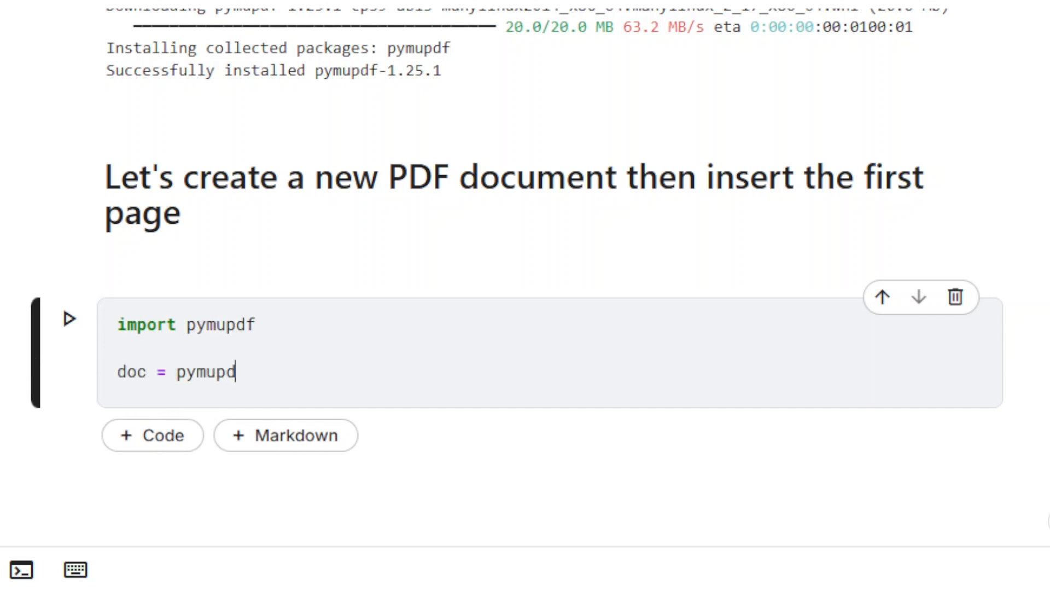
text(f.open())
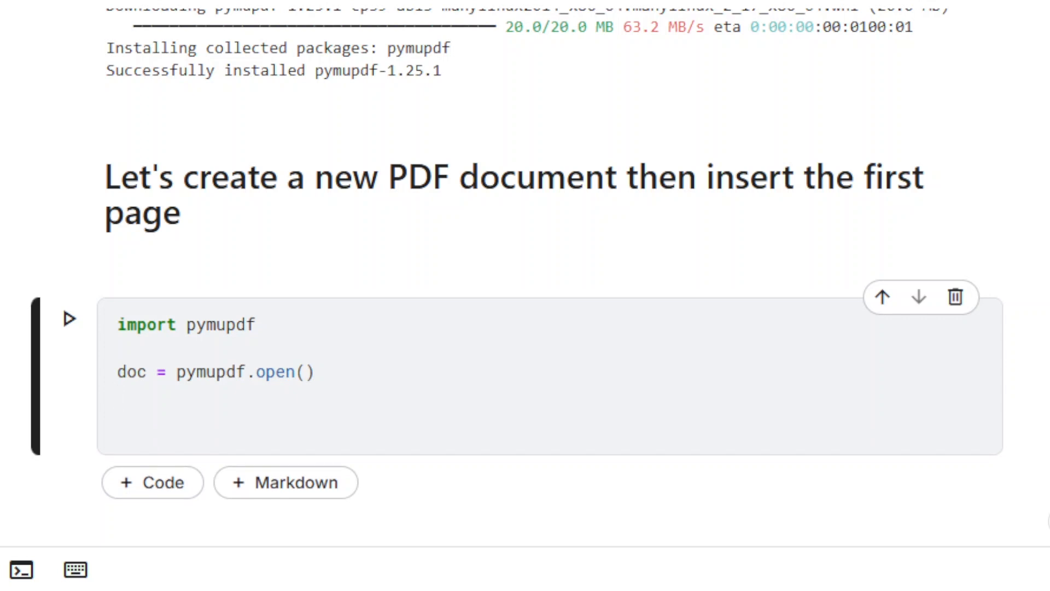
text(doc.new_page()
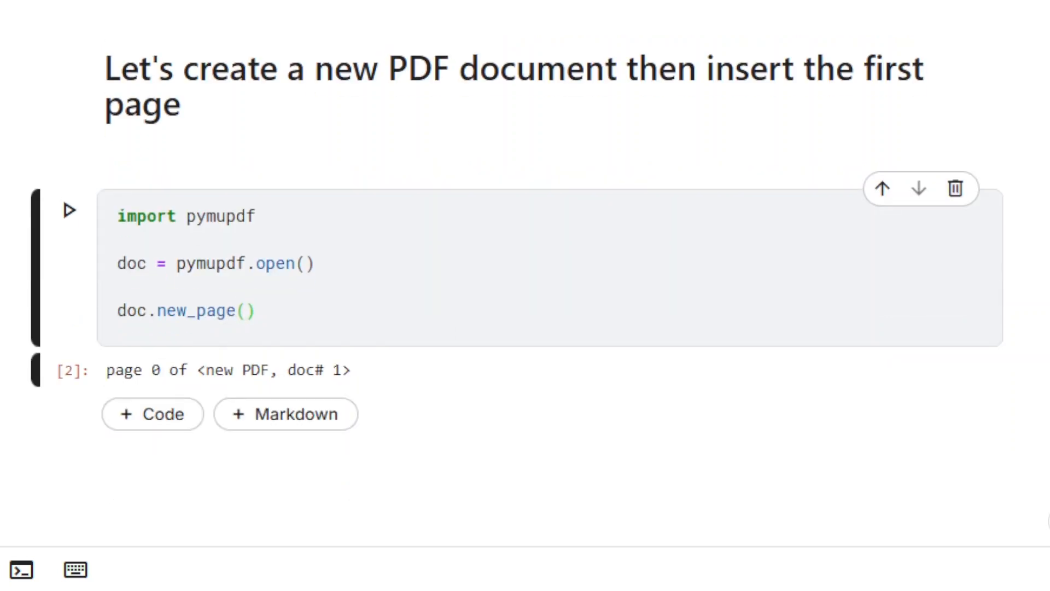
scroll(down, 3)
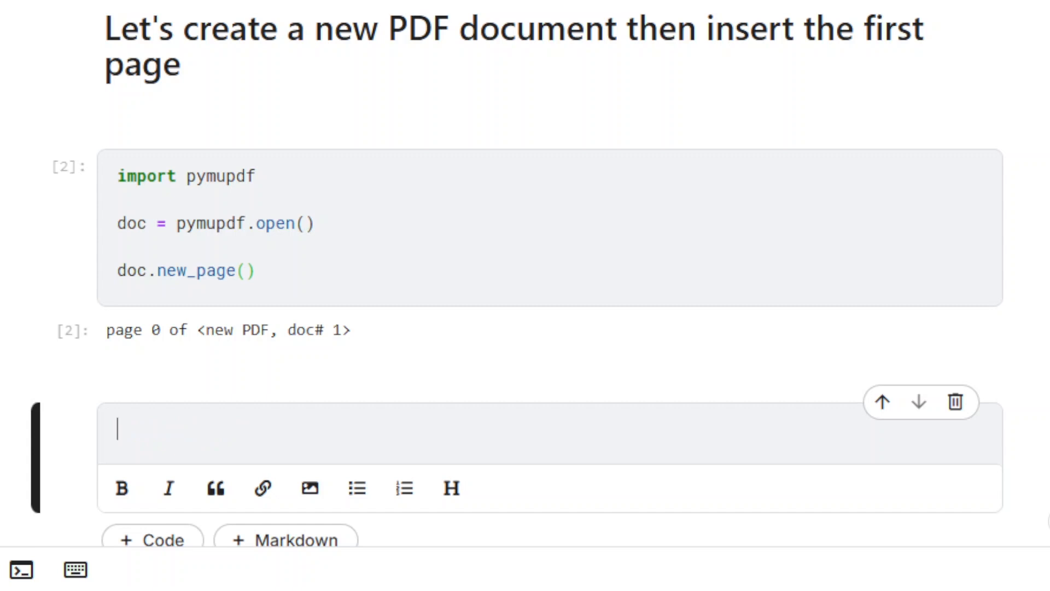
- Under an '# insert_text()' heading, insert 'This text has been inserted using insert_text()' at Point(50,50) on doc[0]
text(# insert_text())
text(page)
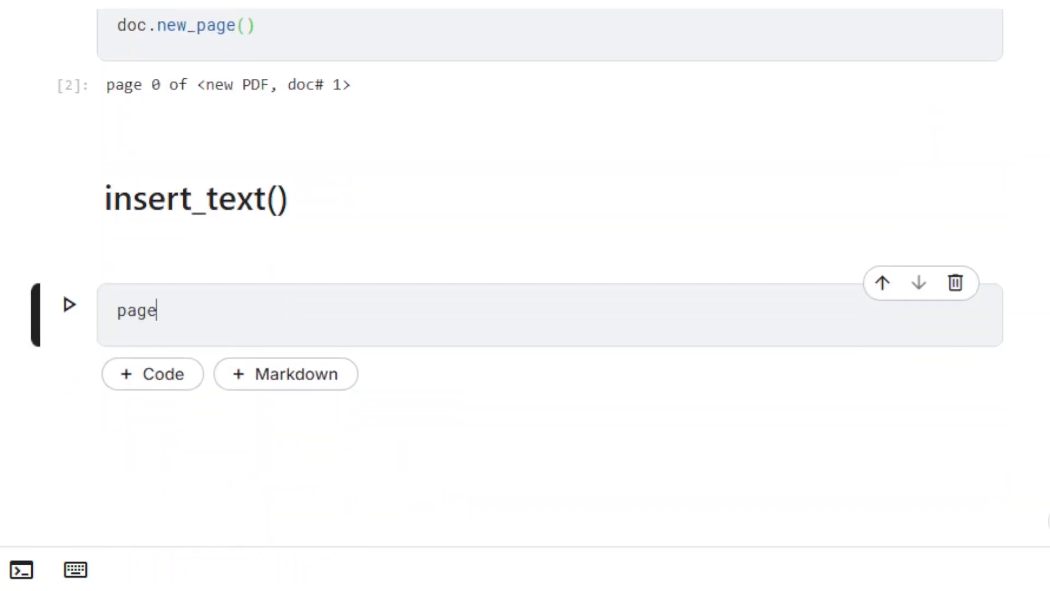
text(= doc[0])
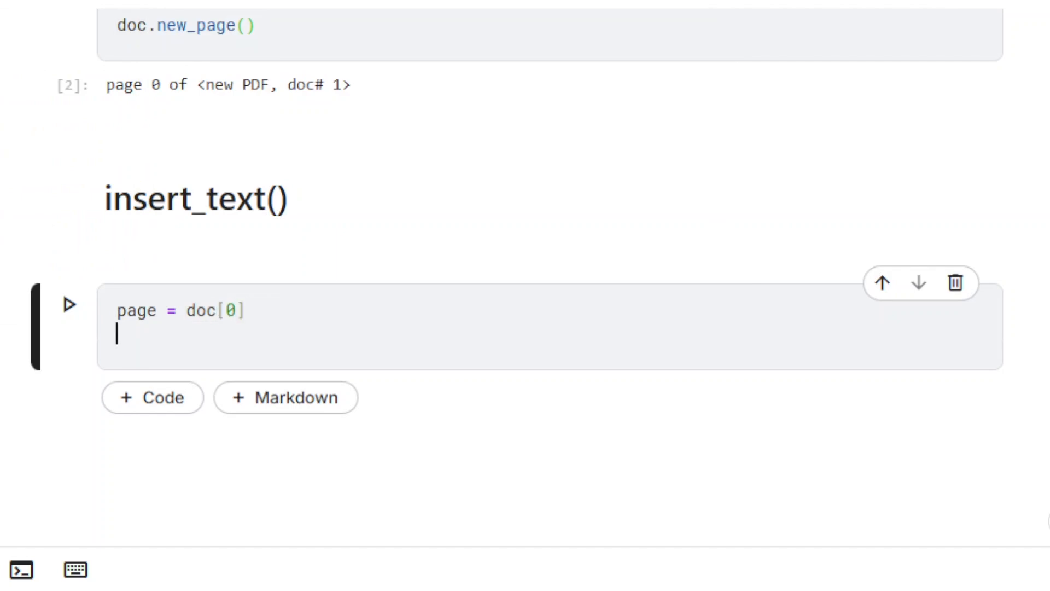
text(page)
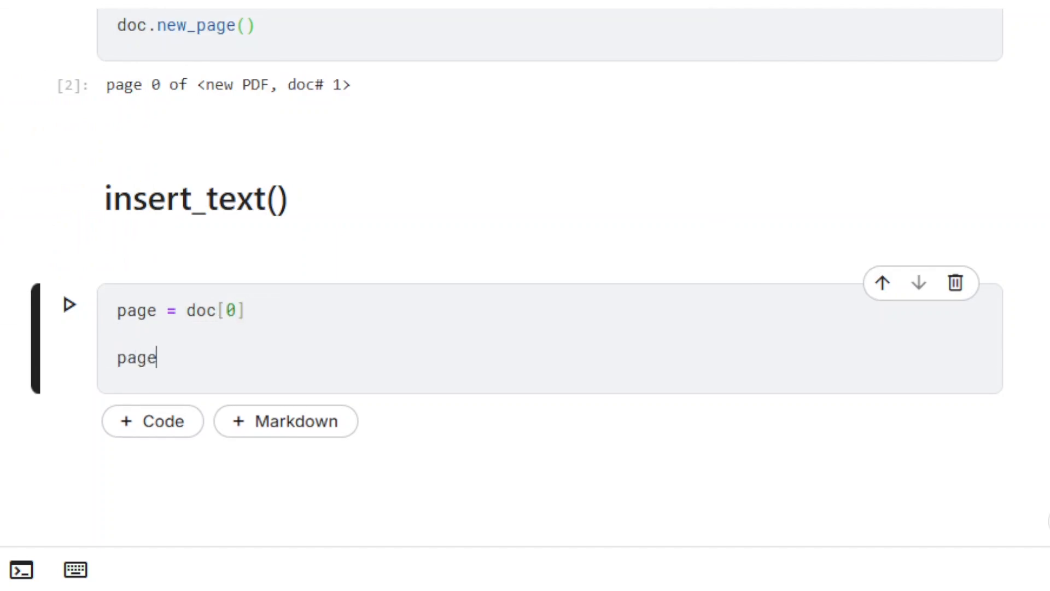
text(.insert_text)
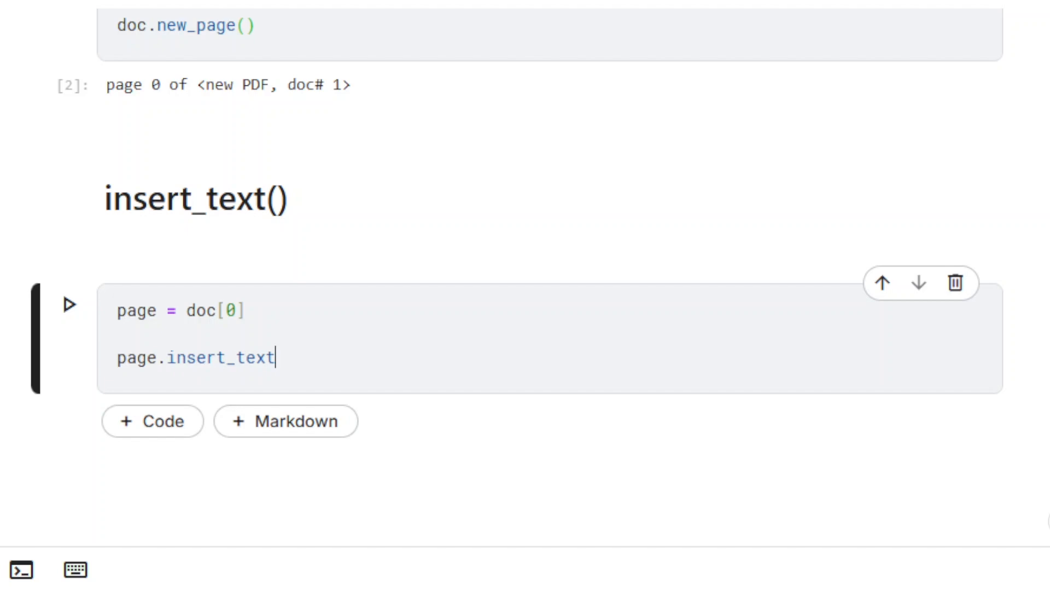
text((pymupdf.P)
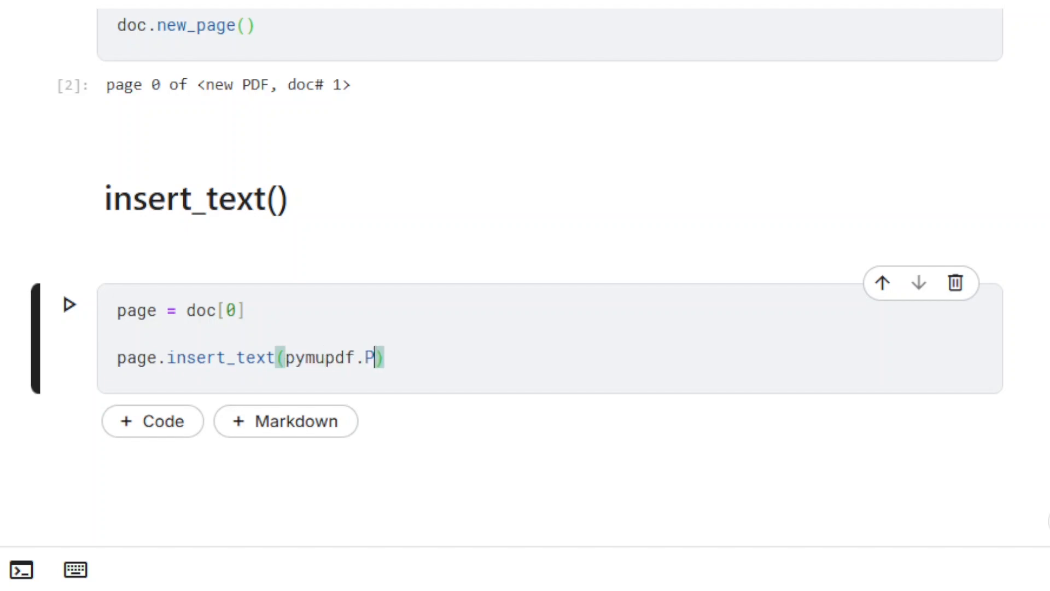
text(oint(50,50))
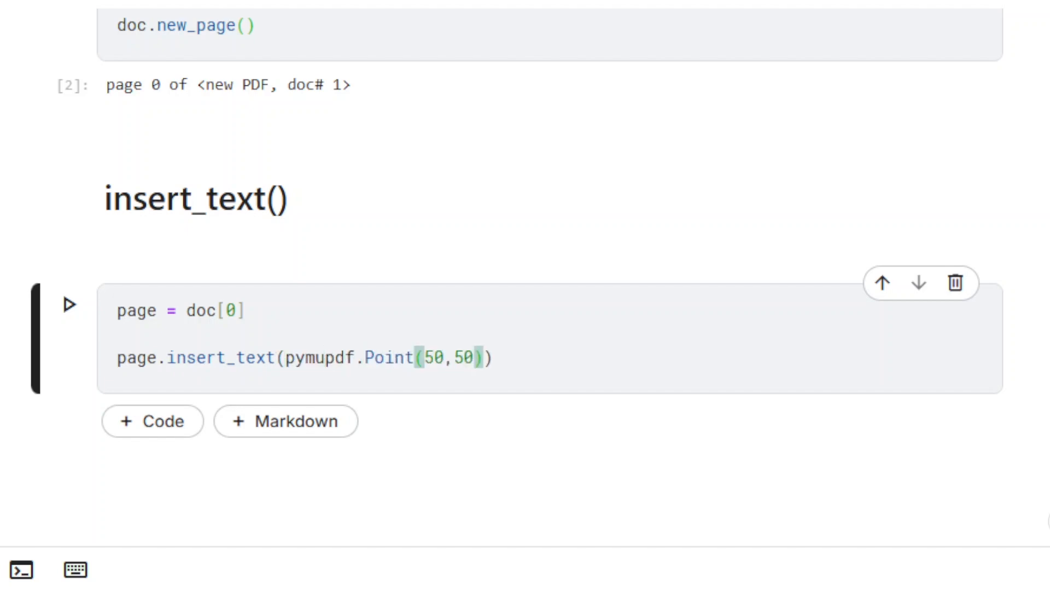
text(,"This tex")
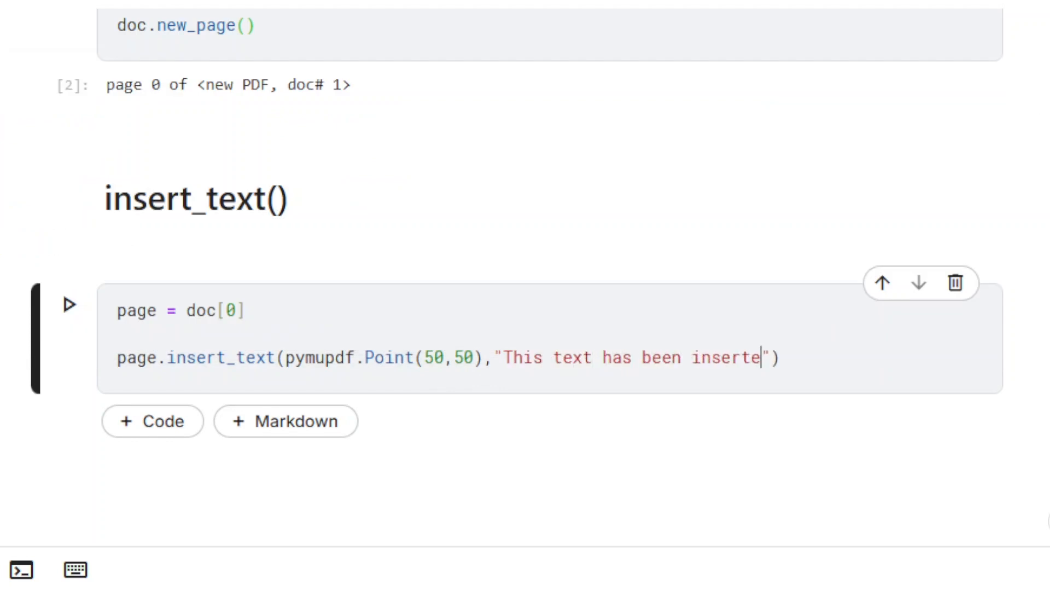
text(d using insert_text()
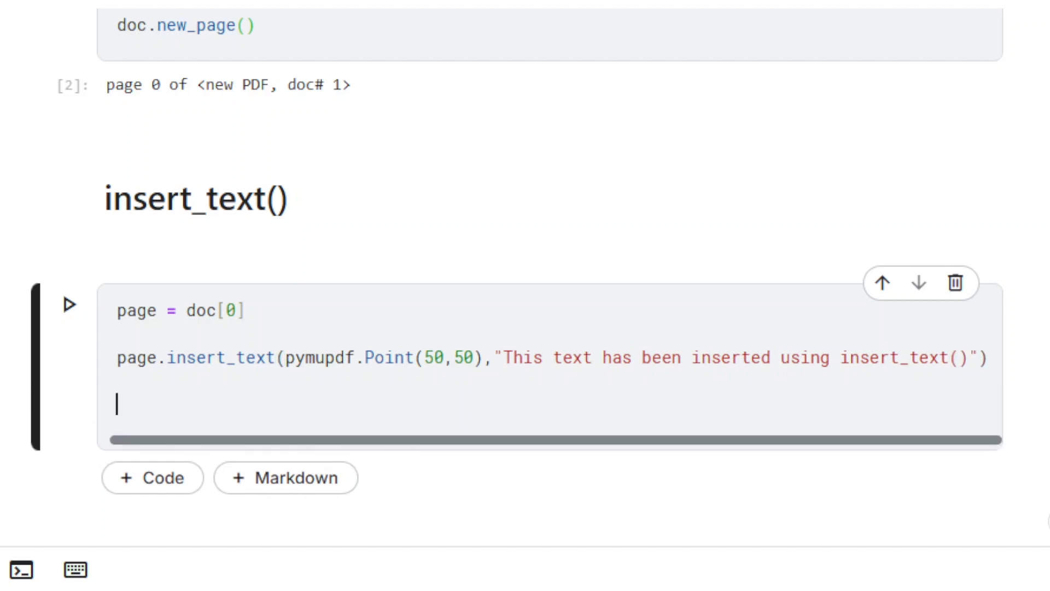
- Add doc.save("text-inserted-0.pdf") and start a new line after the first insertion
scroll(down, 3)
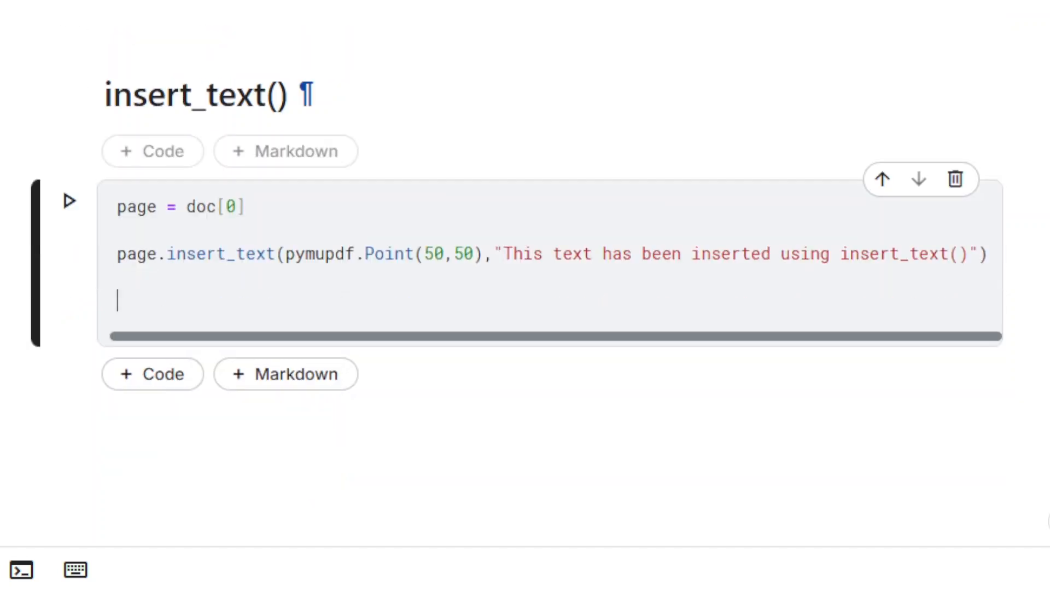
text(doc.save(""))
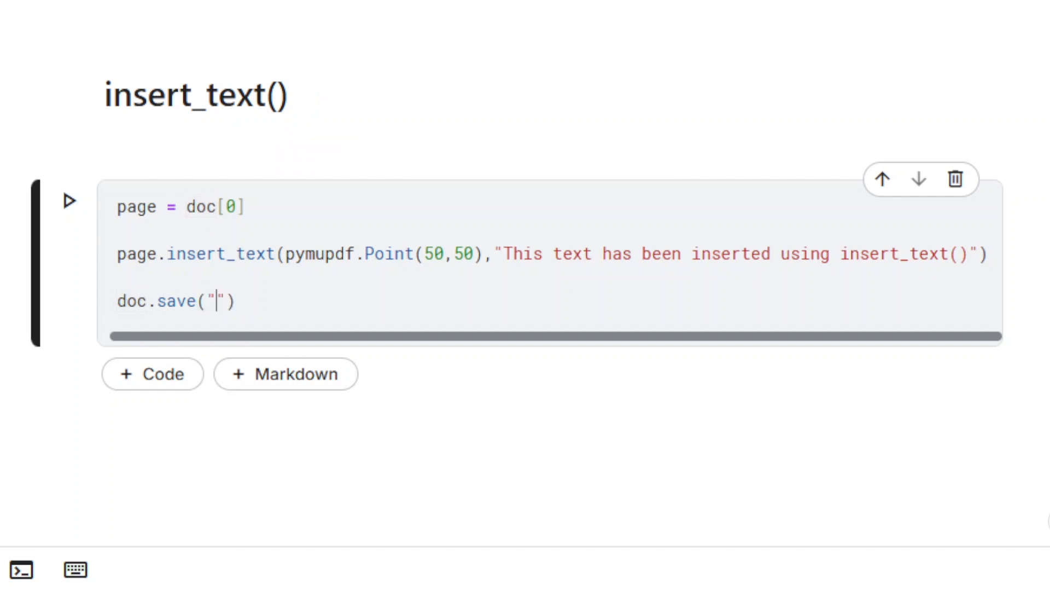
text(text-inserted-0.p)
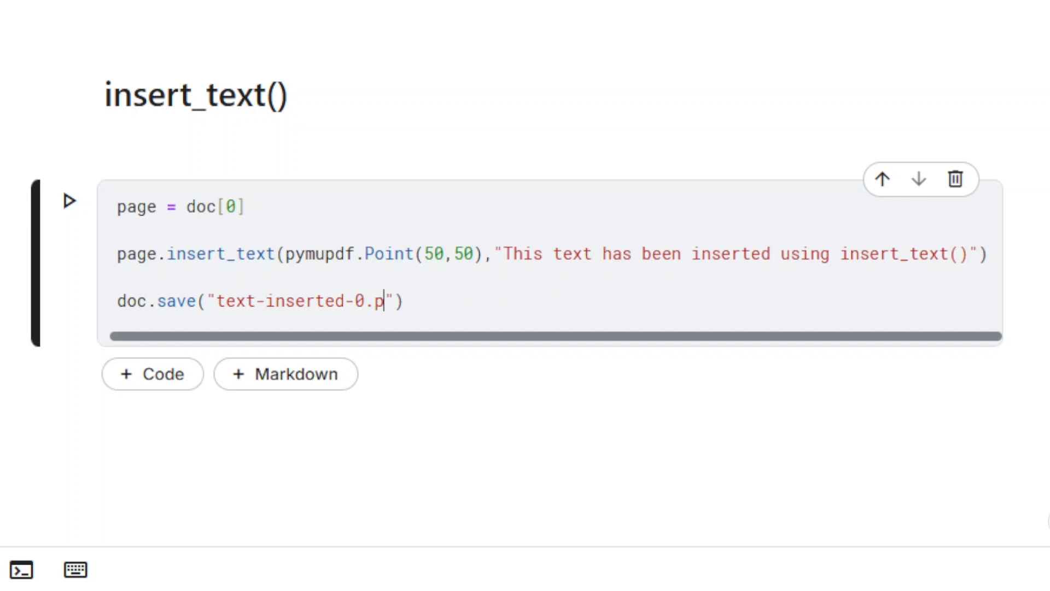
text(df)
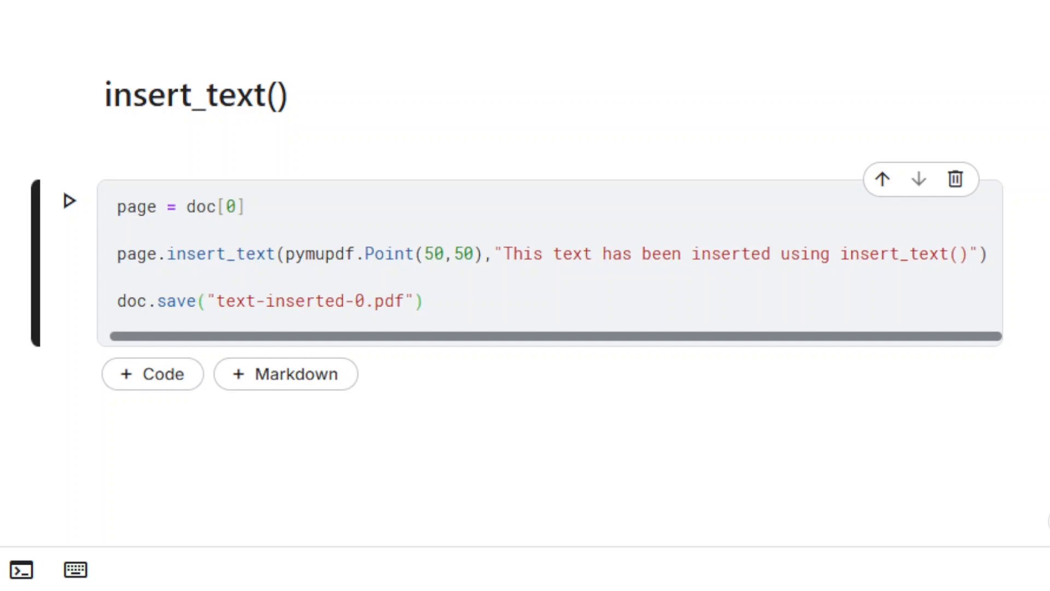
click(70, 201)
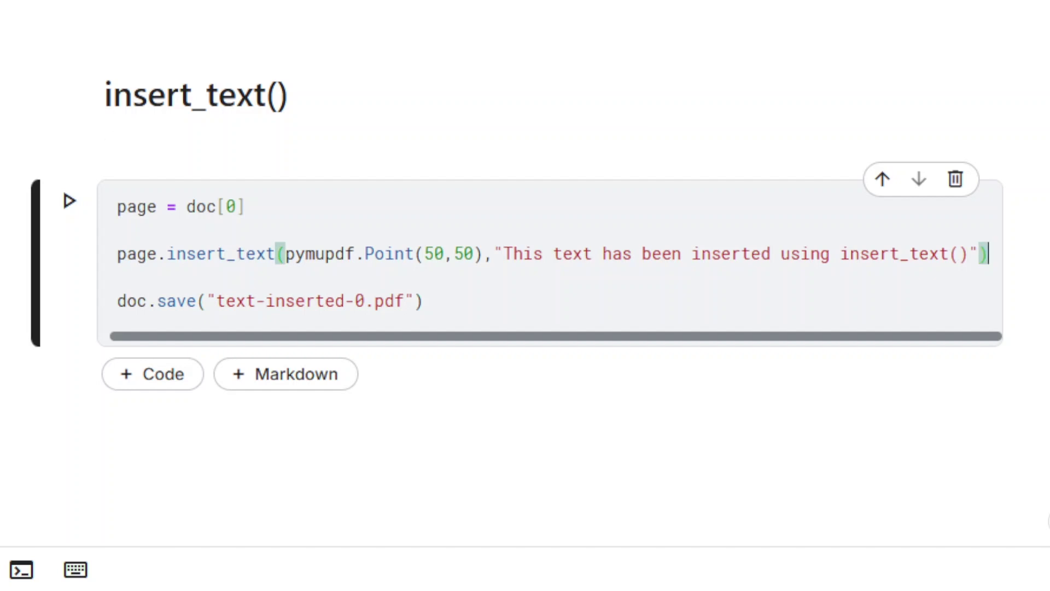
- Insert 'This is a bigger text' at Point(50,70) with fontsize=16
text(page.ins)
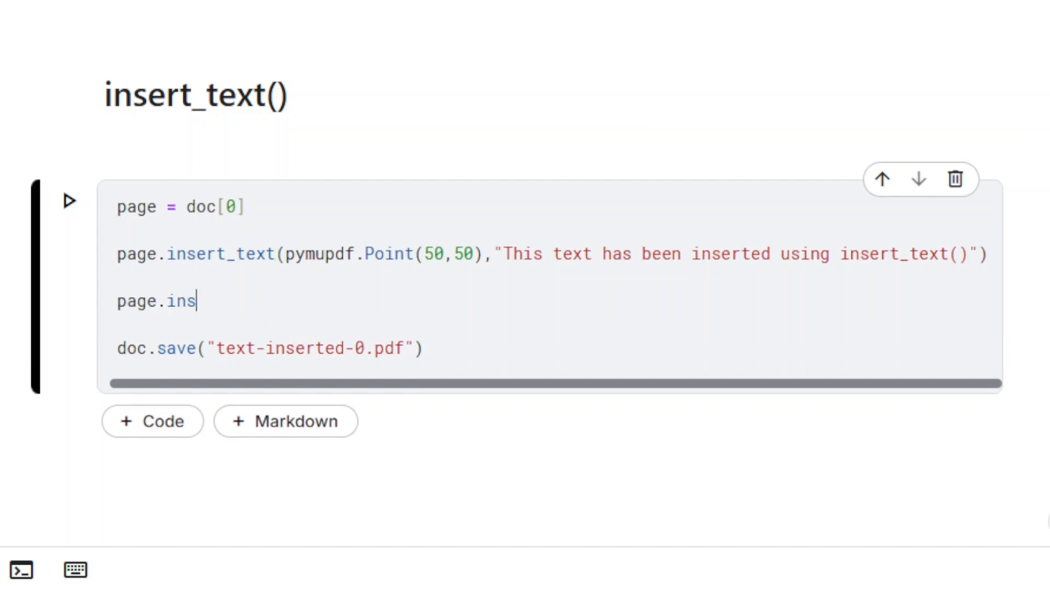
text(ert_text(pymupdf)
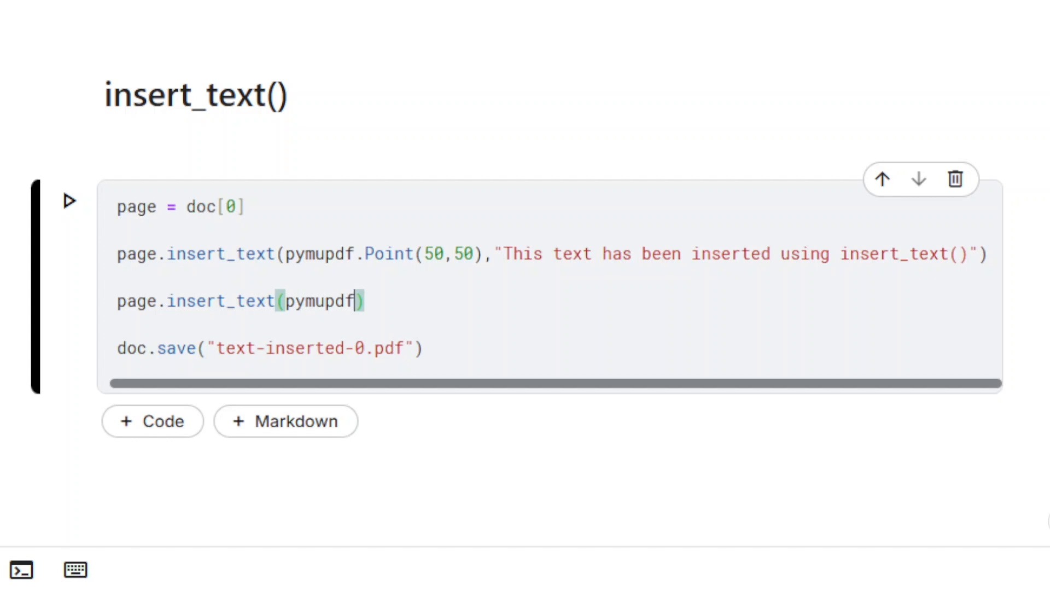
text(.Point()
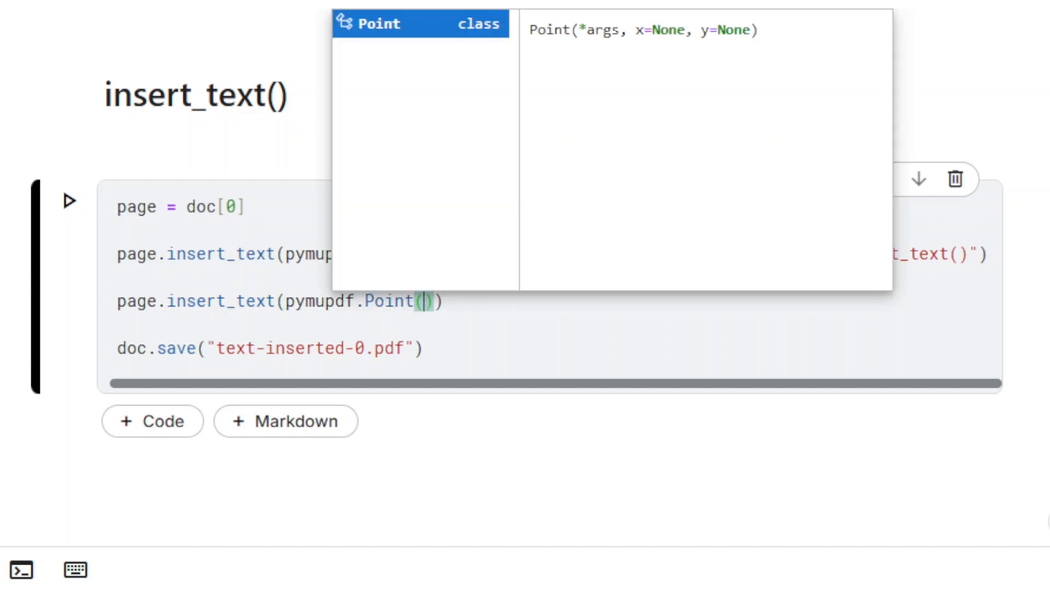
text(50,70)
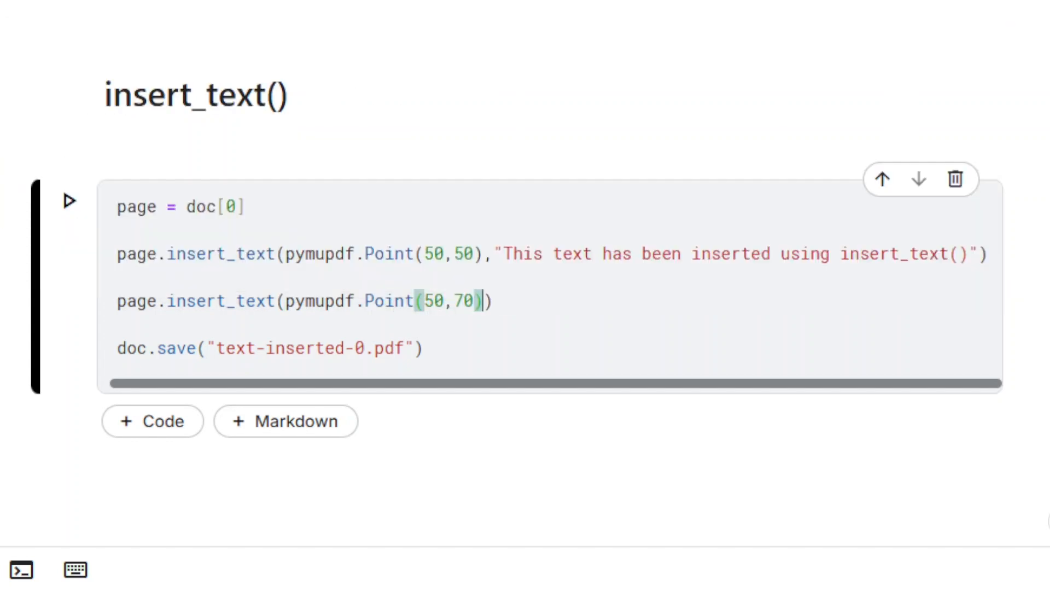
text(,)
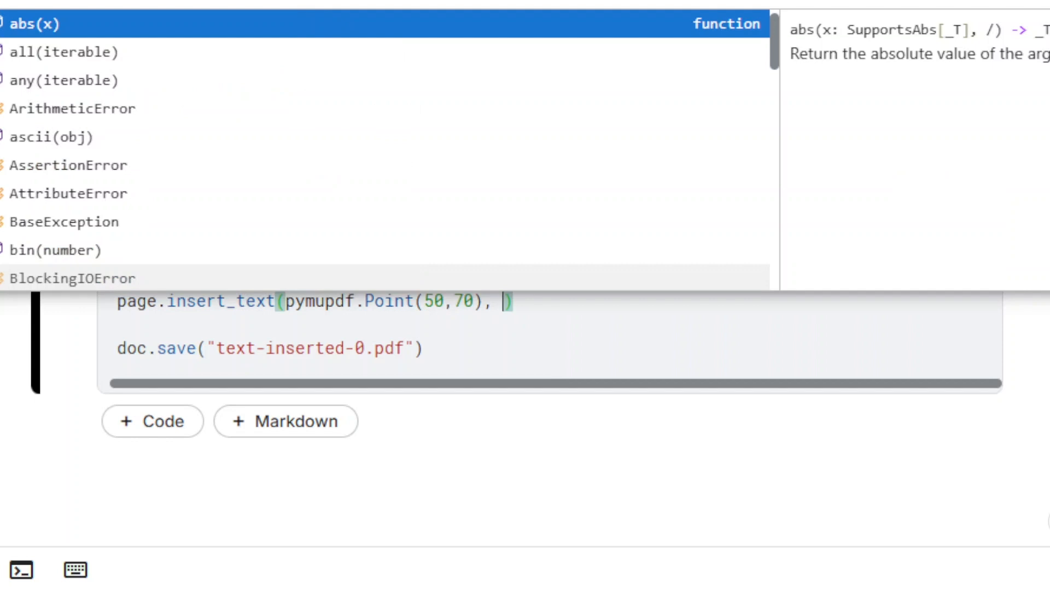
text("This is a)
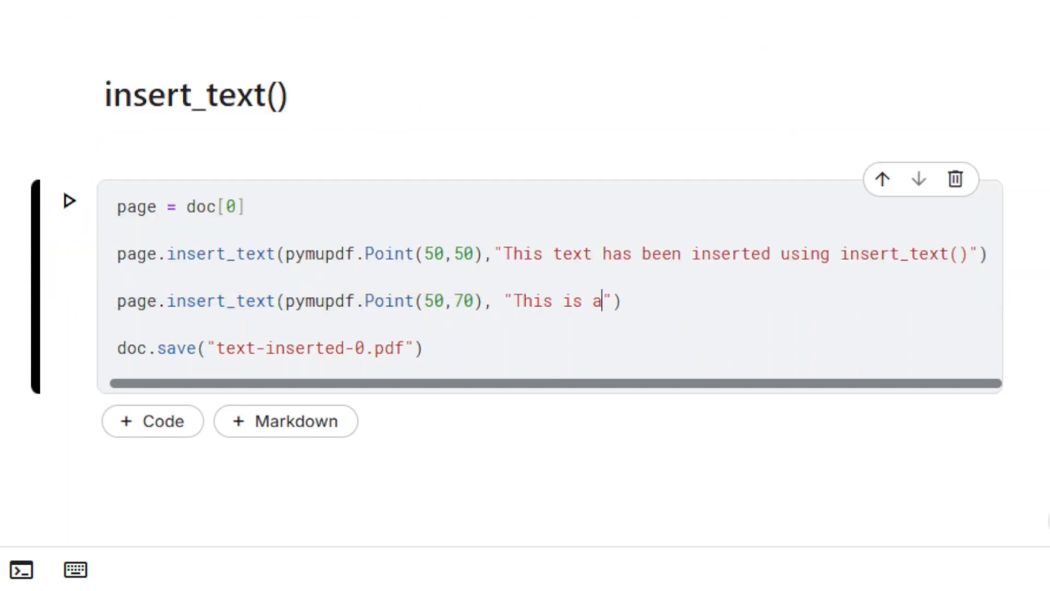
text(big)
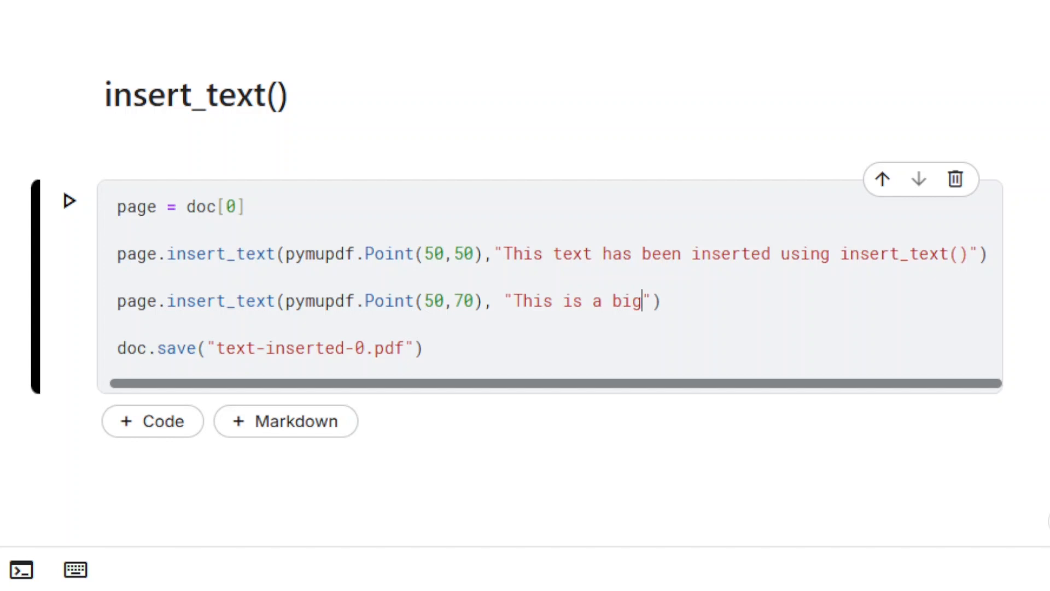
text(ger text",)
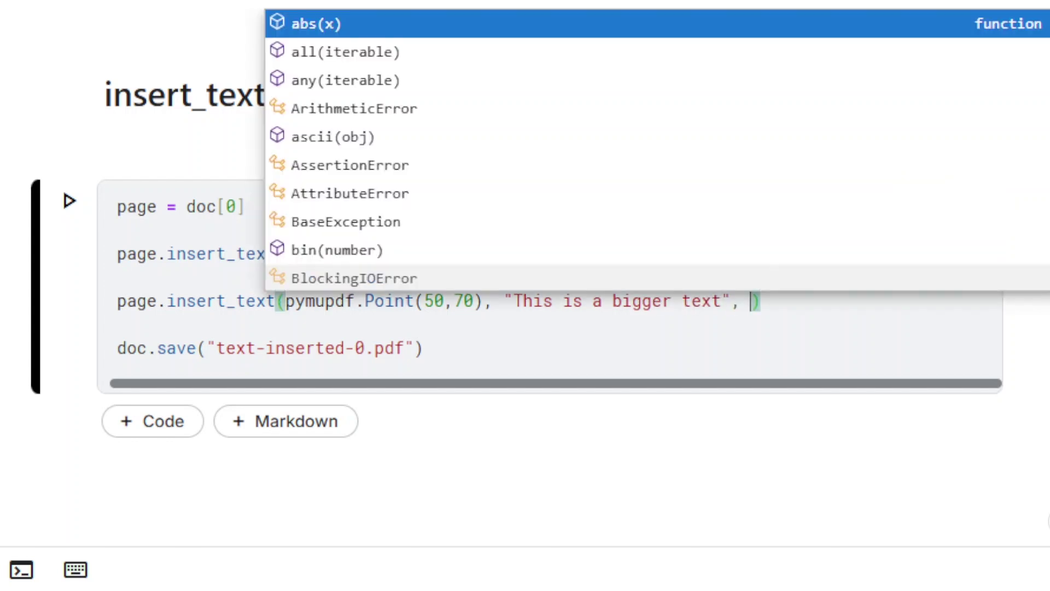
text(fontsize=16)
text(page.)
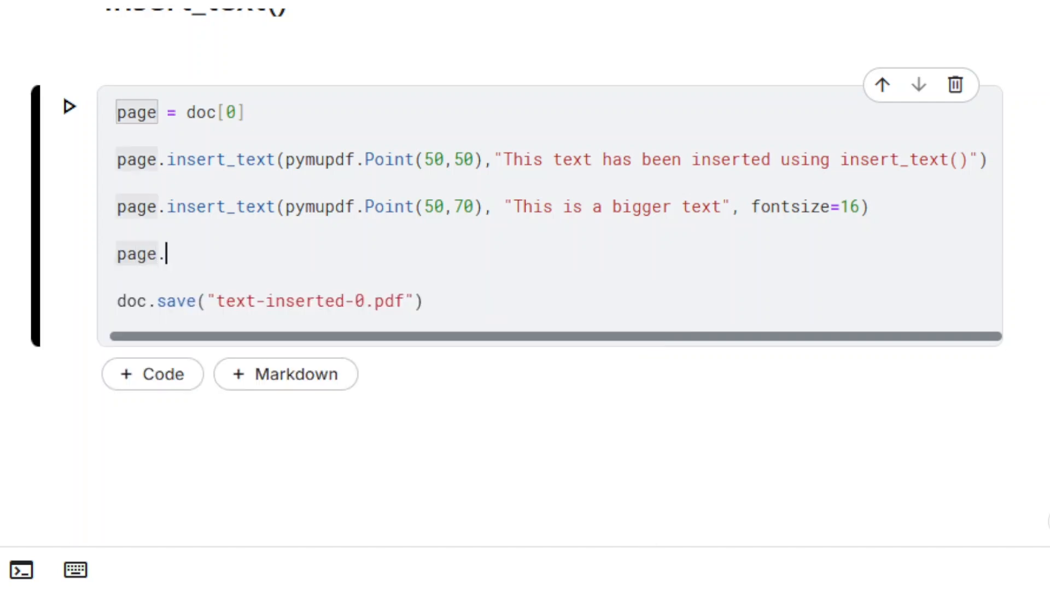
- Insert 'This is a vertical text' at Point(70,250) with rotate=90
text(insert_text(pymupdf.Point(70,250), "This is a vertical text", rotate=90)
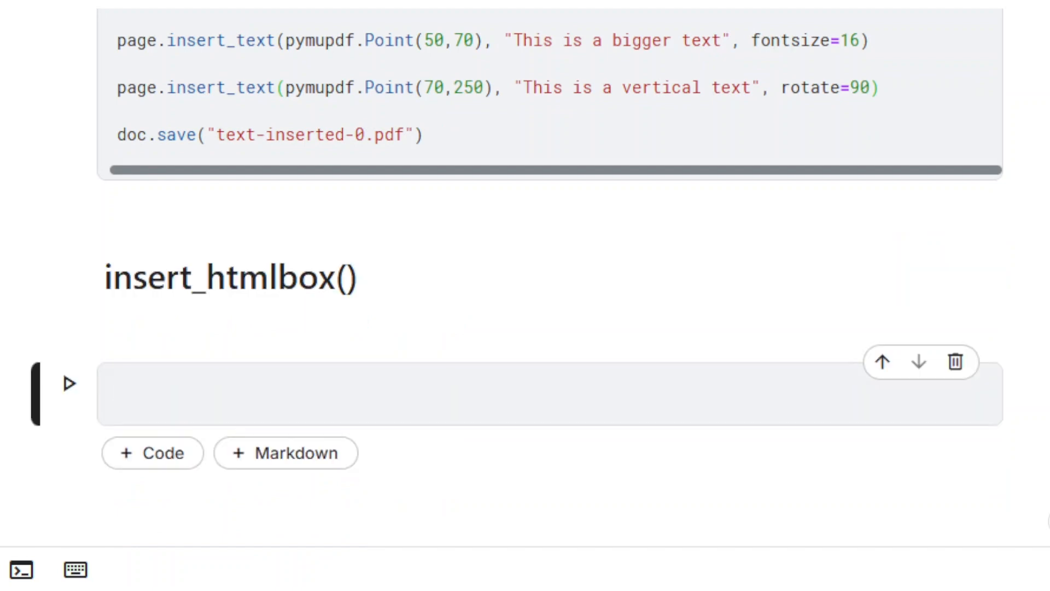
- Add a second page, select doc[1], and start an html string with a div padded 50px
scroll(down, 3)
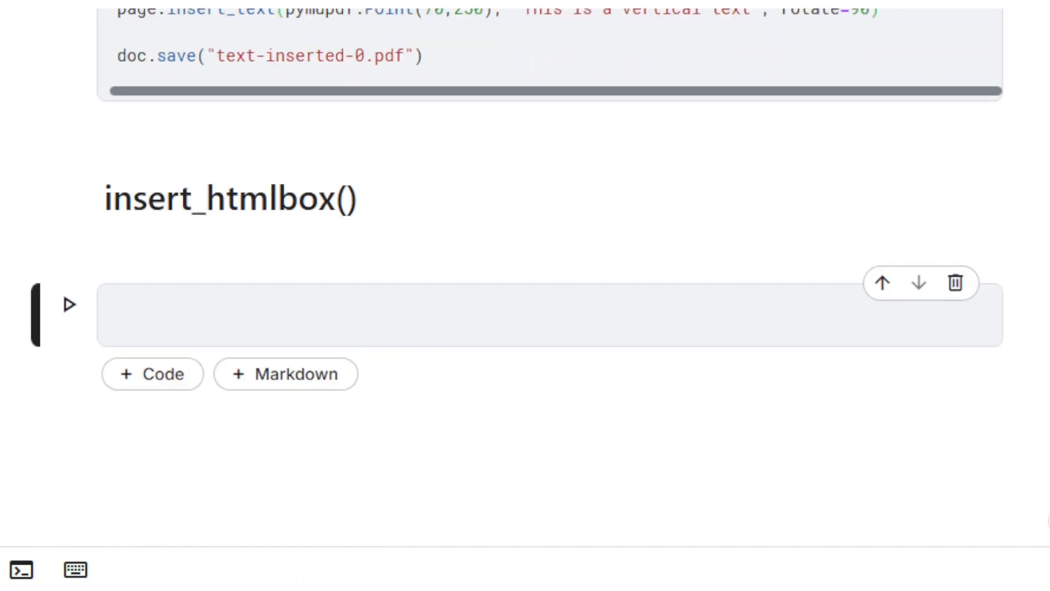
text(d)
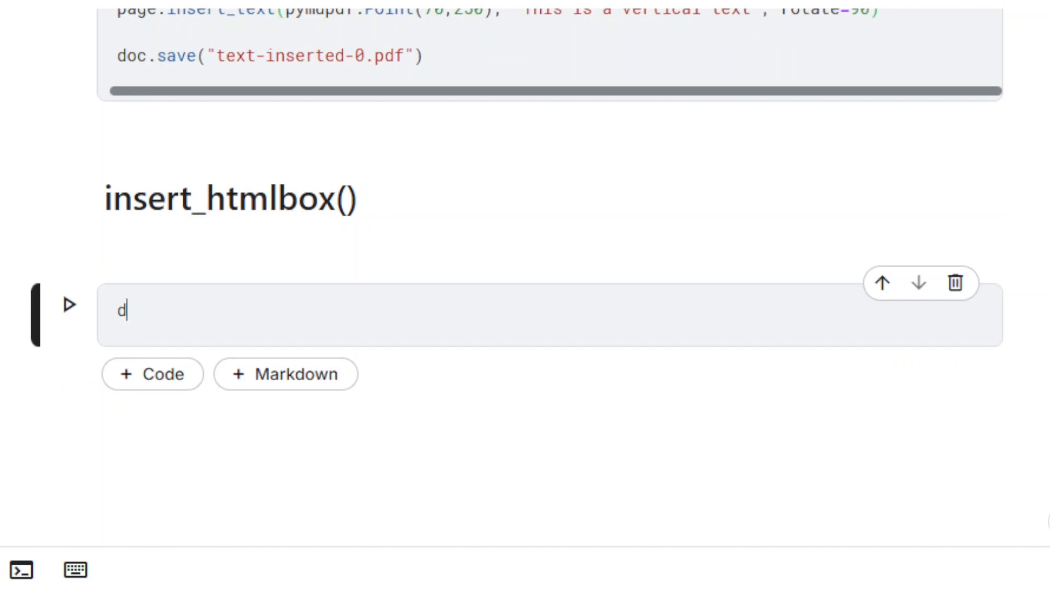
text(oc.new_page())
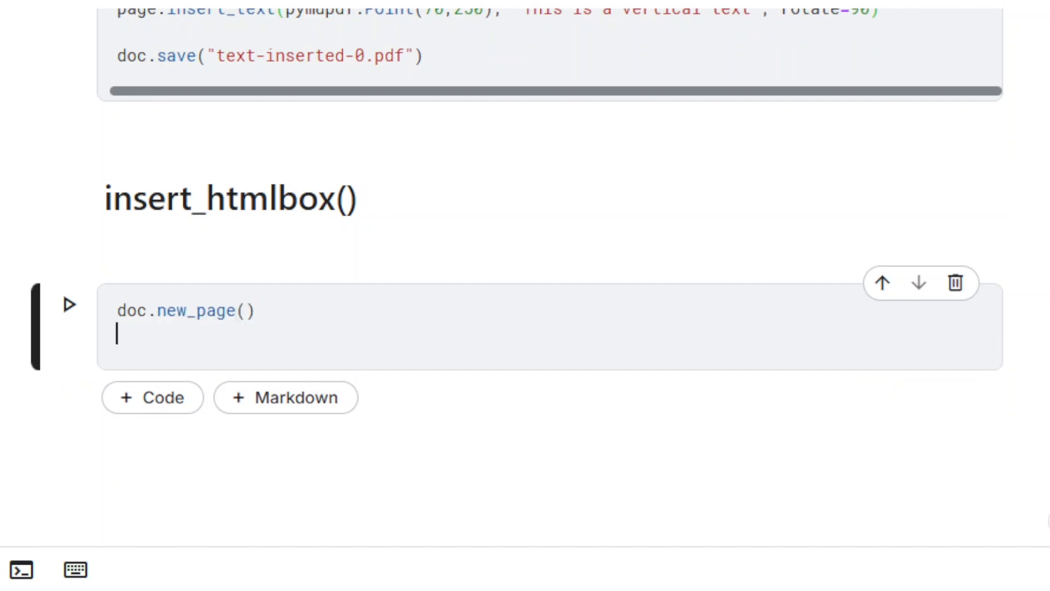
text(page = doc[])
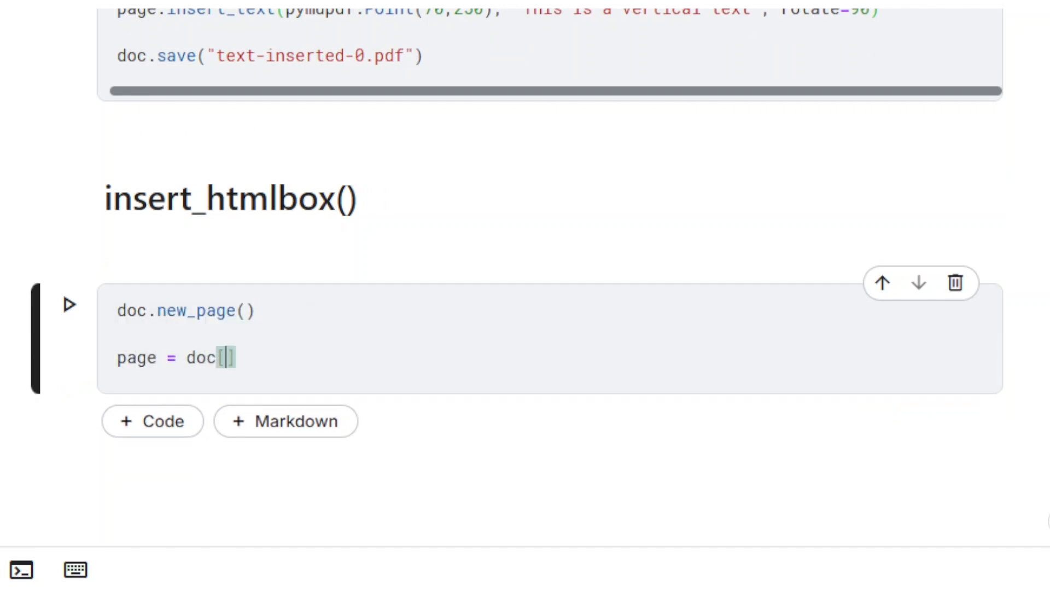
text(1)
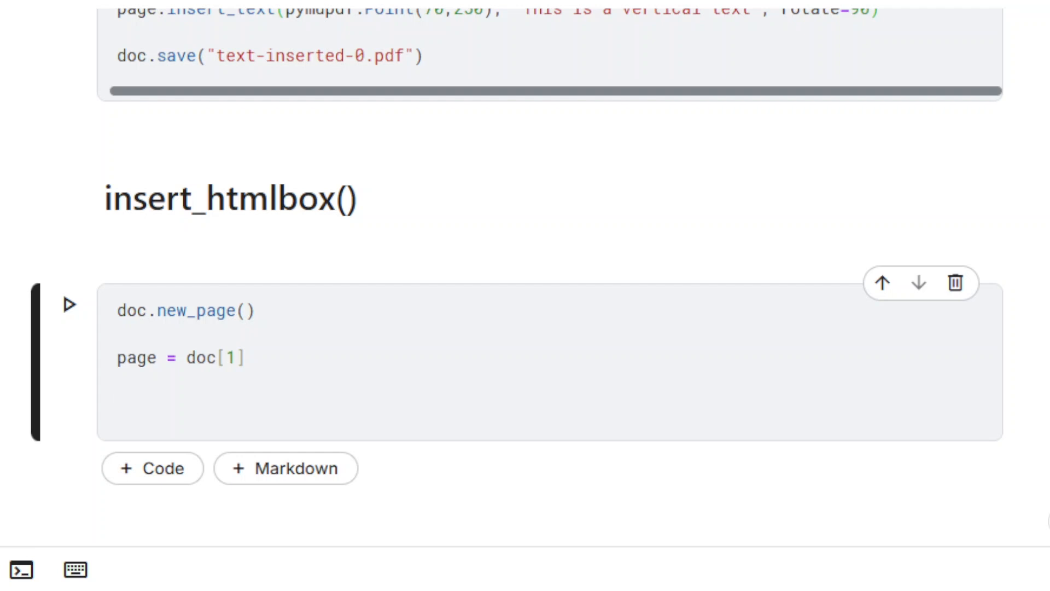
text(html =)
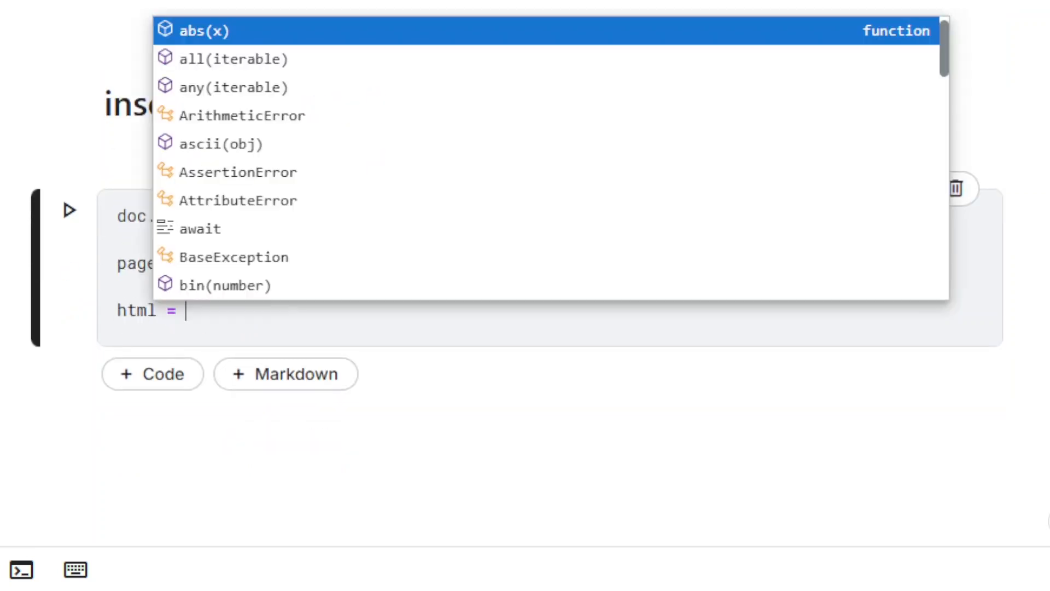
text('''<''')
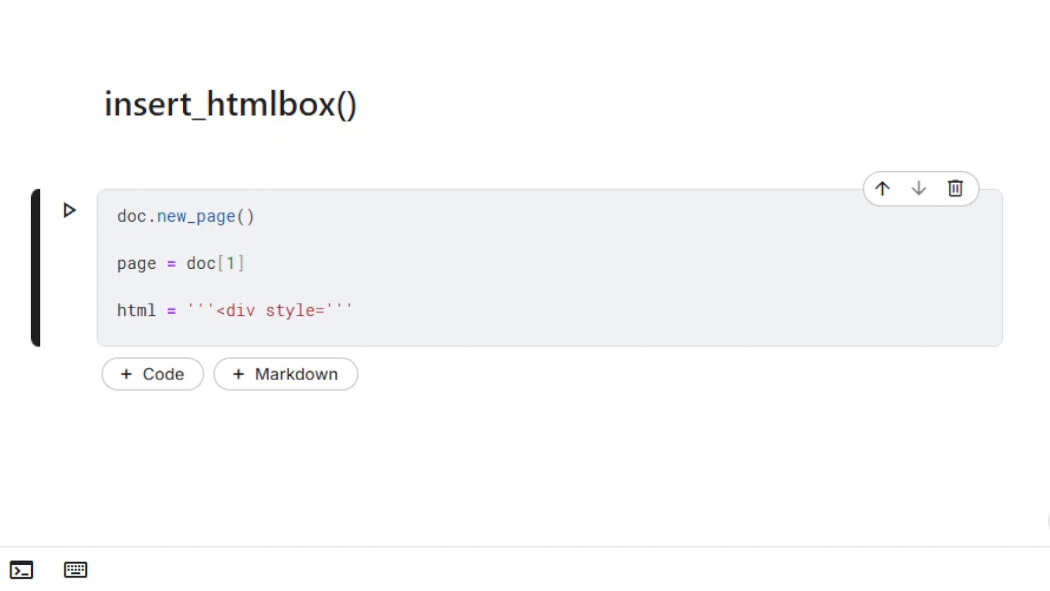
text("padding:)
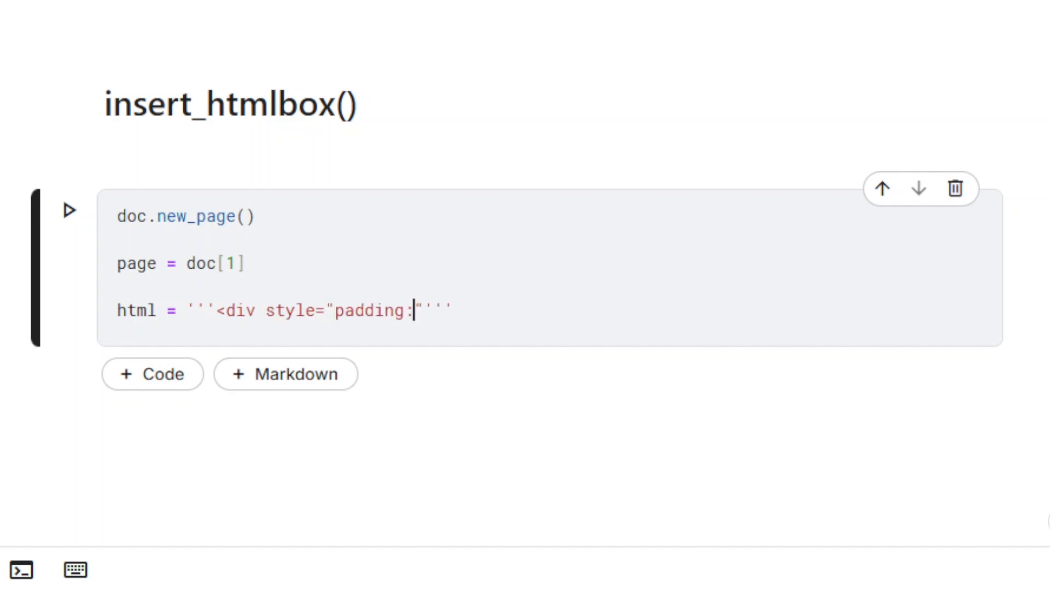
text(50px;)
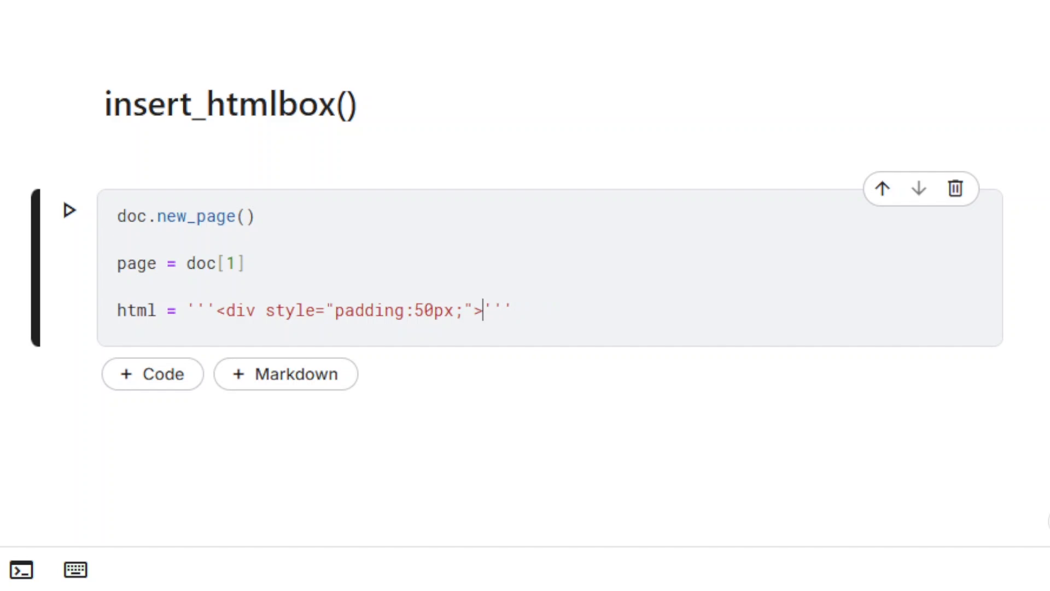
text(</div>)
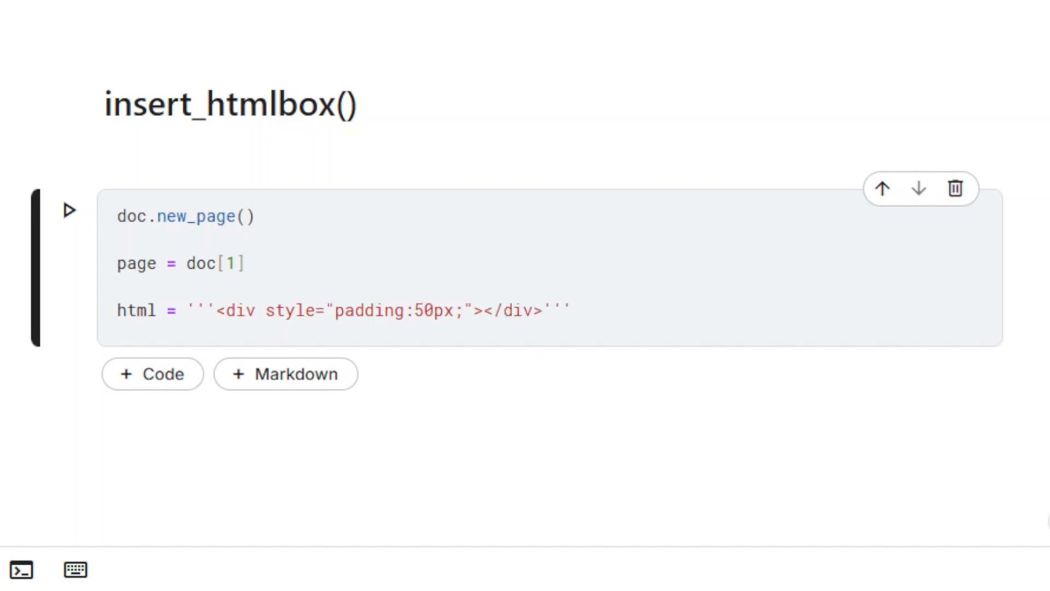
key(Enter)
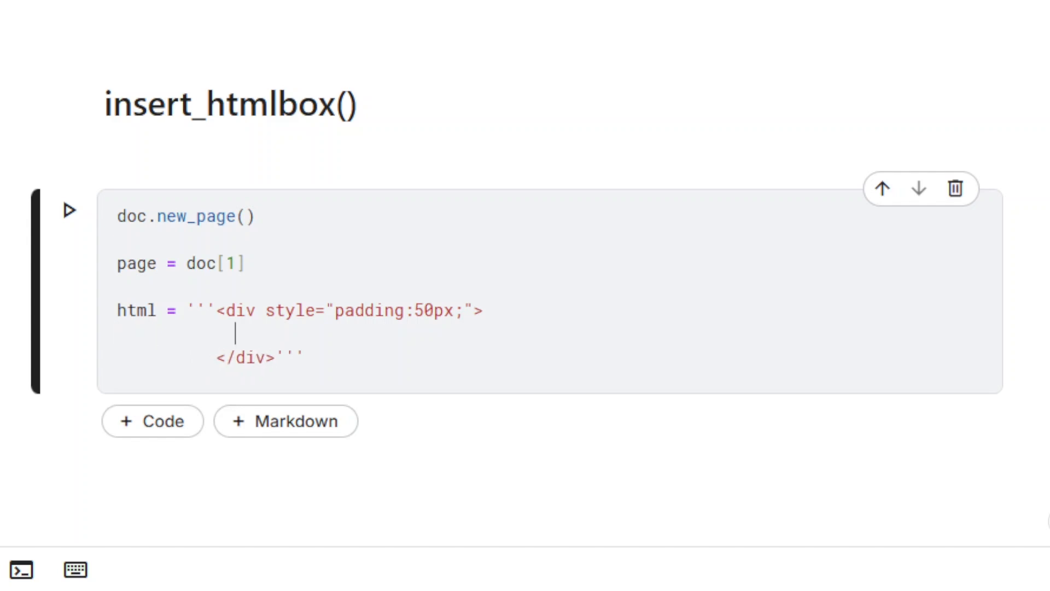
text(<h1>)
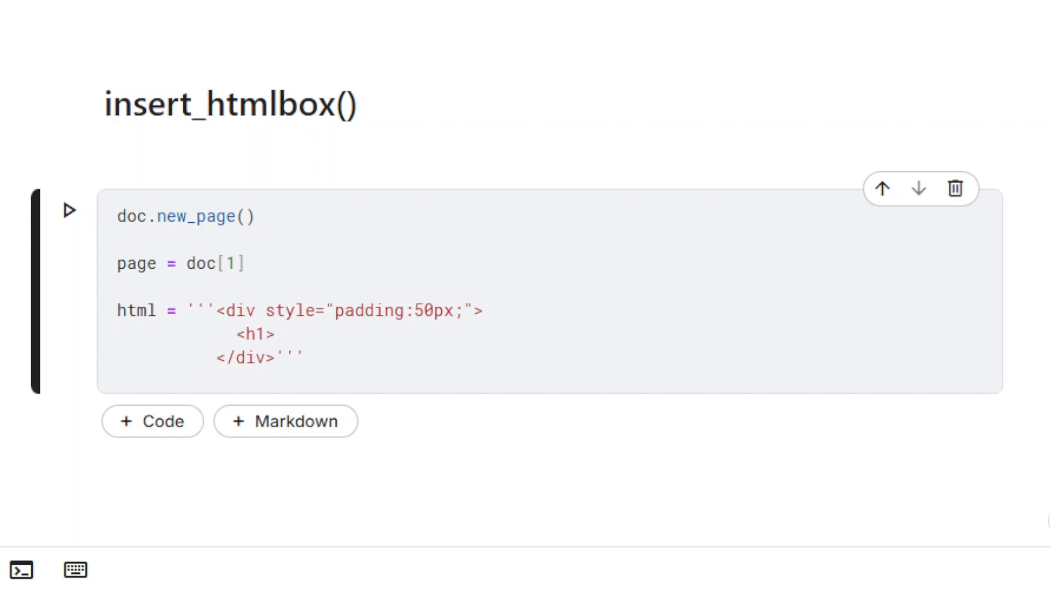
text(This is a Tit)
text(<p>)
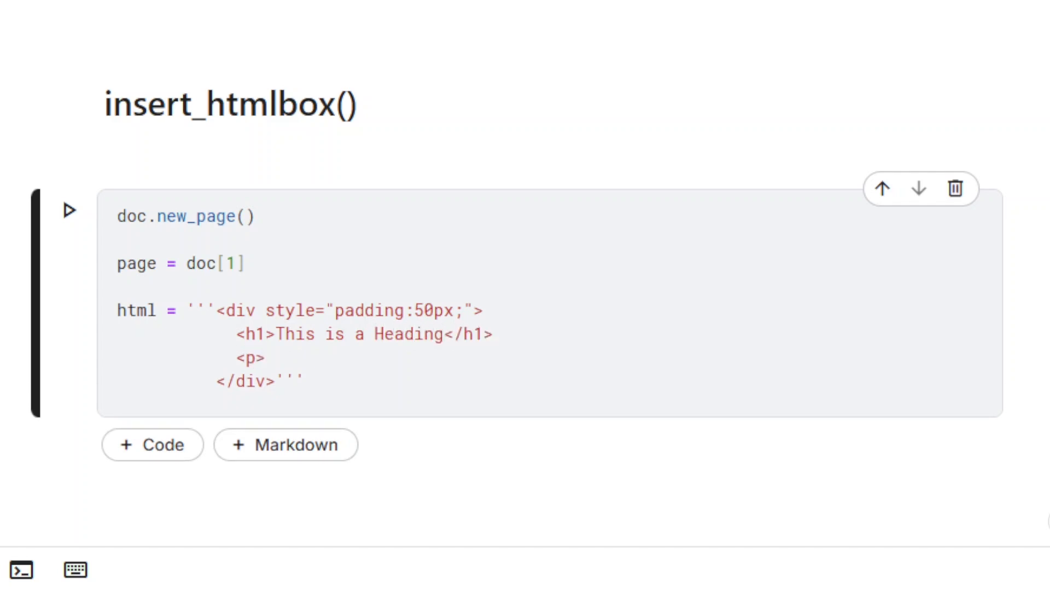
text(This is some text in)
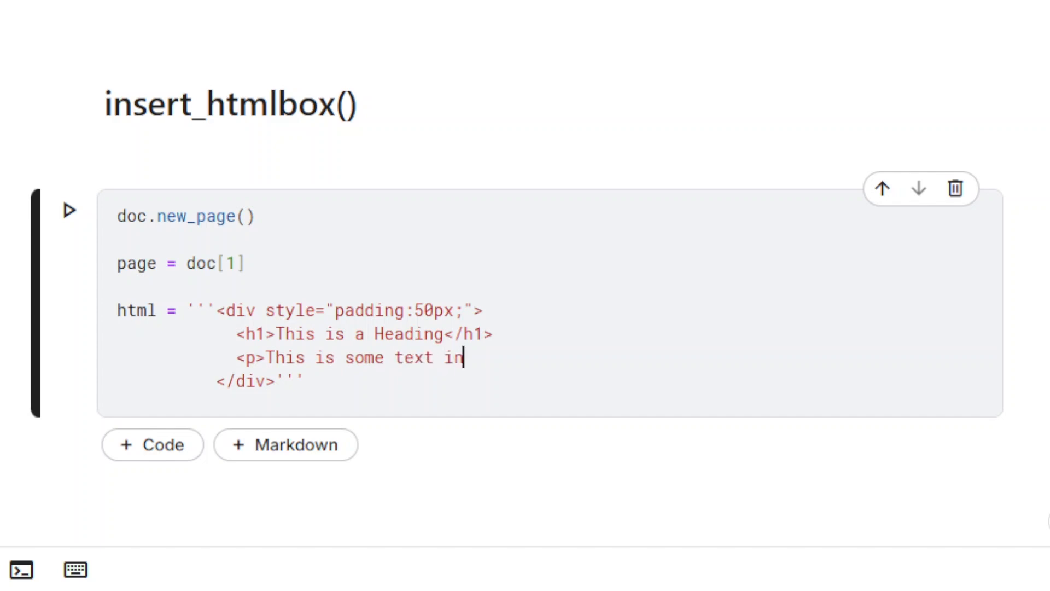
text(a paragraph</p>)
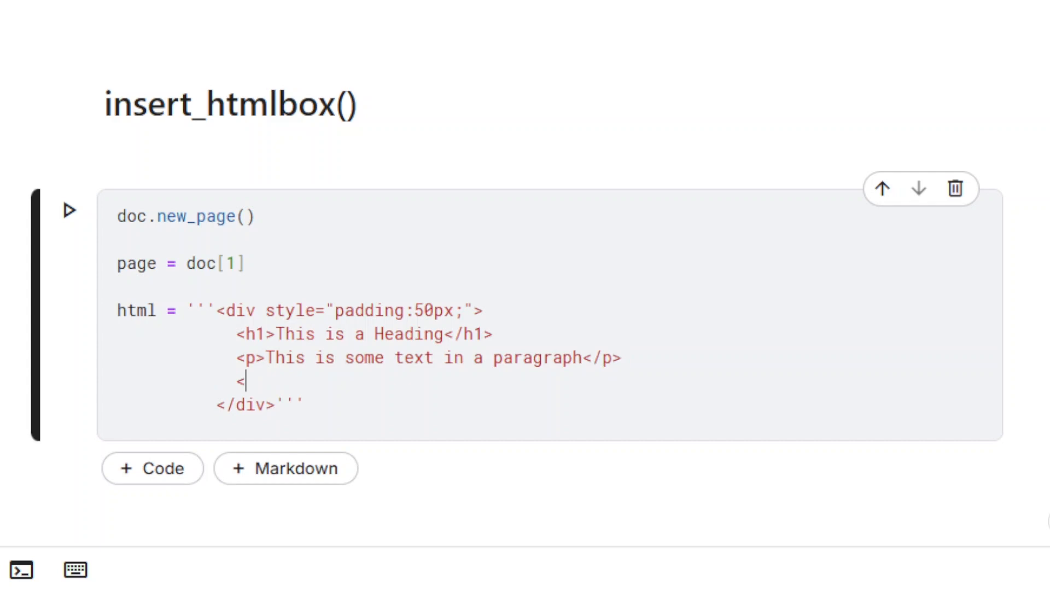
text(p><a href=")
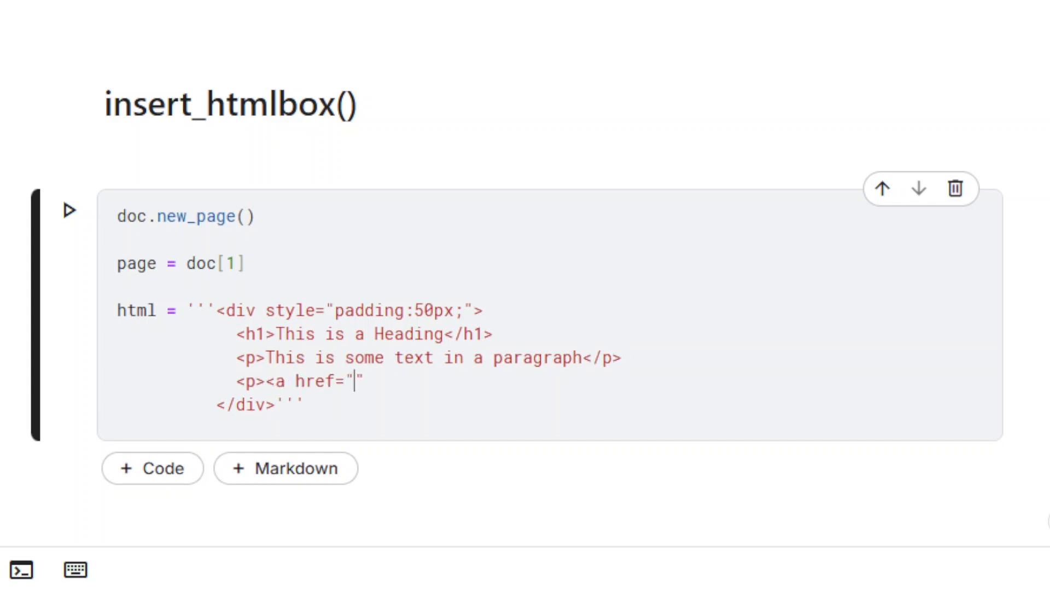
text(">This is a)
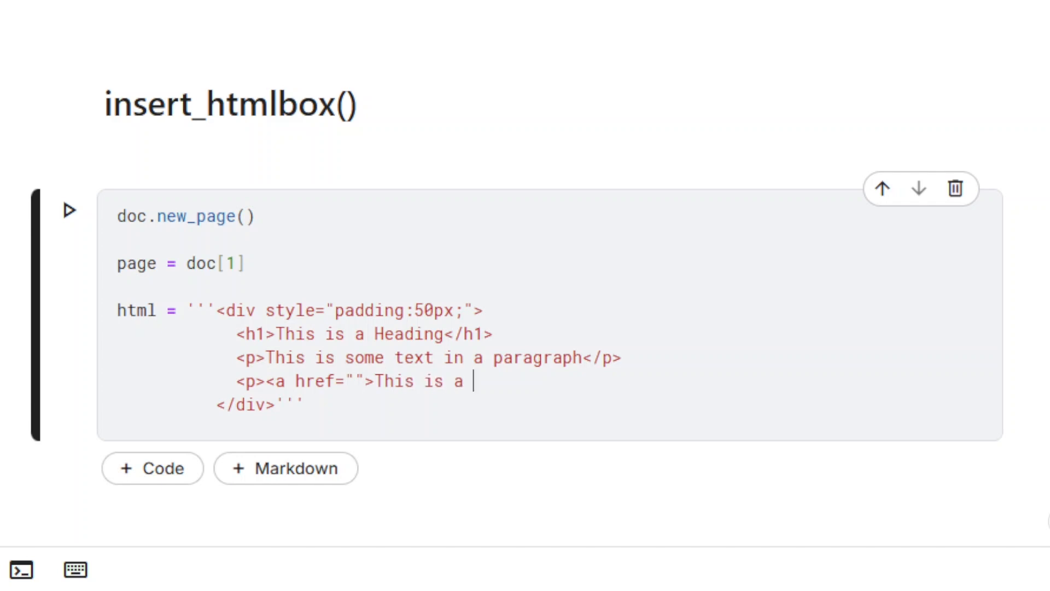
text(link)
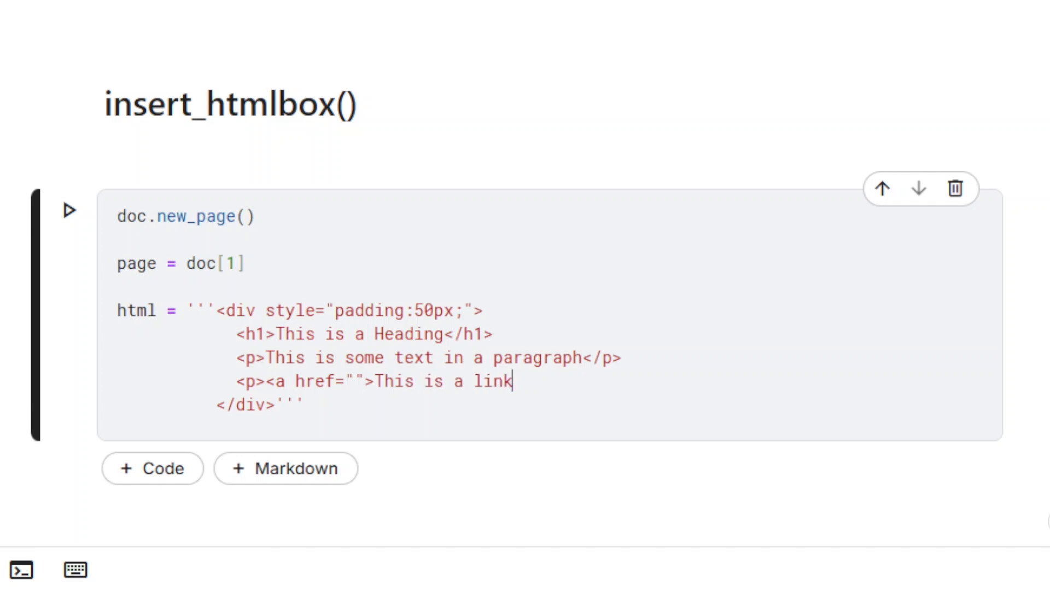
text(</a/)
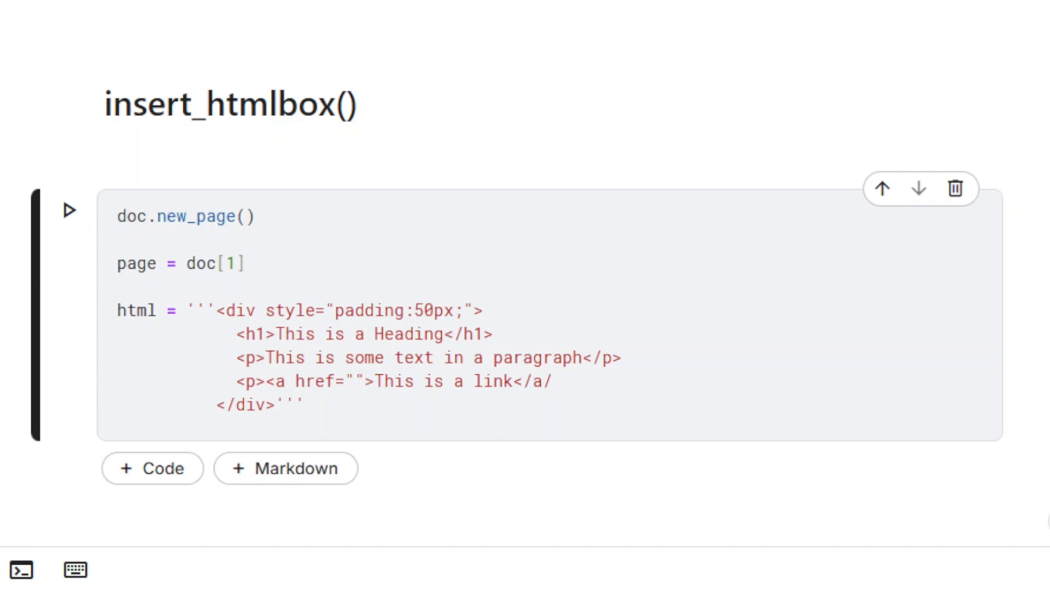
text(</p>)
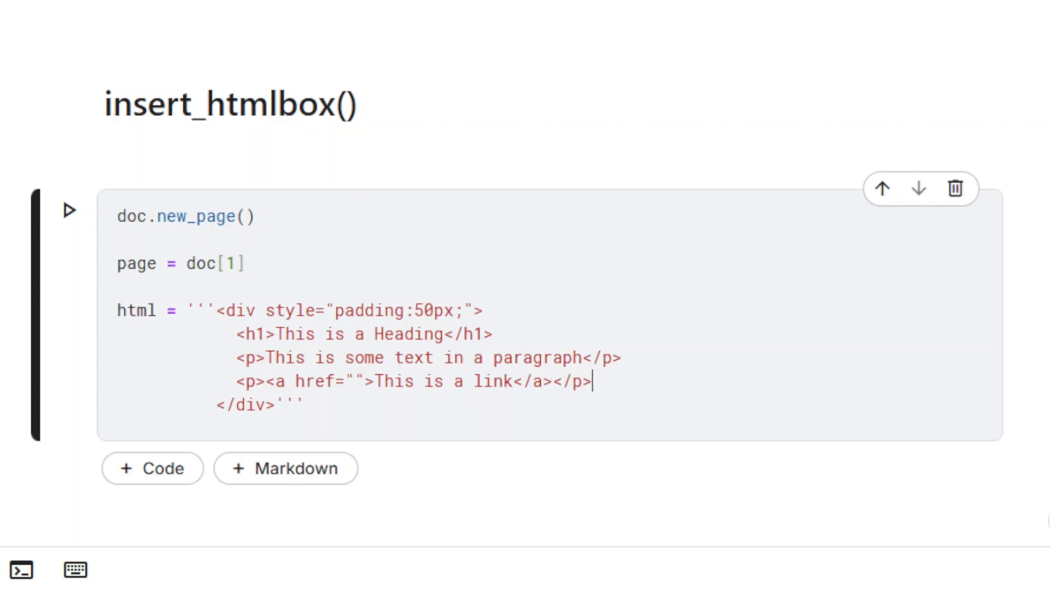
click(344, 380)
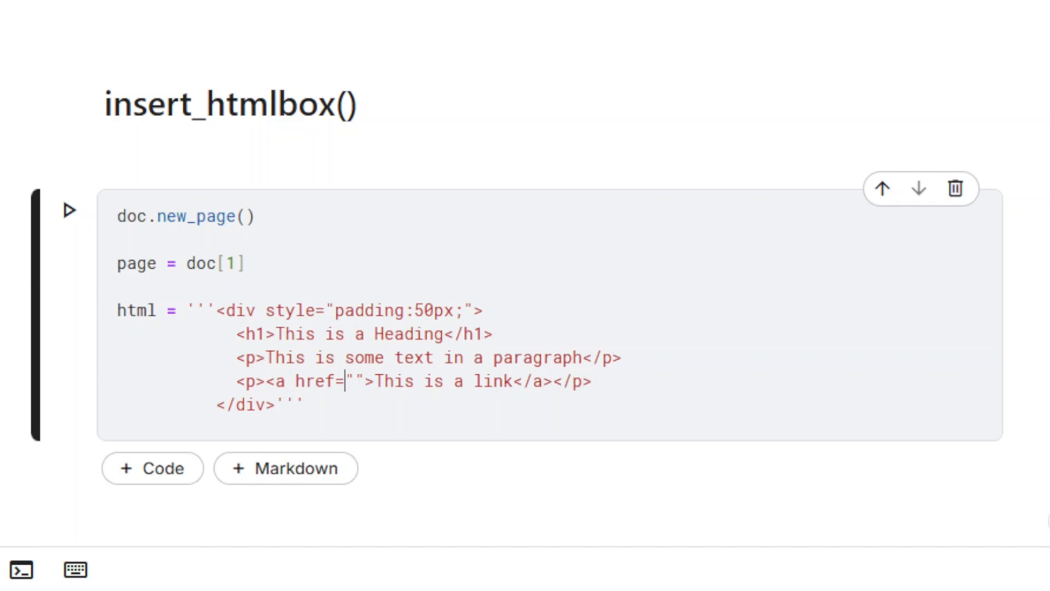
text(https://pymupdf.readthedocs.io/)
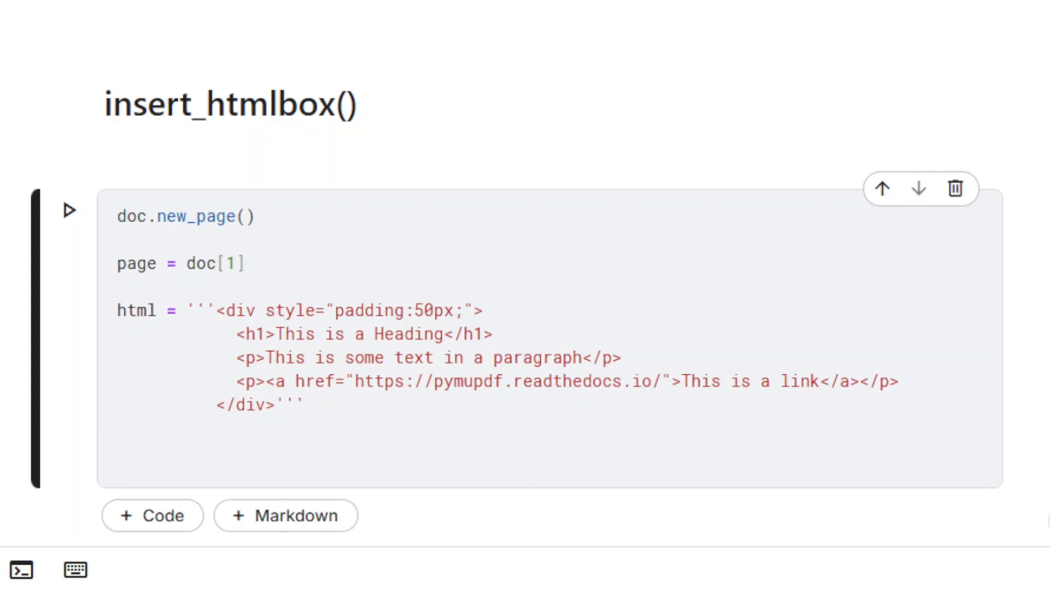
text(page.insert_)
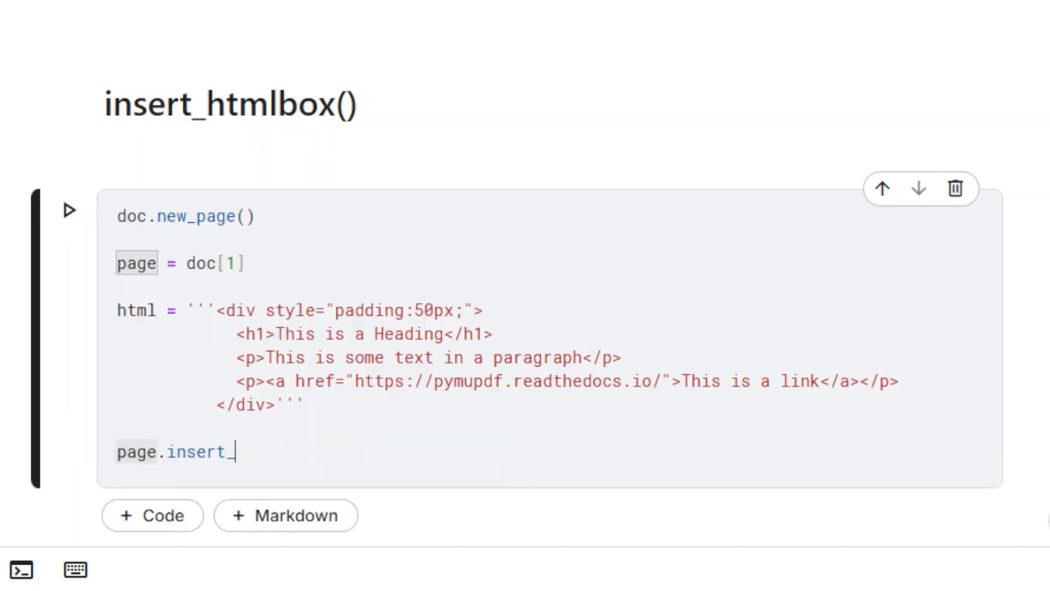
- Call page.insert_htmlbox(page.rect, html), save as text-inserted-1.pdf, and begin a styled paragraph
text(htmlbox())
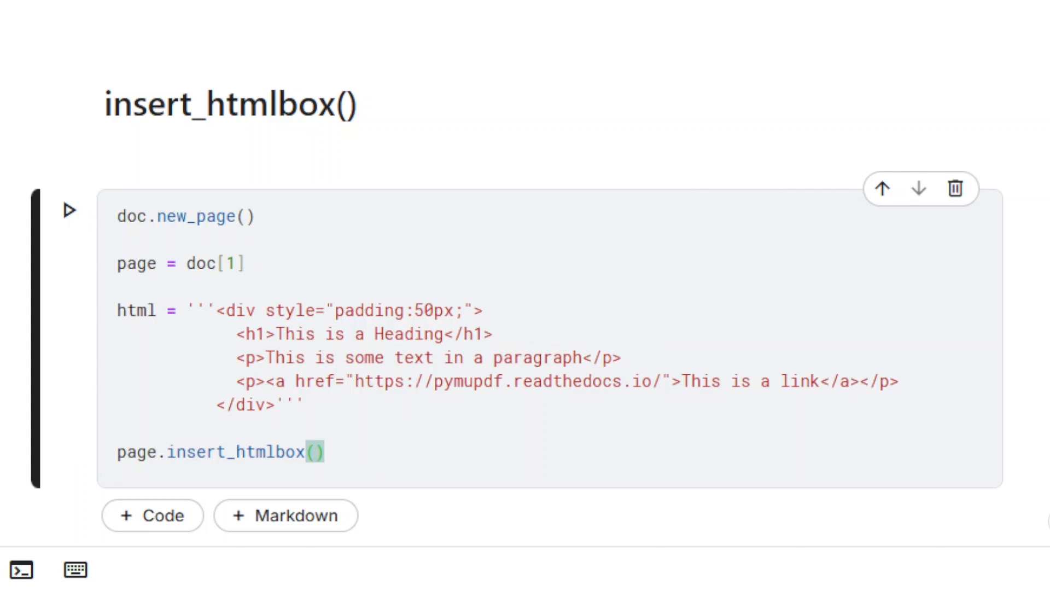
text(page.rect,html)
text(do)
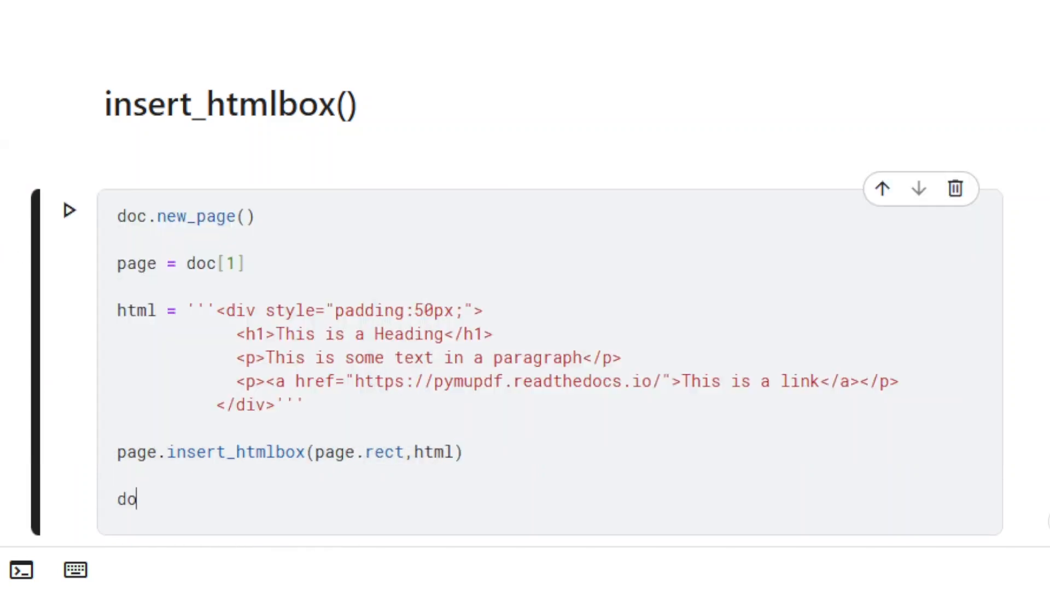
text(c.save("text_"))
text(<p>)
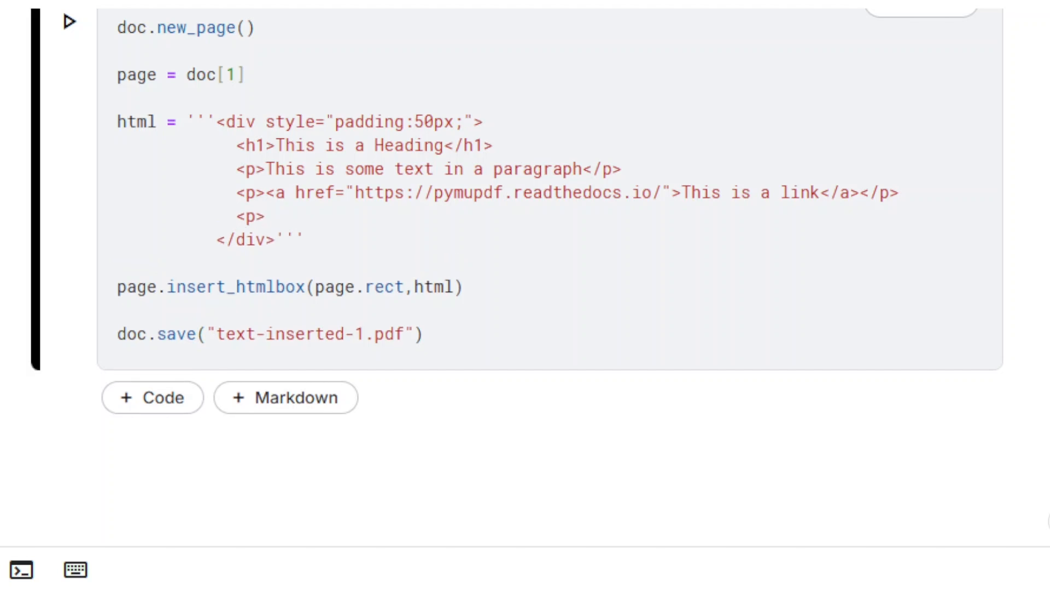
text(style=)
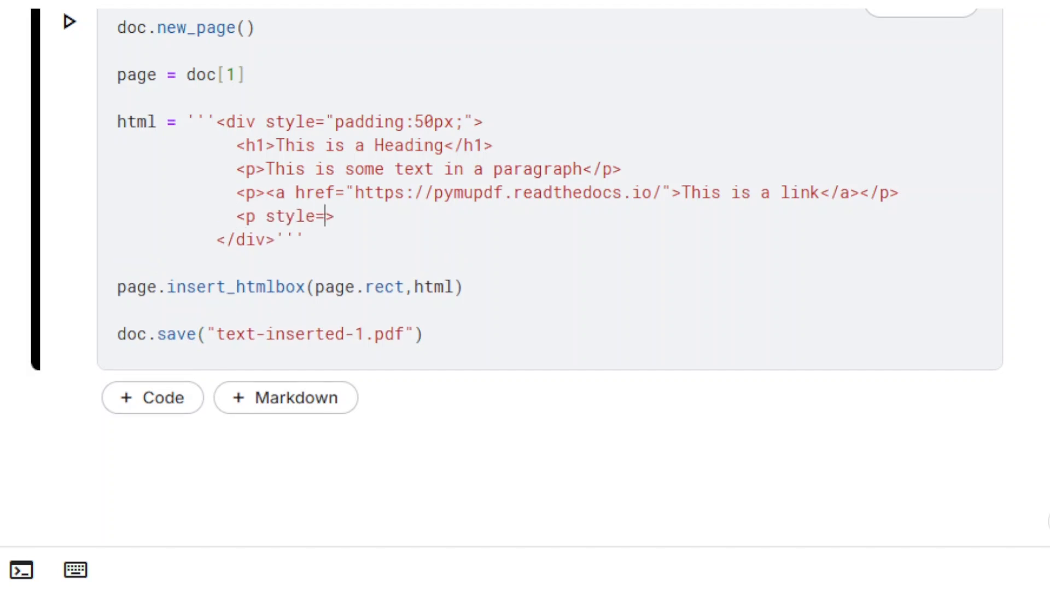
- Add a blue paragraph and a two-row table with cells Cell A–D to the HTML string
text("color:blue;">This text is blue</p>)
text(<tr>)
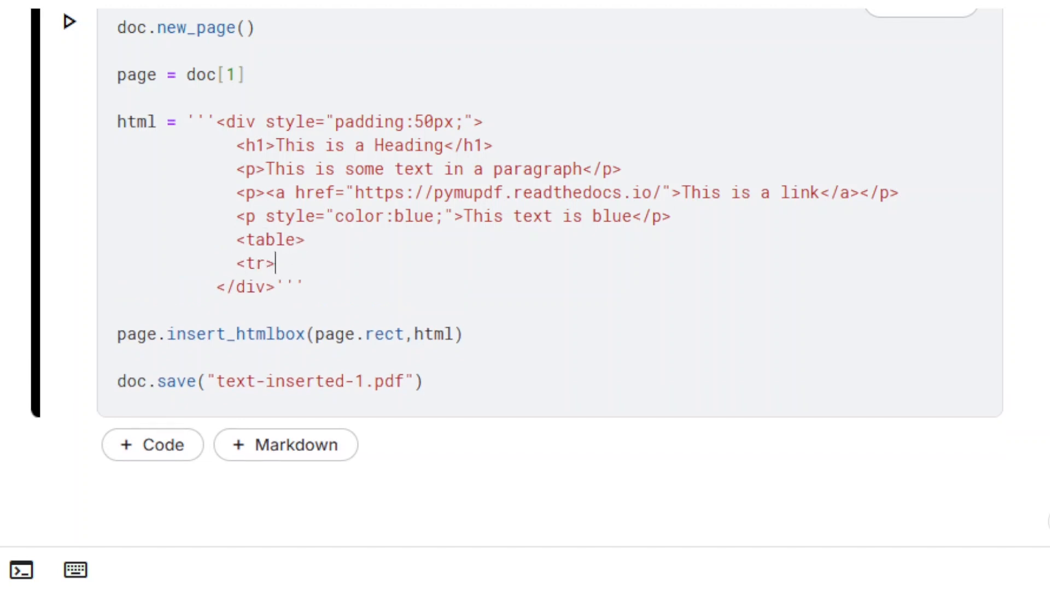
text(<td>Cell A</td><td>Cell B</)
text(<td>Cell C</)
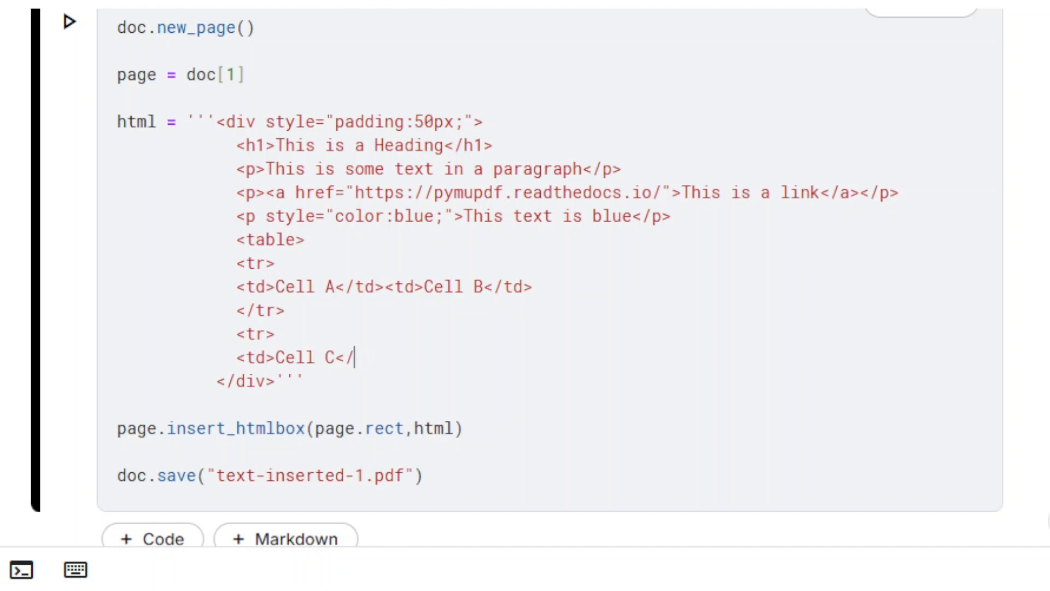
text(td><td>Cell D</td>)
text(</table)
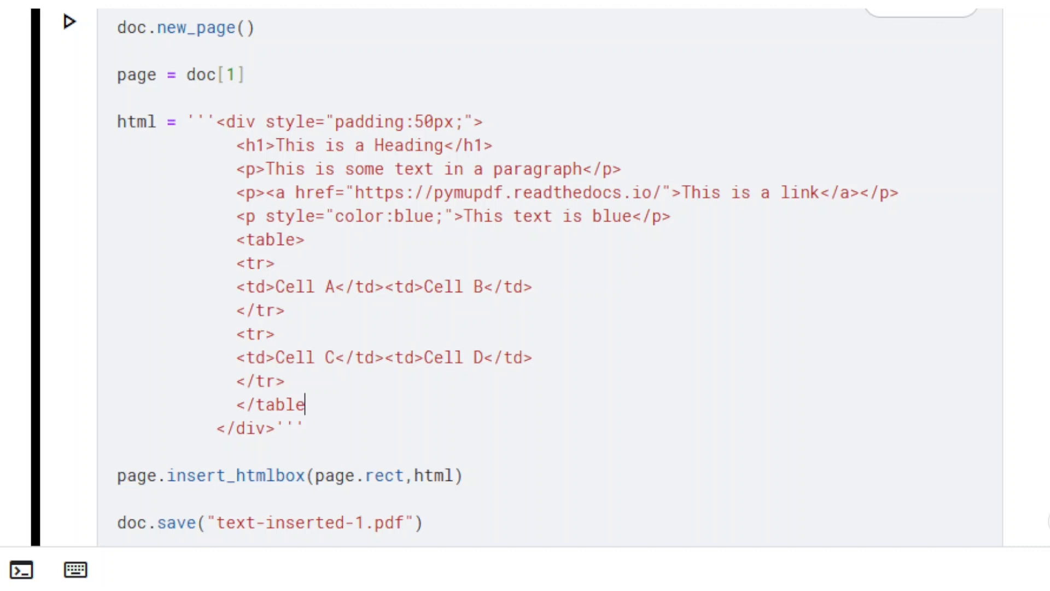
scroll(down, 3)
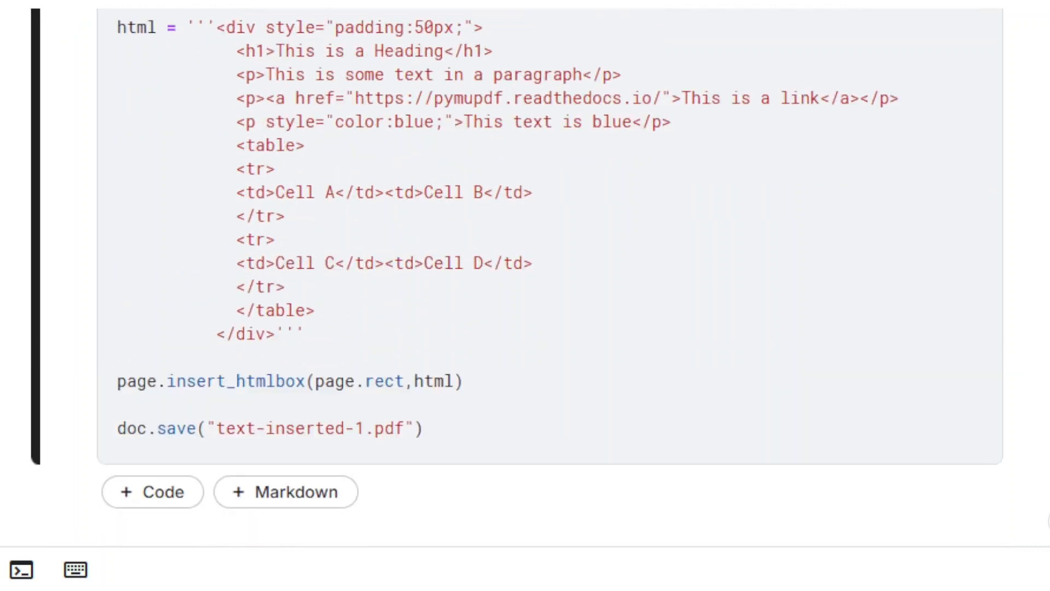
- Define css giving td background-color #F1F1F1 and pass css=css to insert_htmlbox()
text(css = "t")
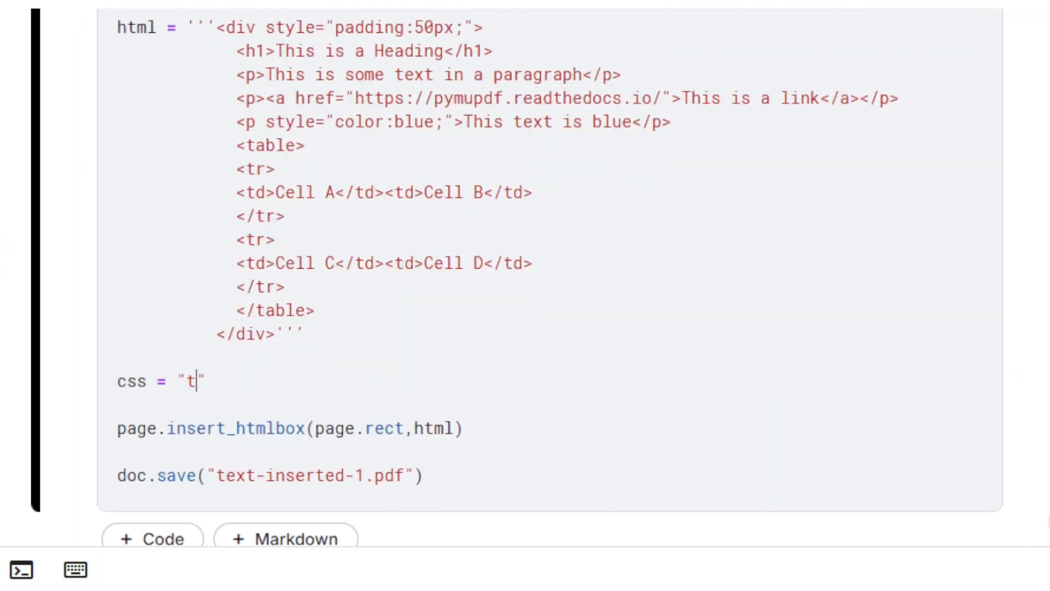
text(d {  })
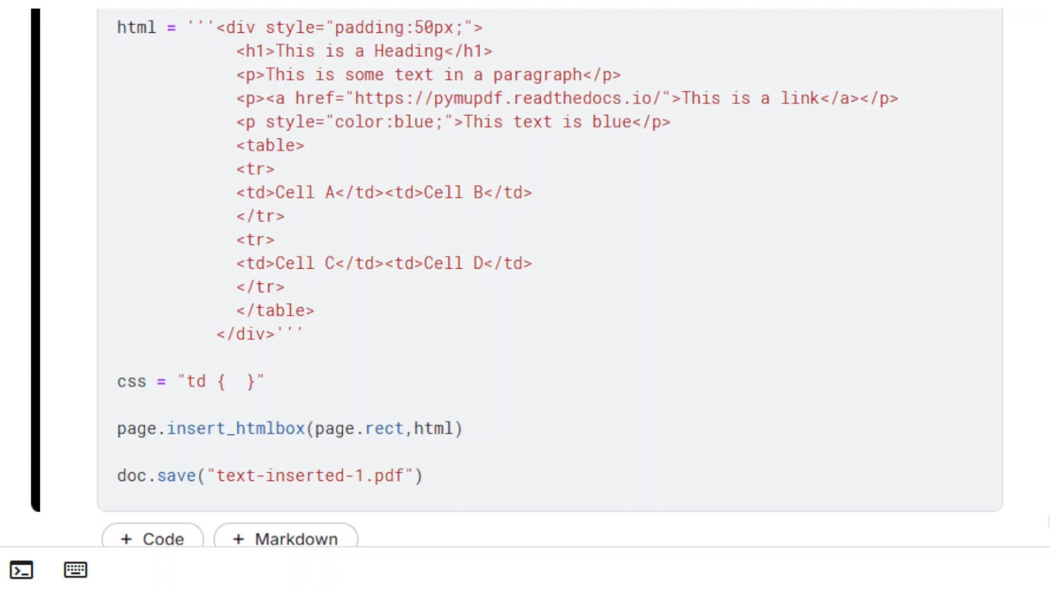
text(background-color:#F)
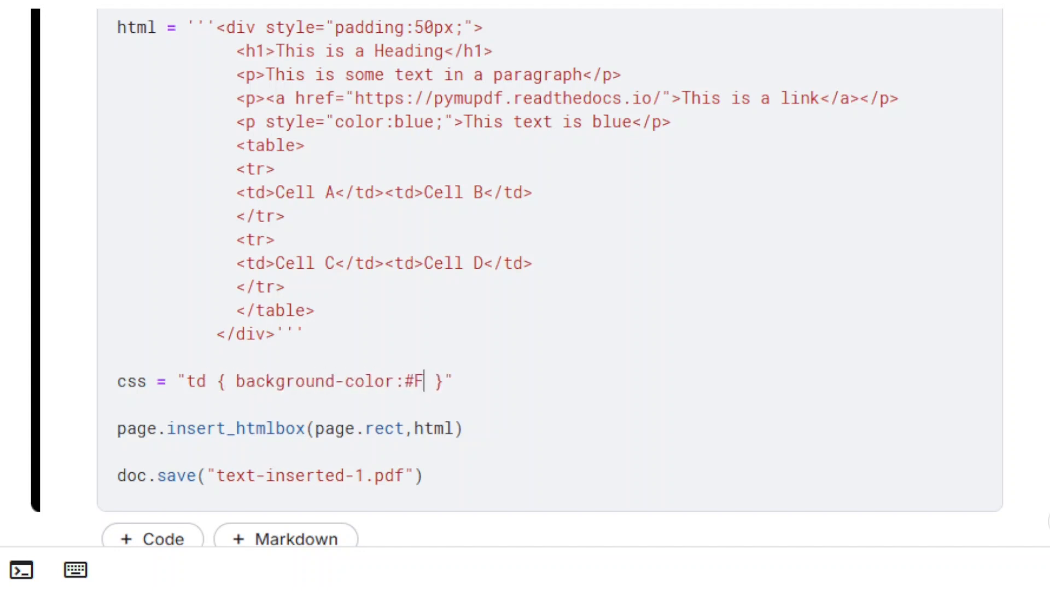
text(1F1F1;)
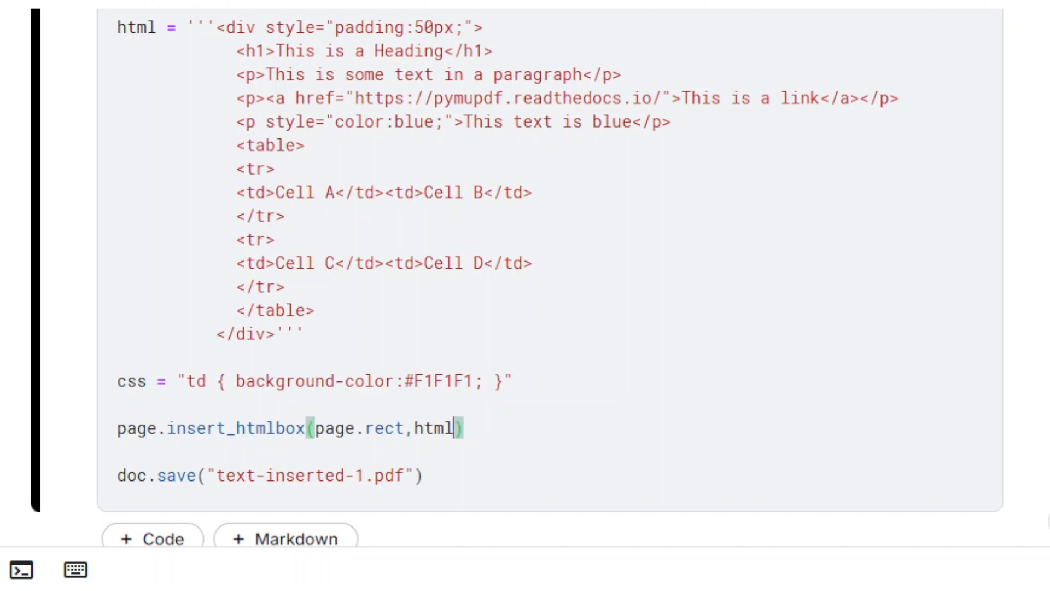
text(,css=css)
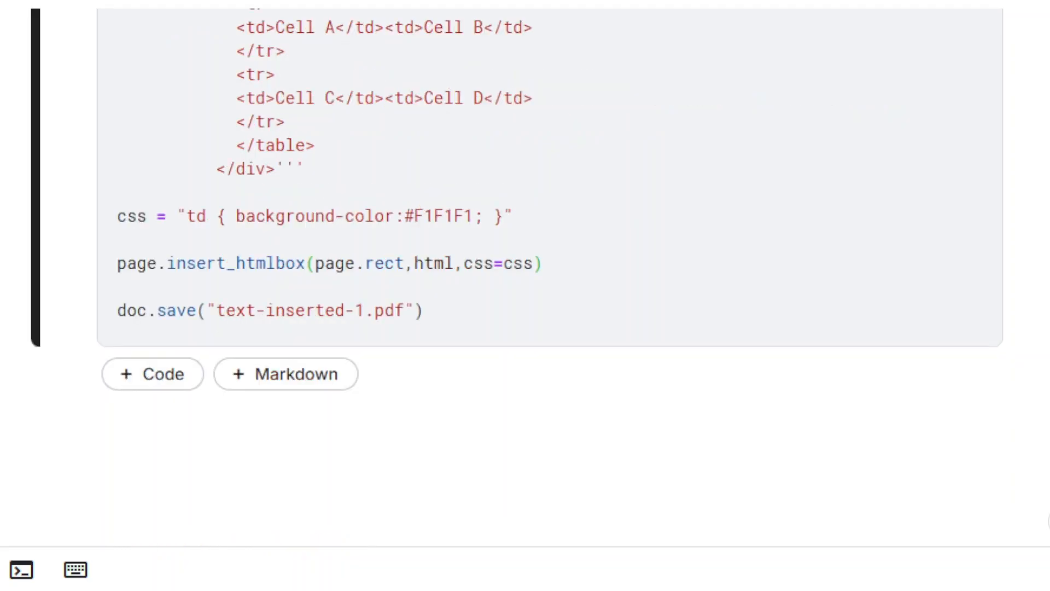
- Under an '# insert_textbox()' heading, add page 2 and define boxtext describing text inserted with insert_textbox()
click(286, 374)
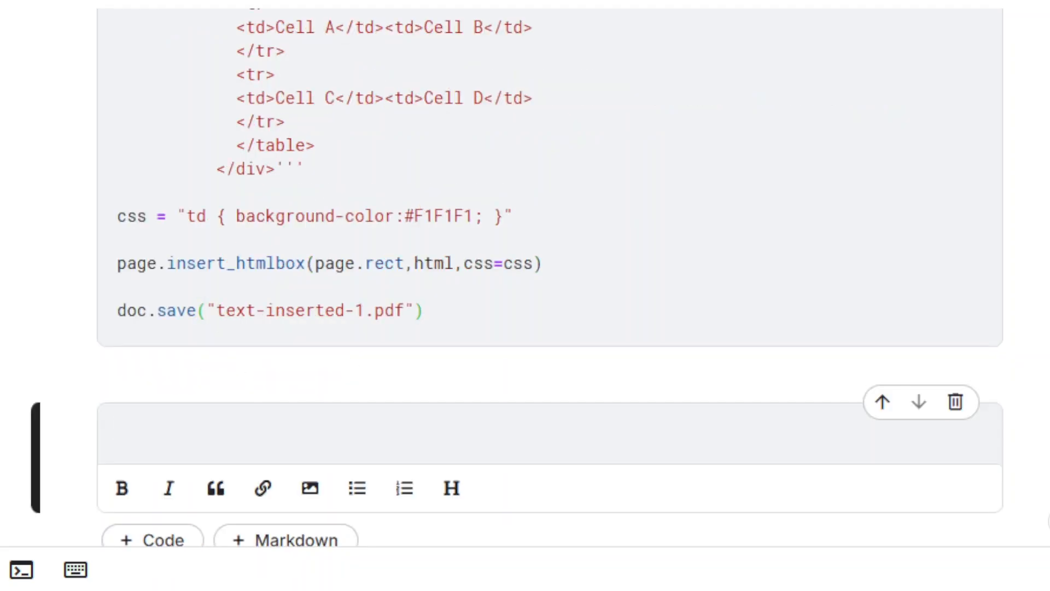
text(# insert_textbox())
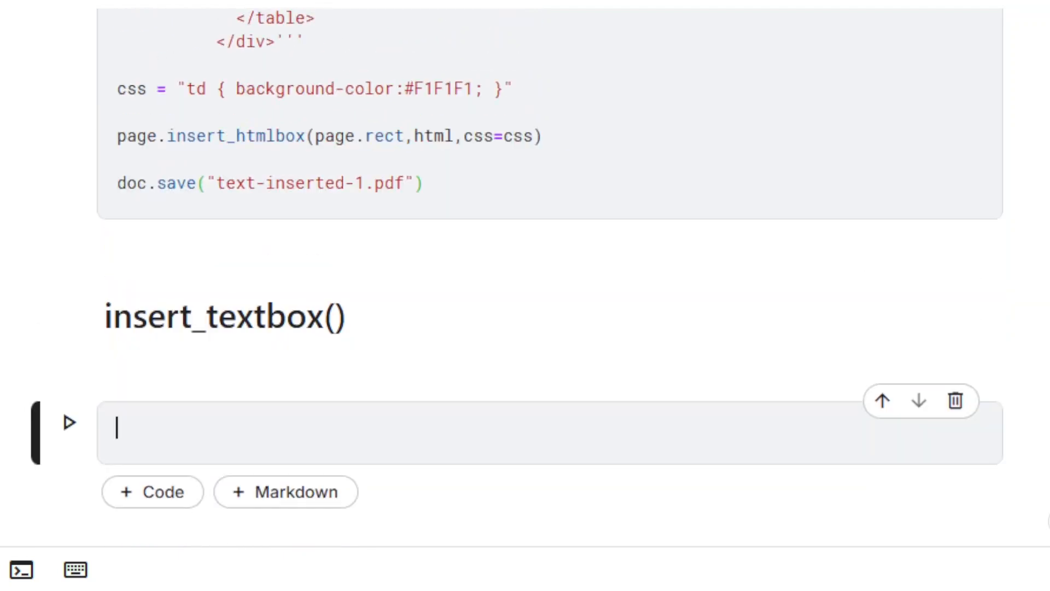
text(doc.new_page()
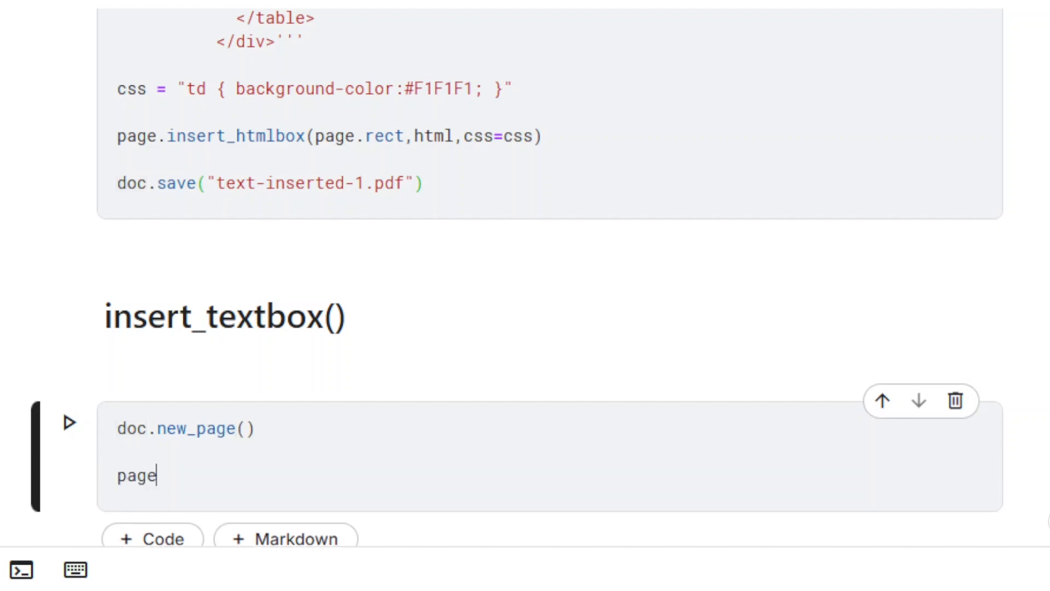
text(= doc[])
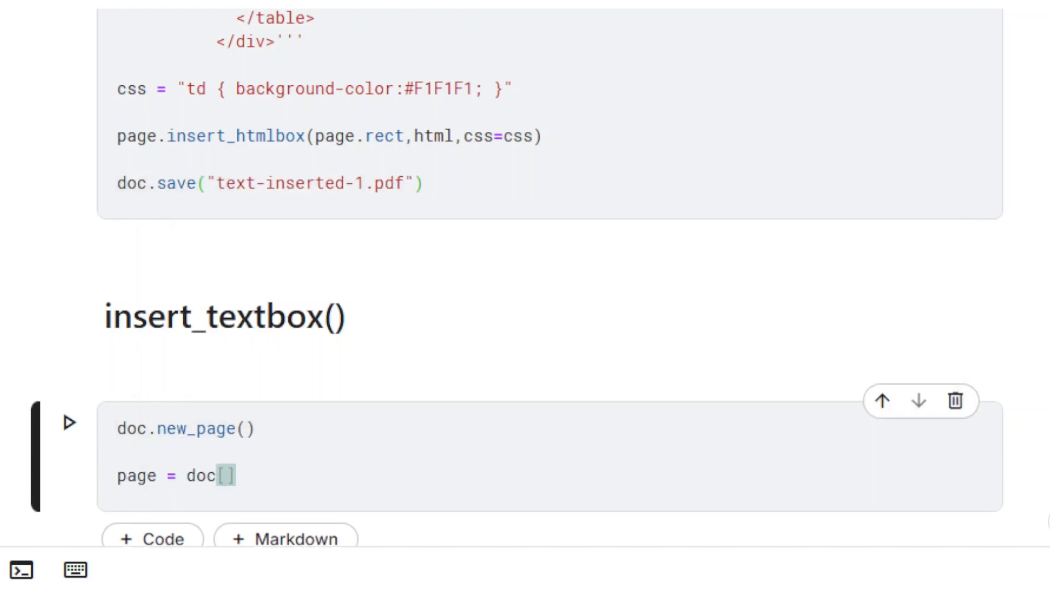
text(2)
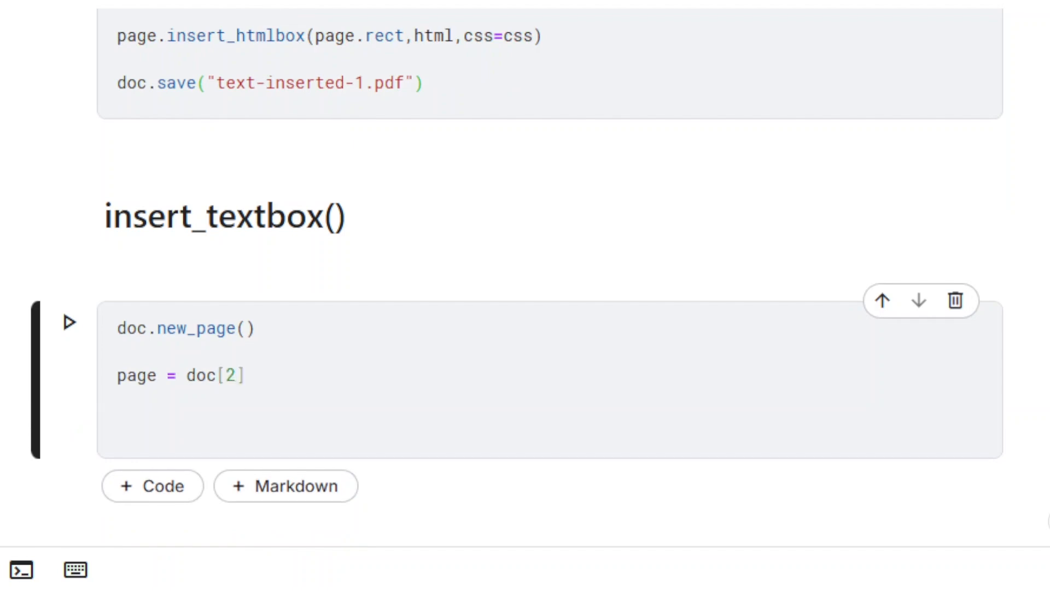
text(box)
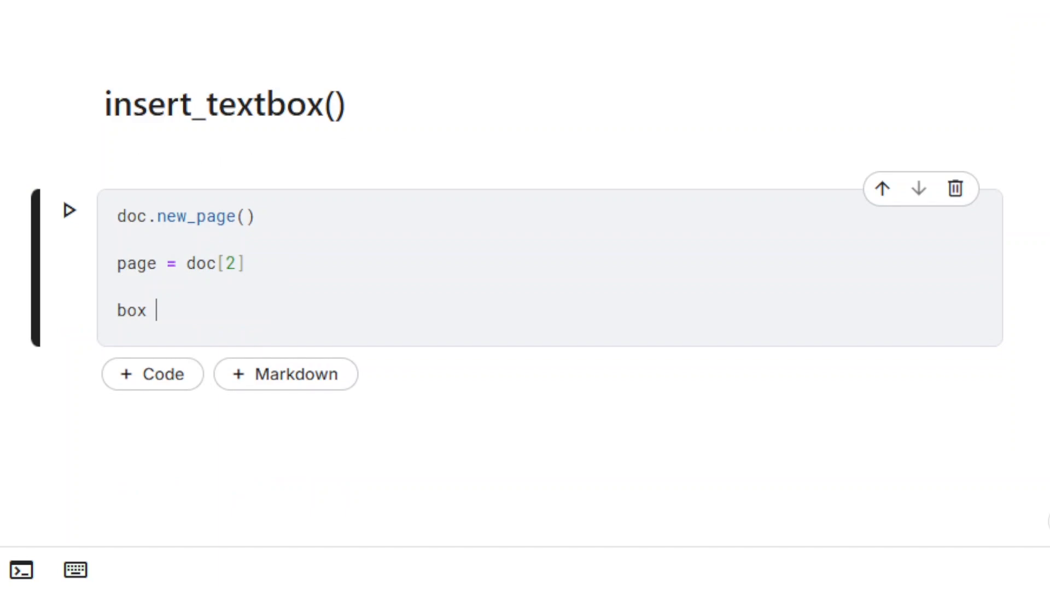
text(text = "")
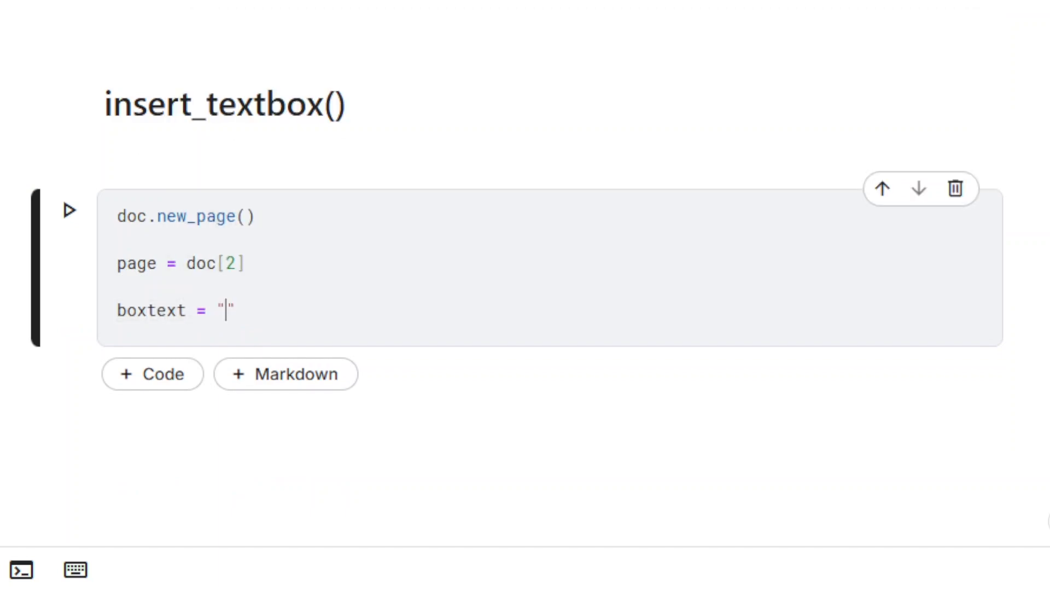
text(This is some text)
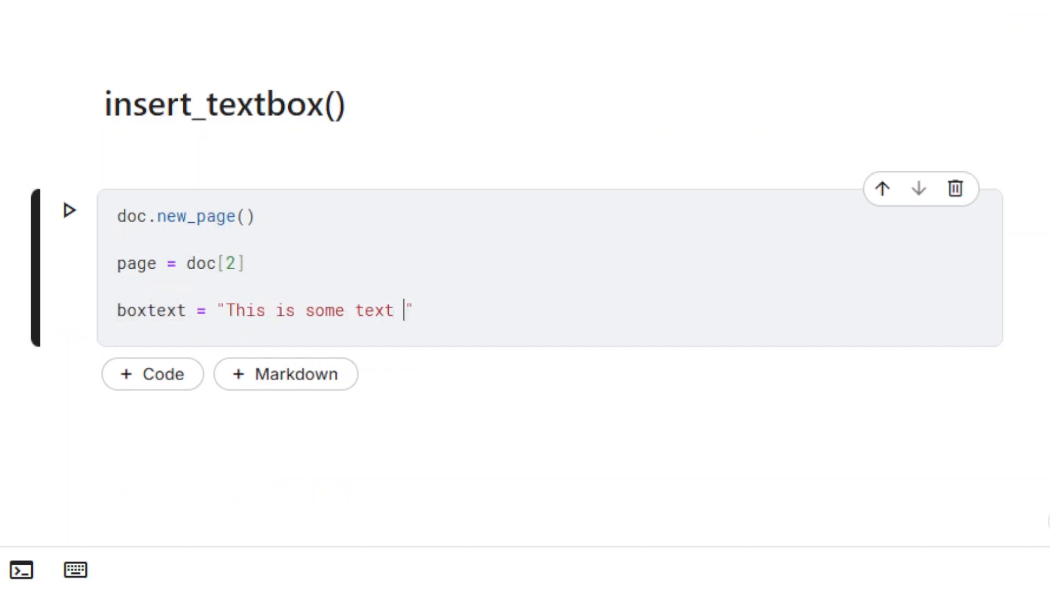
text(inserted using ins)
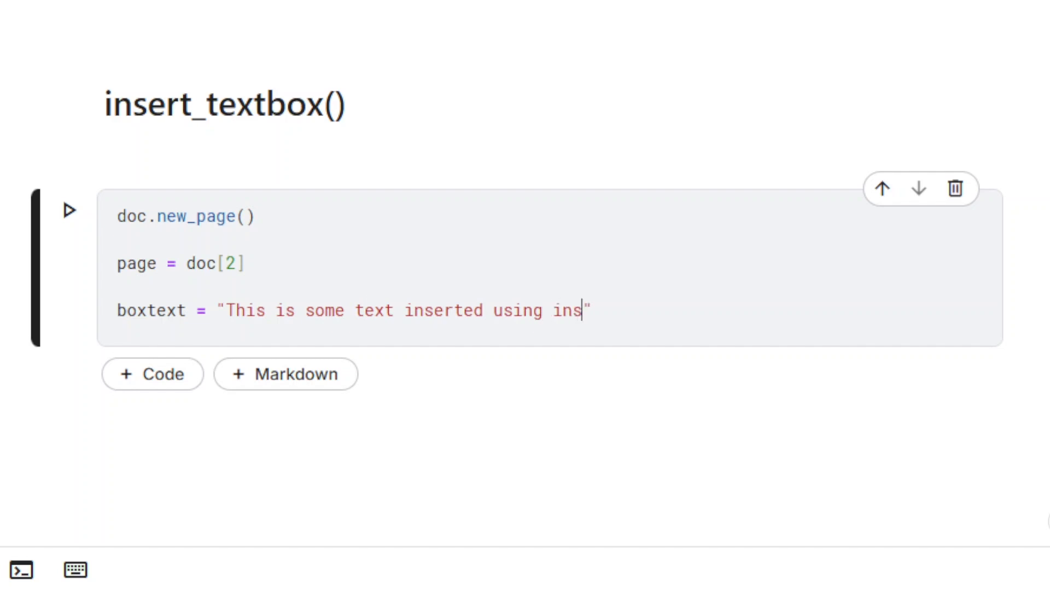
text(ert_textbox())
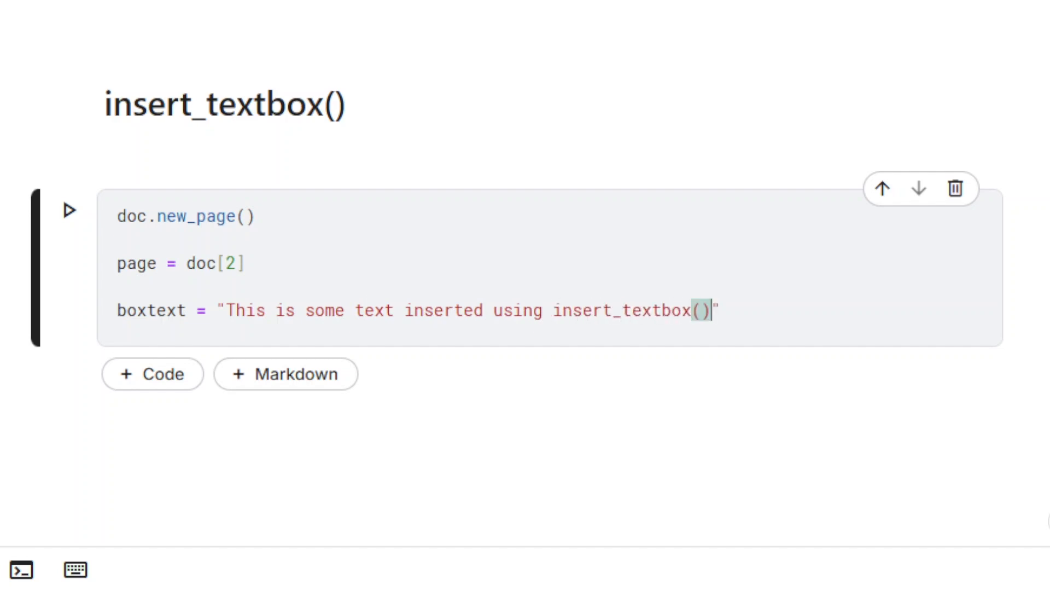
text(. It is contained in the defin)
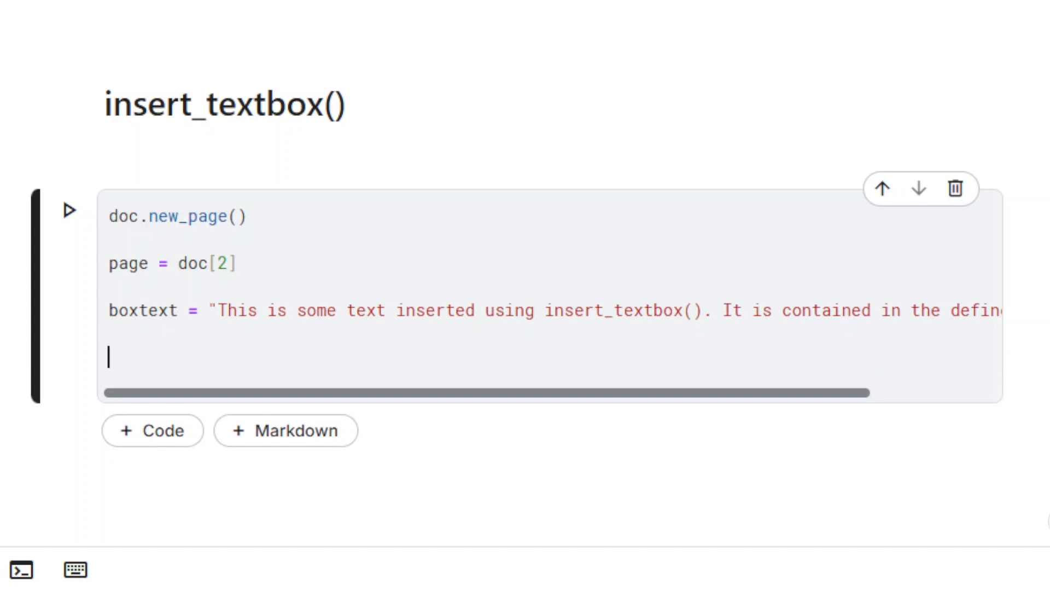
- Insert boxtext in Rect(50,50,200,400) at fontsize 24 in purple (159,67,153)/255 and save text-inserted-2.pdf
text(page.insert)
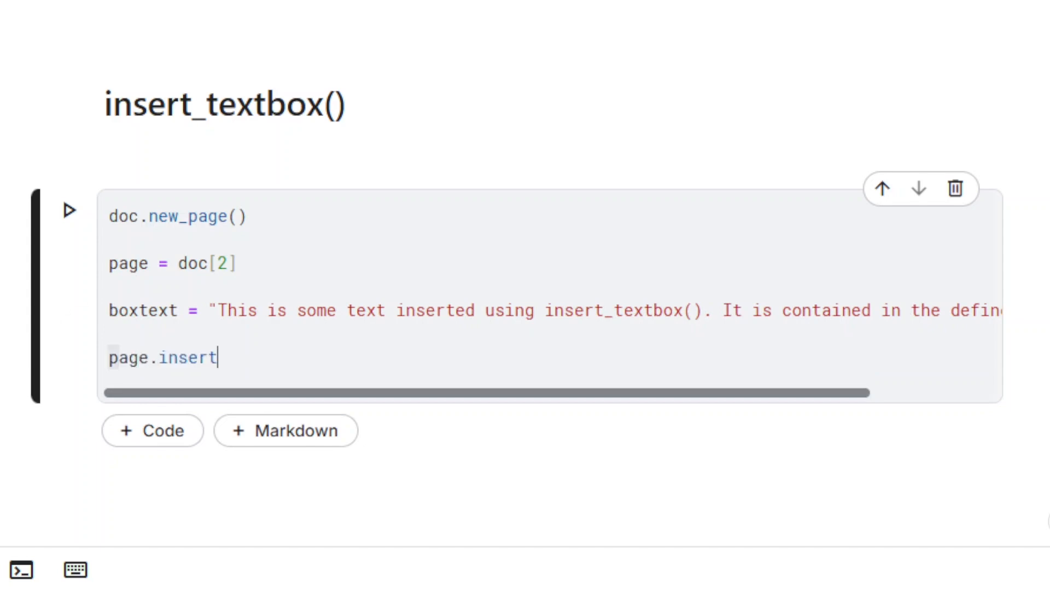
text(_textbox())
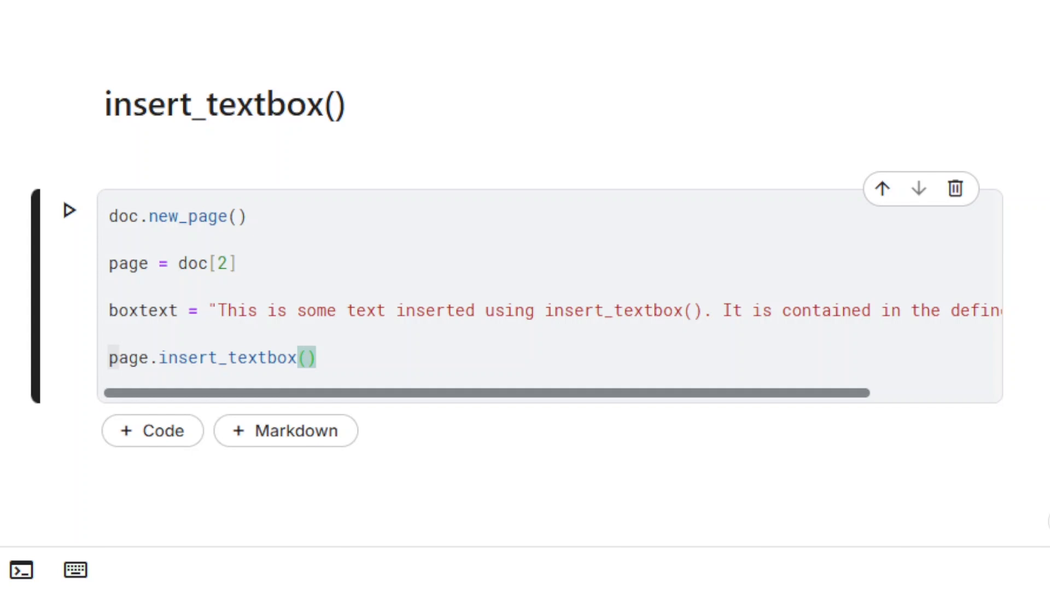
text(pymup)
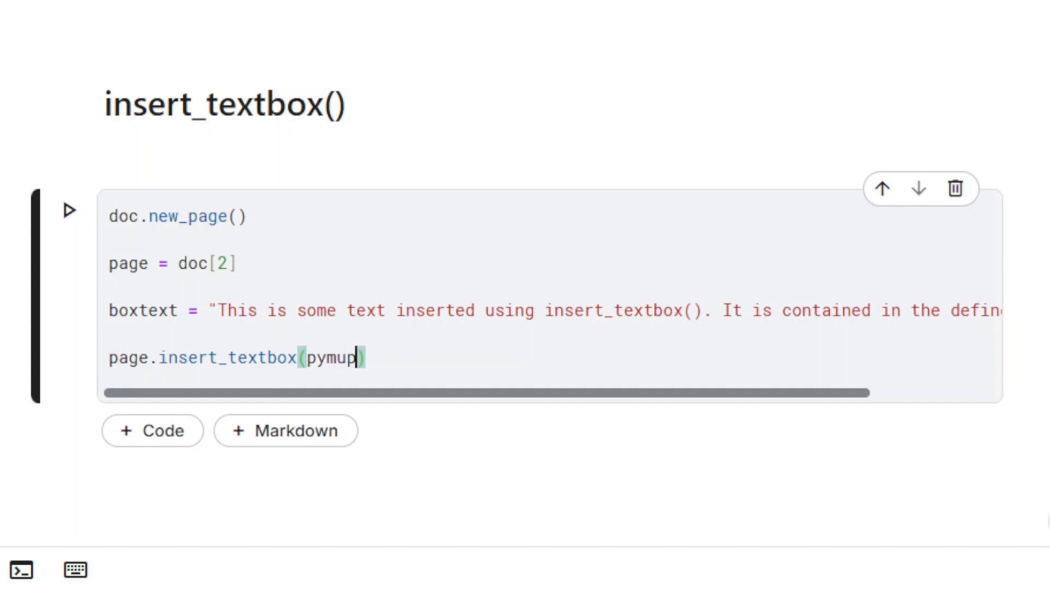
text(df.Rect())
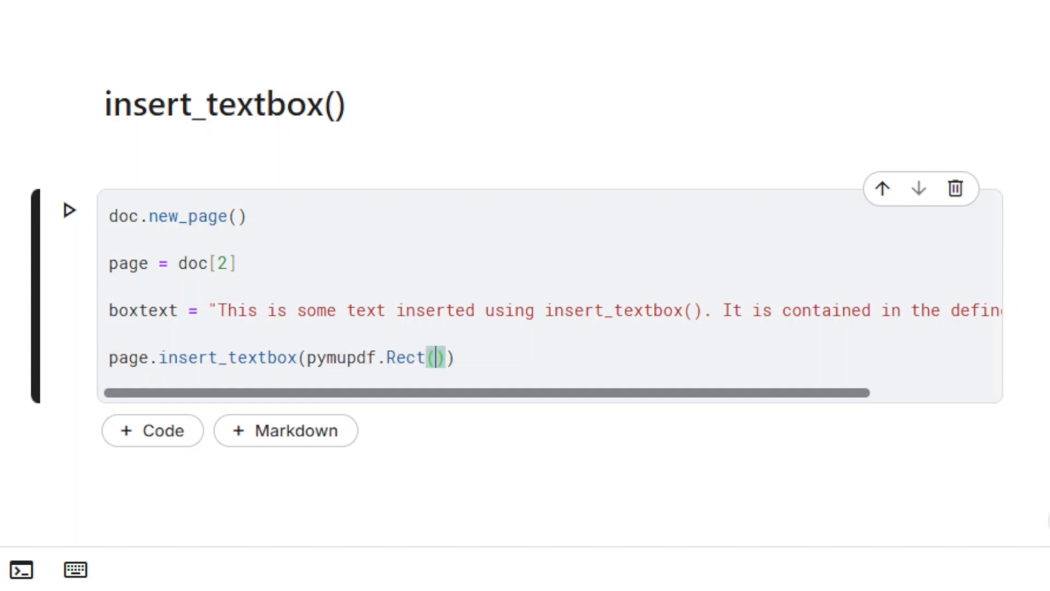
text(5)
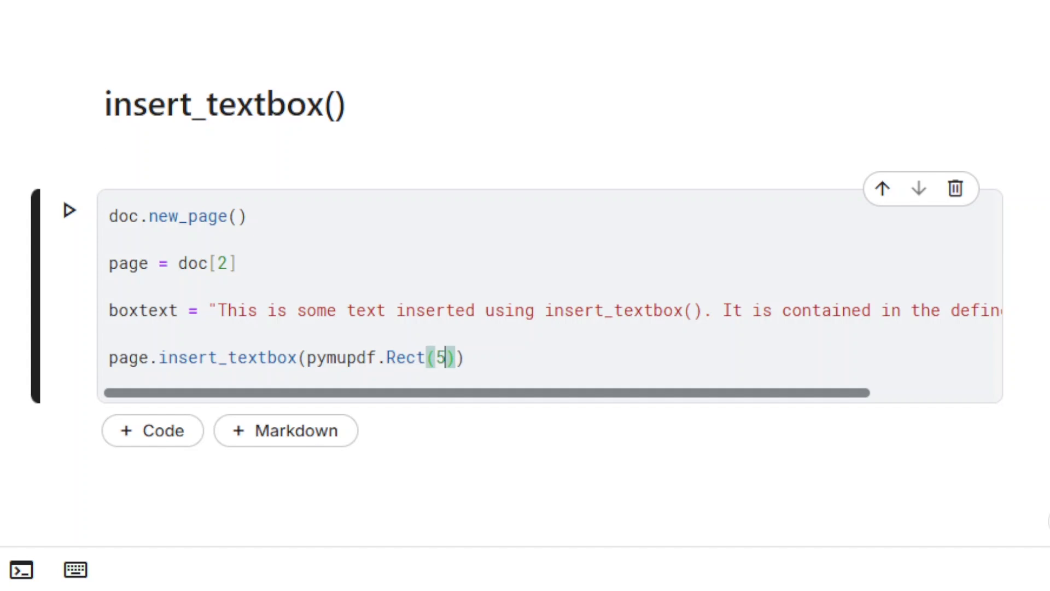
text(0,50,200,400)
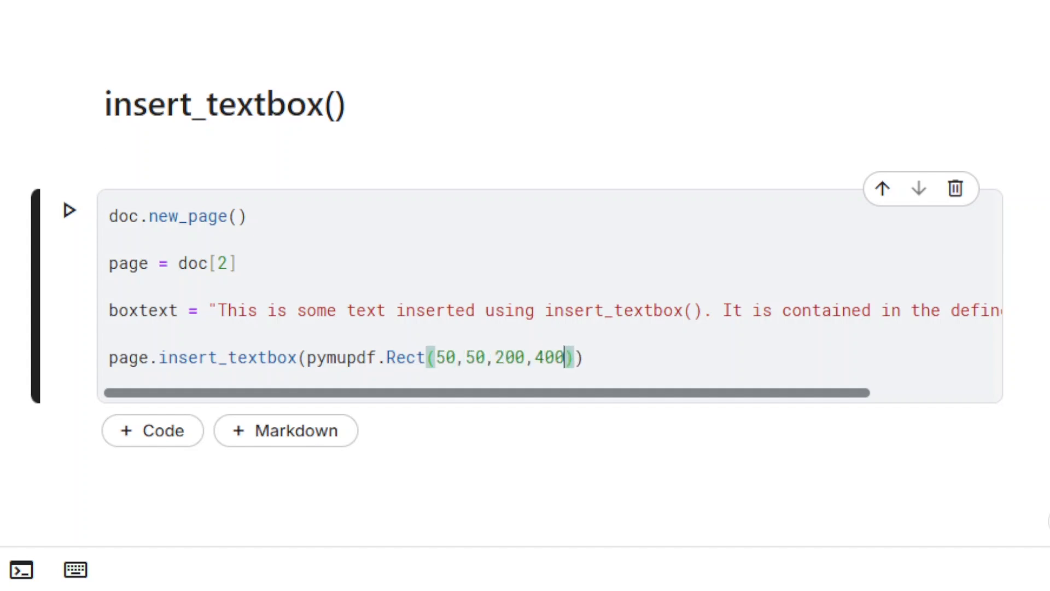
text(, boxtext,)
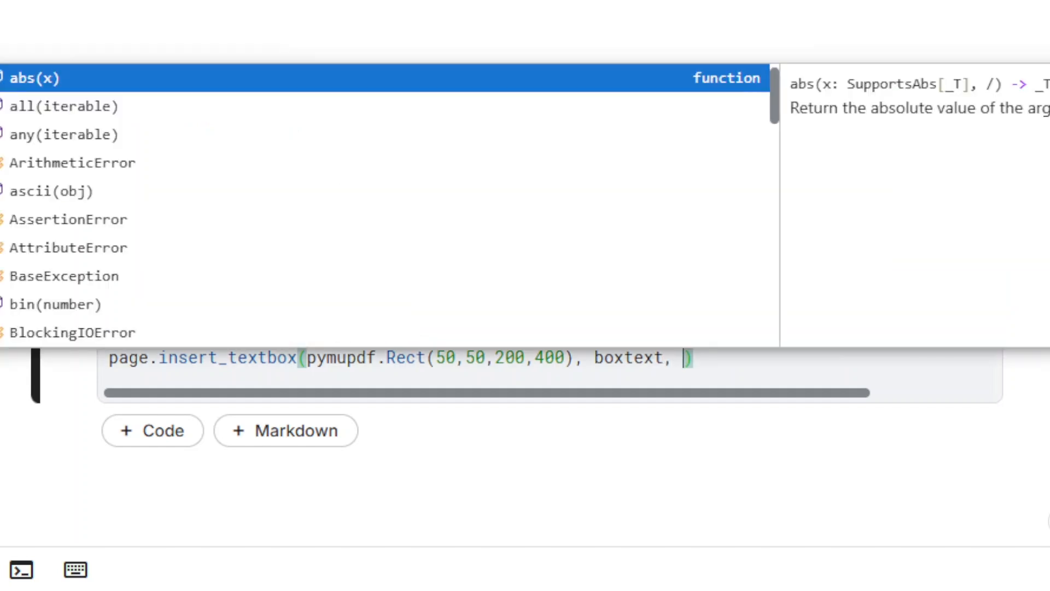
text(fontsize=24,)
text(color))
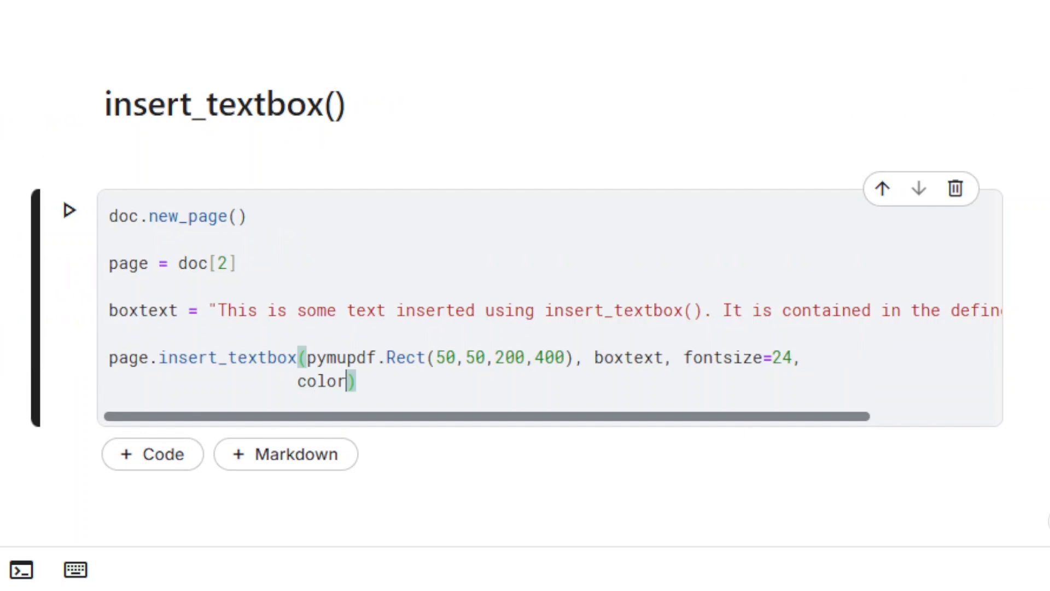
text(=(159/255,67/255,153/255)))
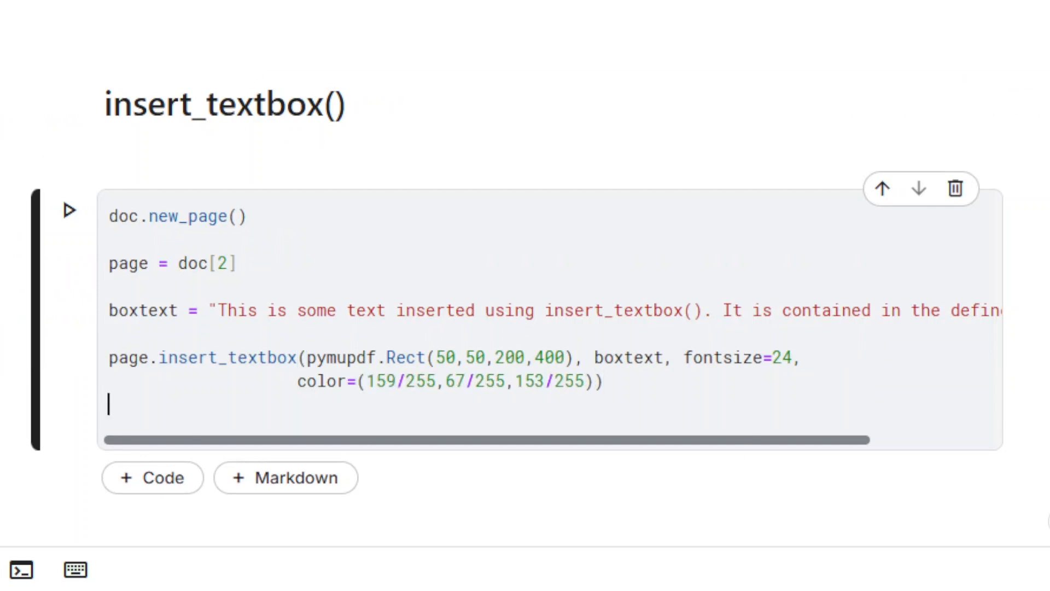
text(doc.save())
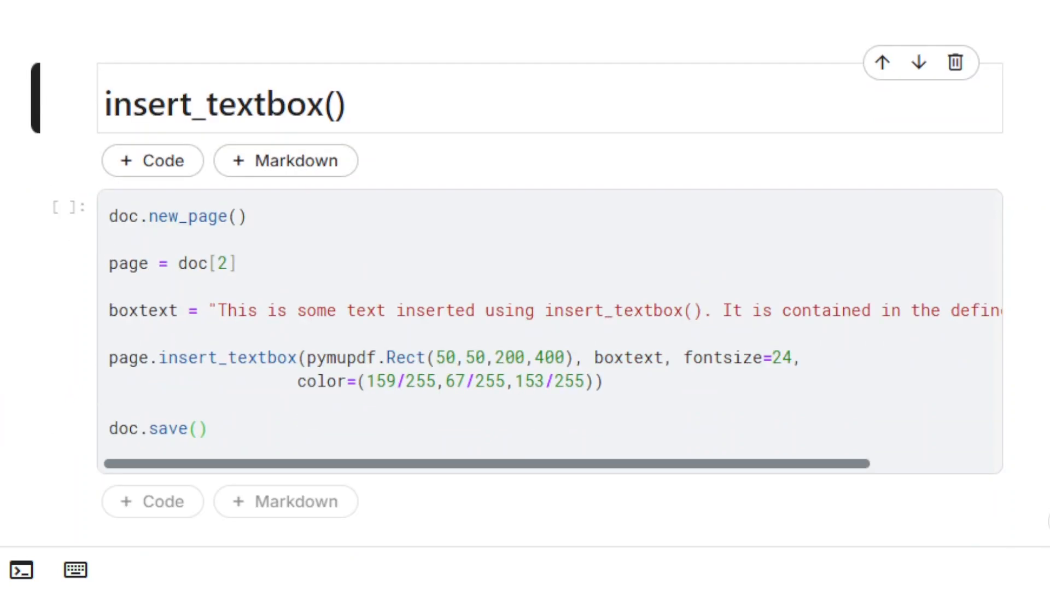
text("text-in")
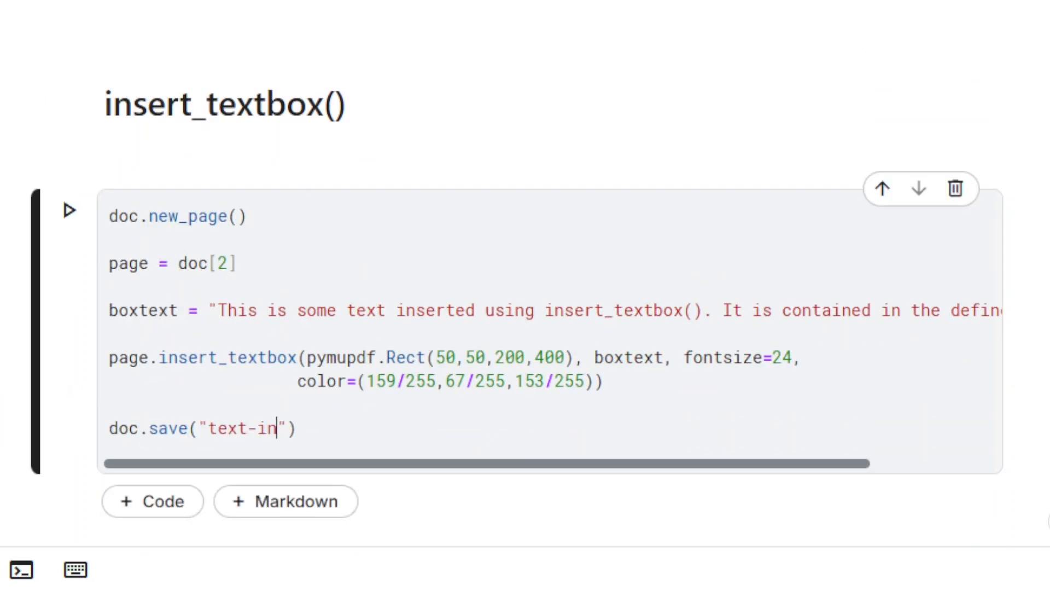
text(serted-2.pdf)
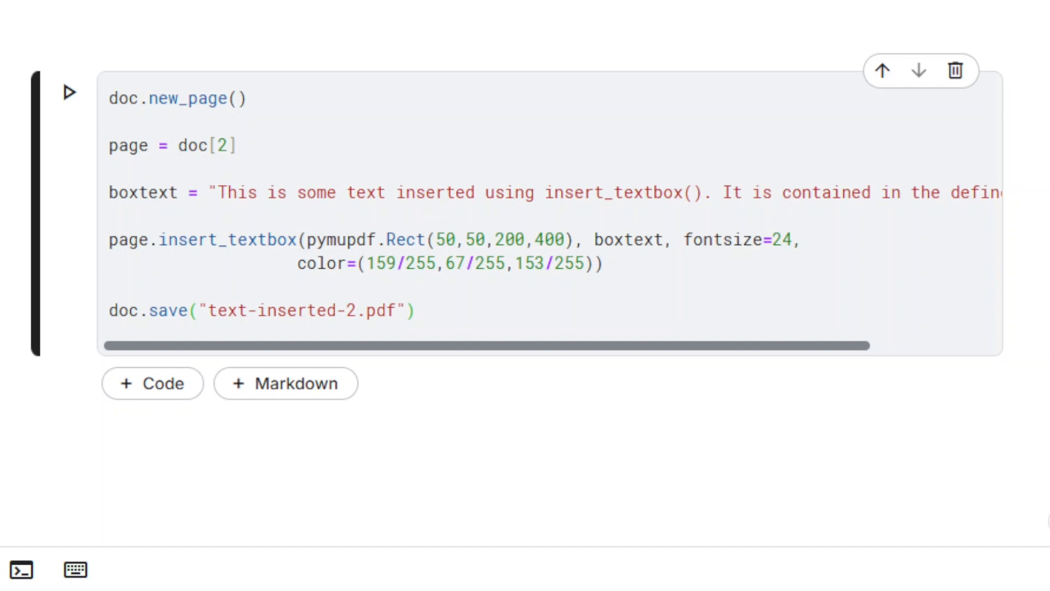
- Run the text-box cell and add a '# write_text()' markdown heading below it
click(70, 91)
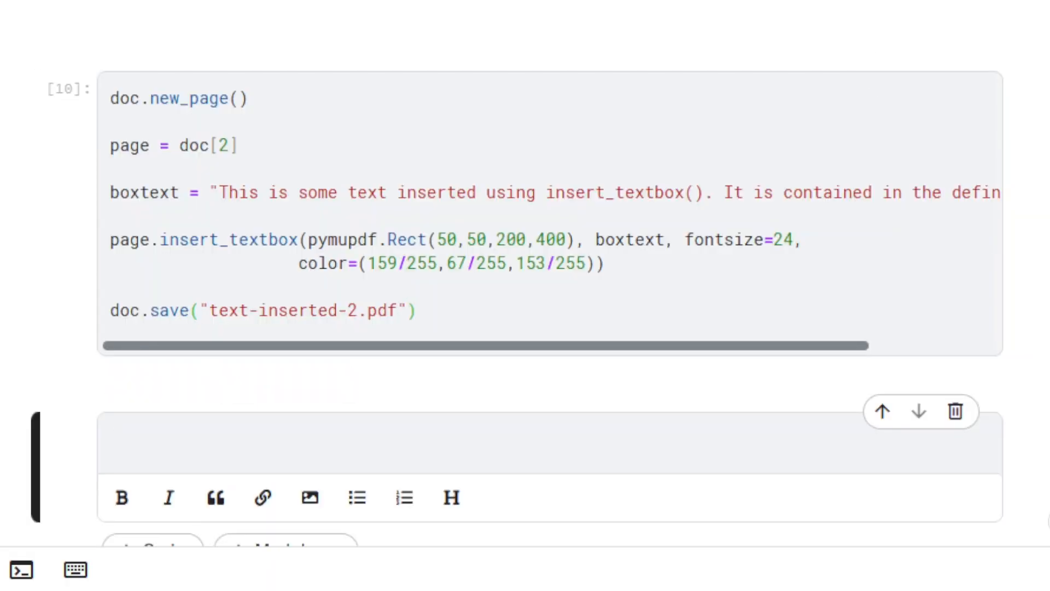
text(# write_)
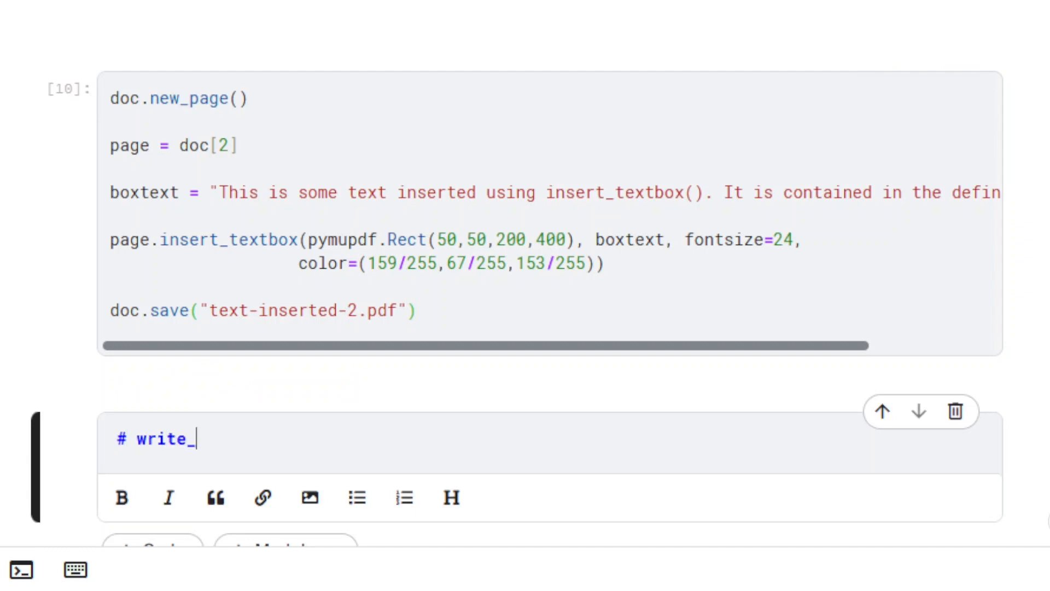
text(text())
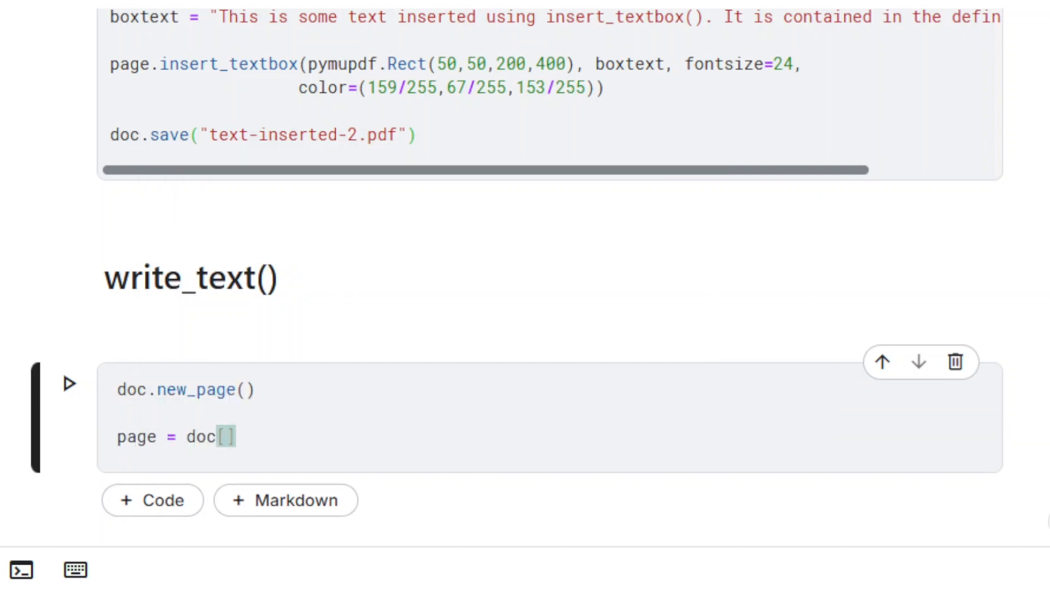
- Target page 3 and define wtext = "Specimen"
text(3)
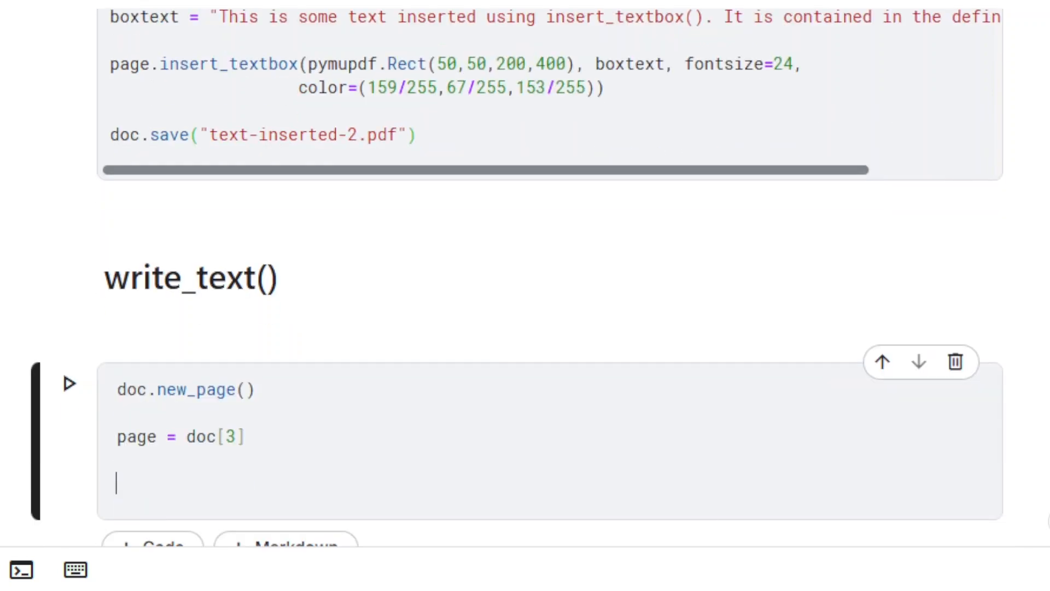
text(wtext = "")
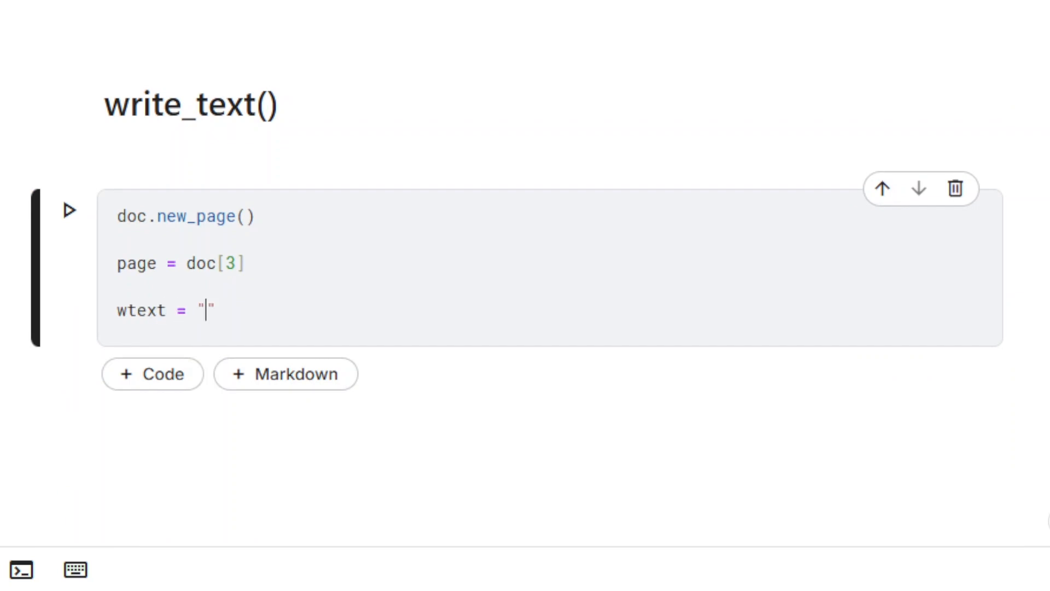
text(Specimen)
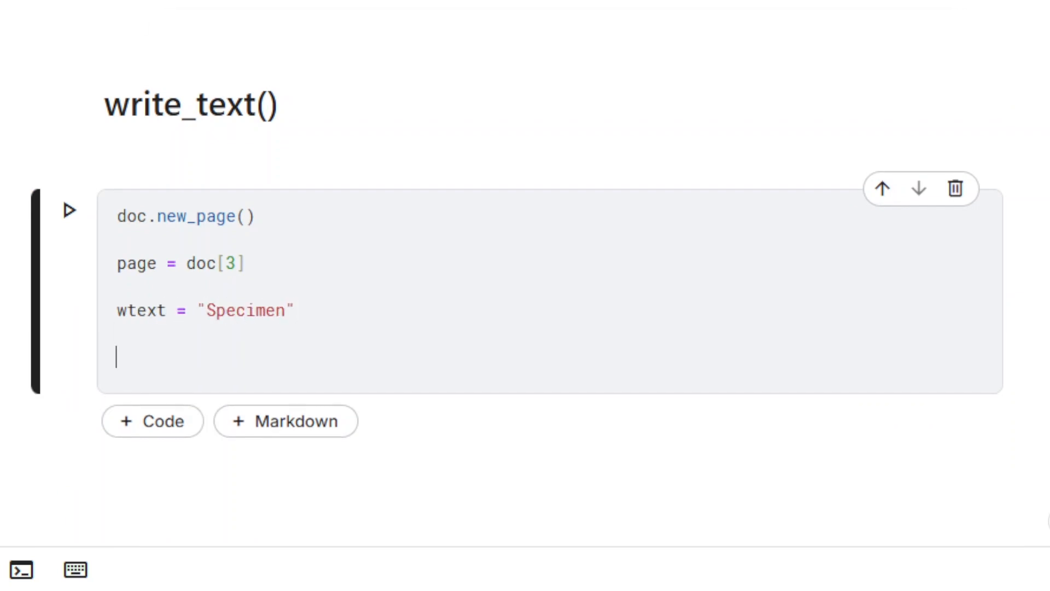
- Create wrt as a pymupdf.TextWriter over page.rect
text(wrt = pymupdf.Te)
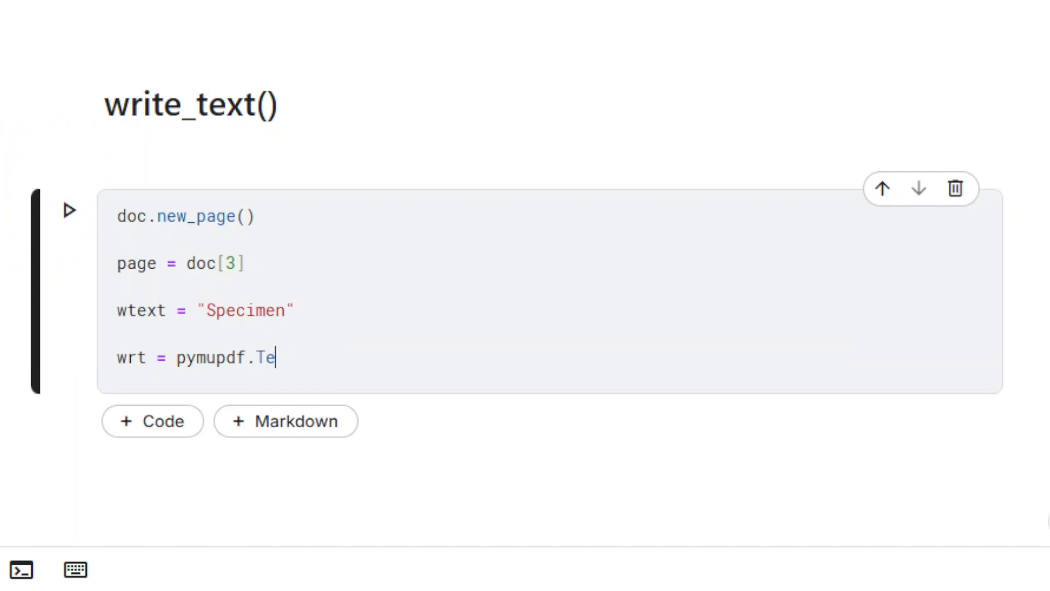
text(xtWriter())
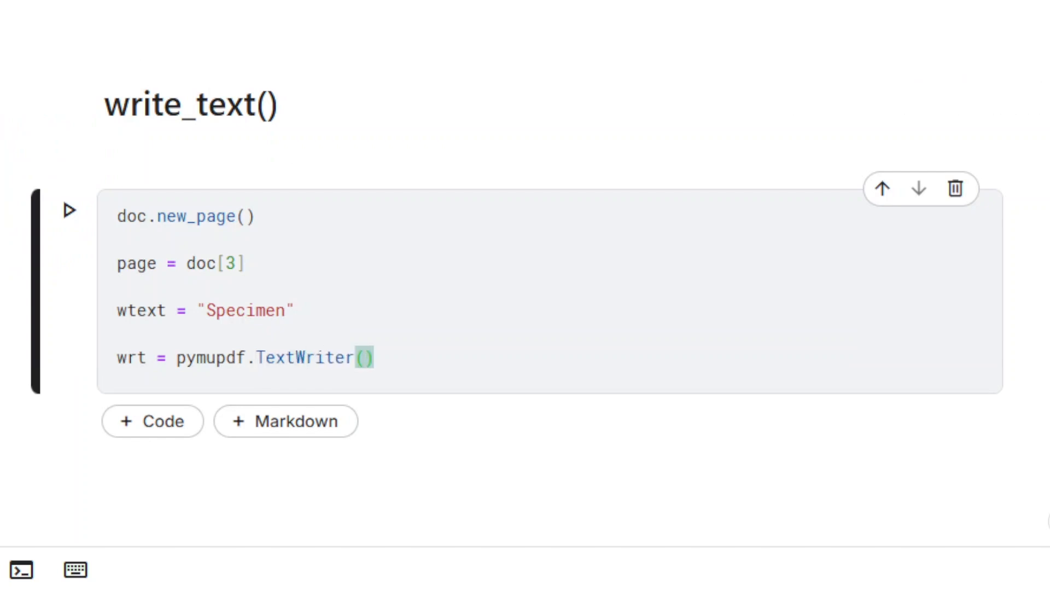
text(page.rect)
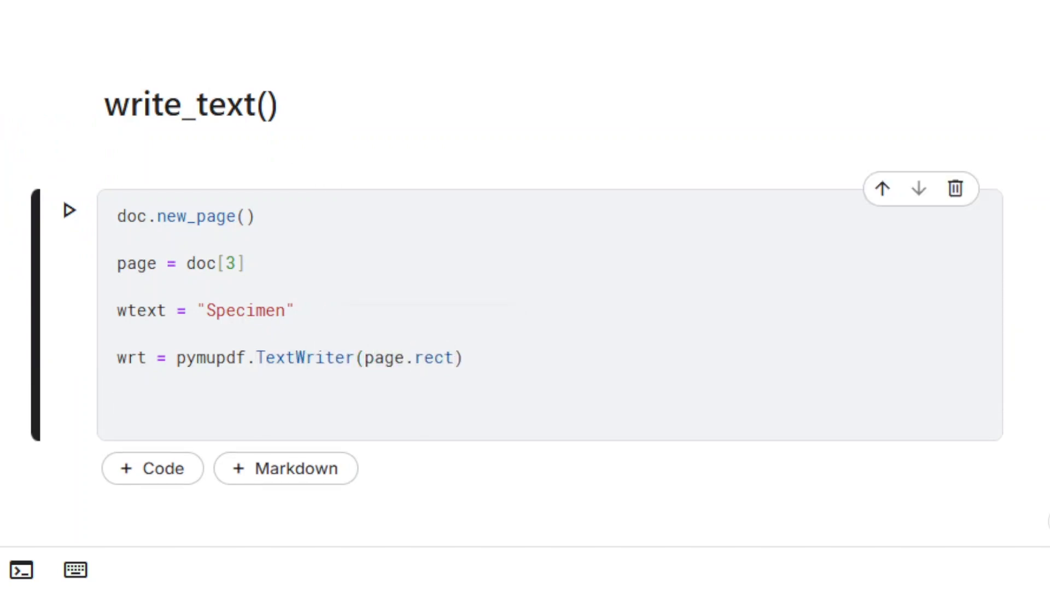
- Append wtext to the writer at pymupdf.Point(20,20) with fontsize 16
text(wr)
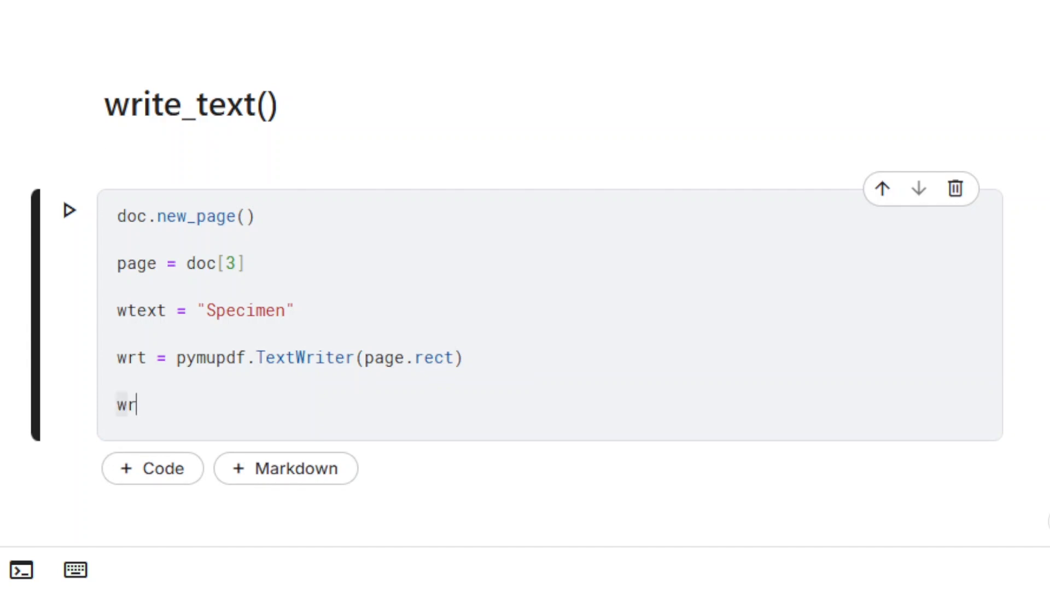
text(t.append()
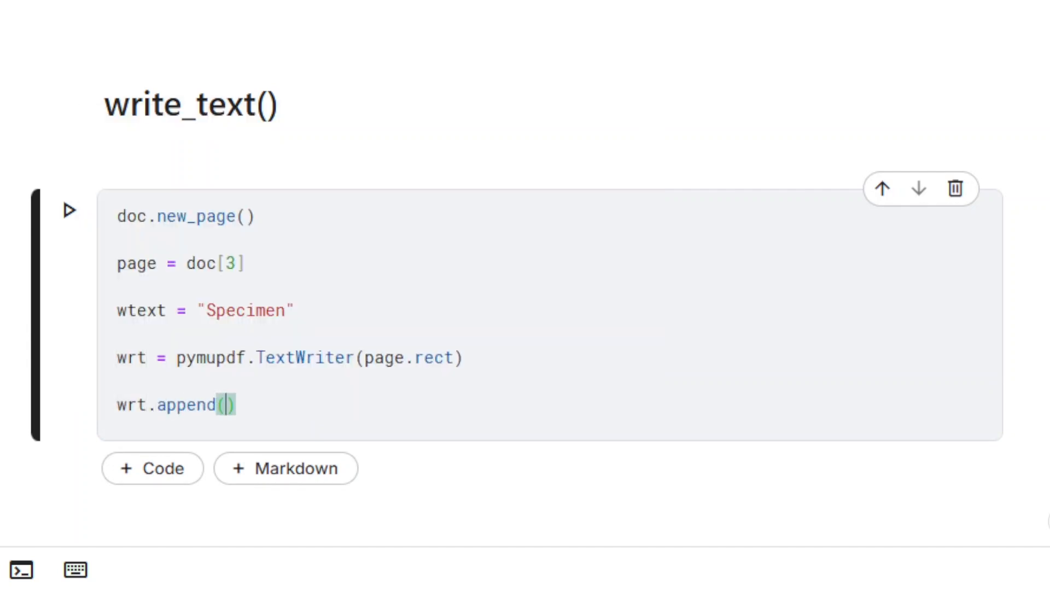
text(pymupdf.Point(20,20)
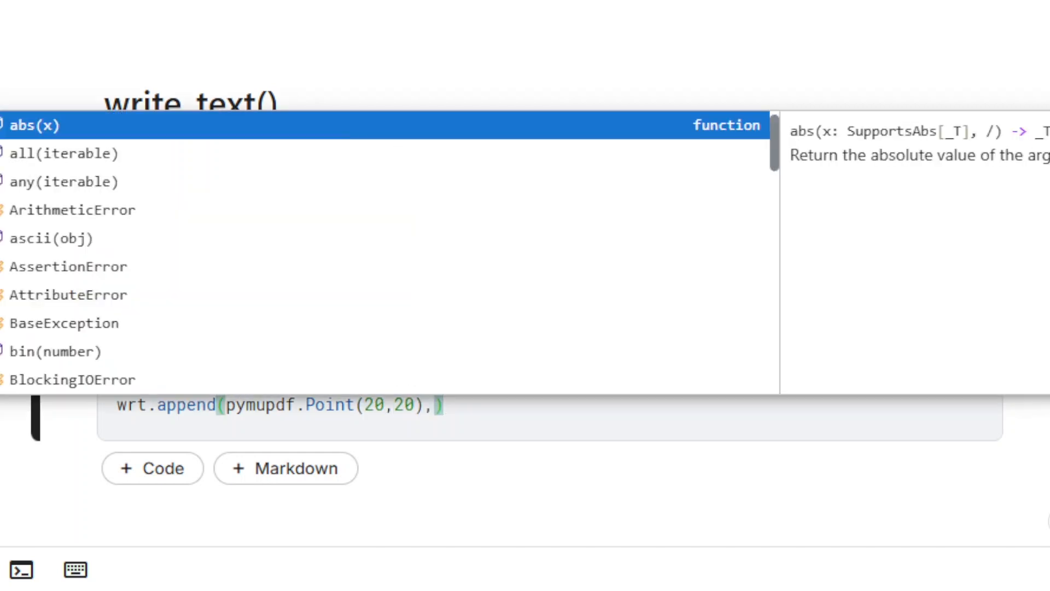
text(wtext,)
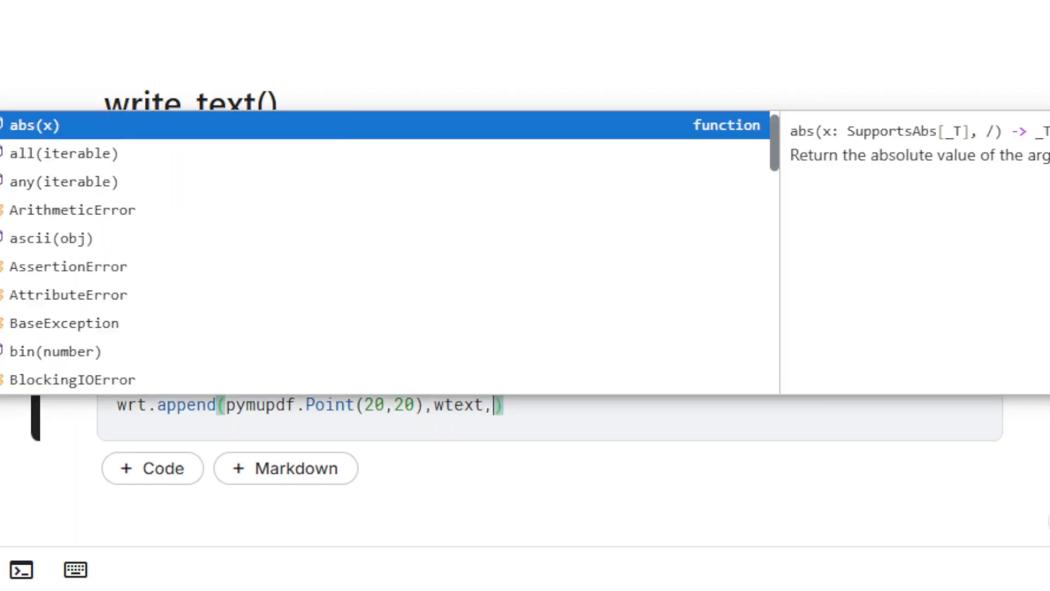
text(fontsize=)
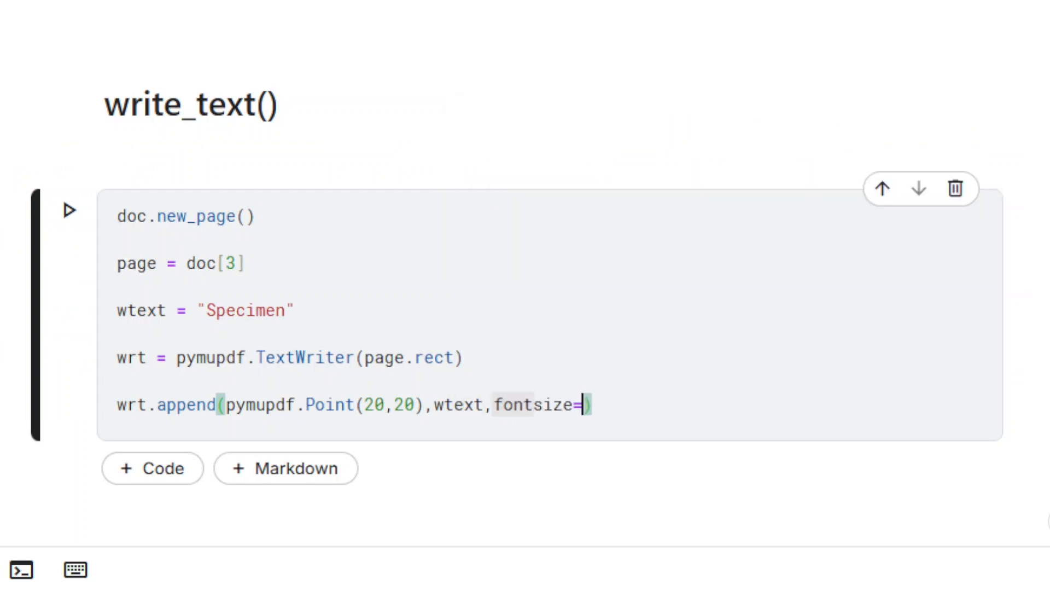
text(16)
text(page.)
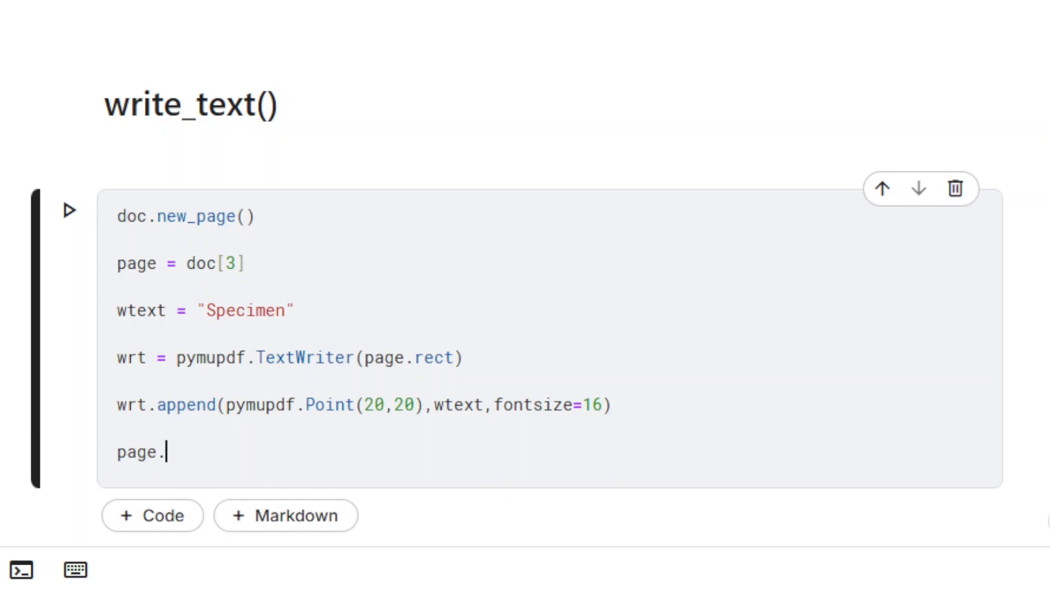
- Begin page.write_text with rect=page.rect and writers=wrt
text(write_text())
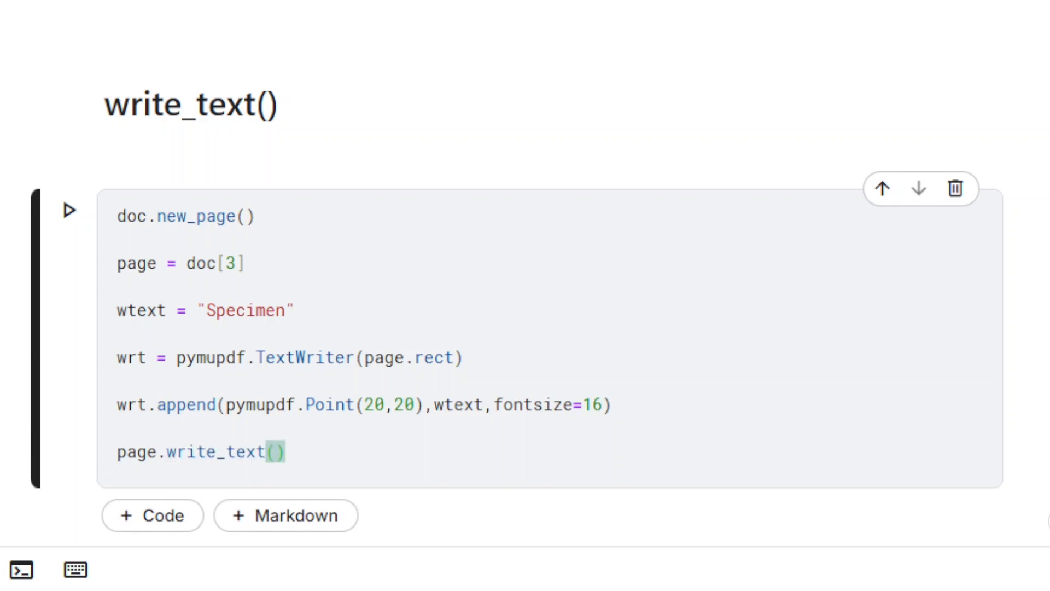
text(rect=page)
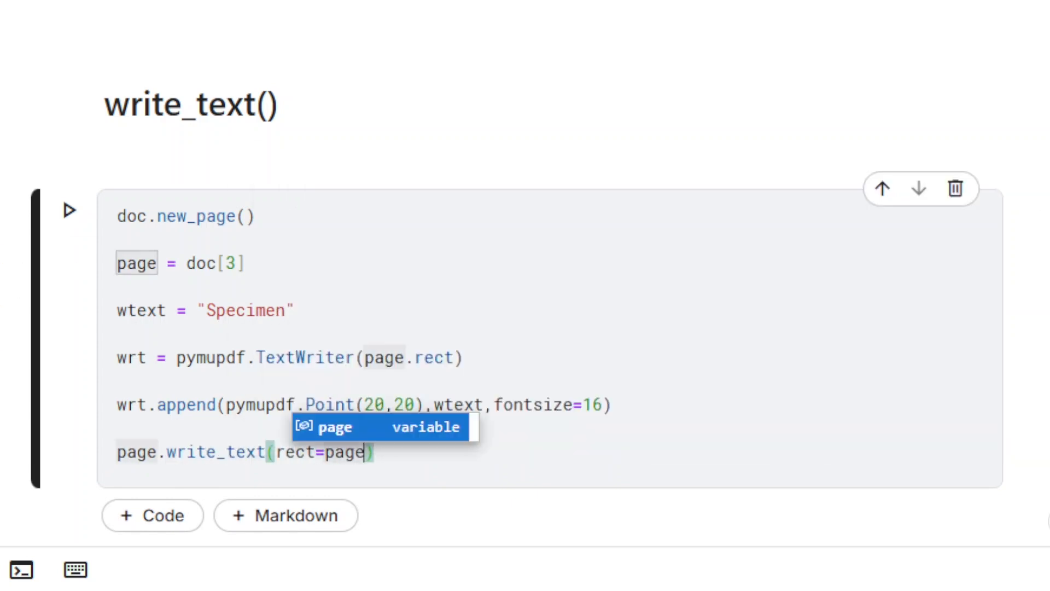
text(.rect,writers=wrt,)
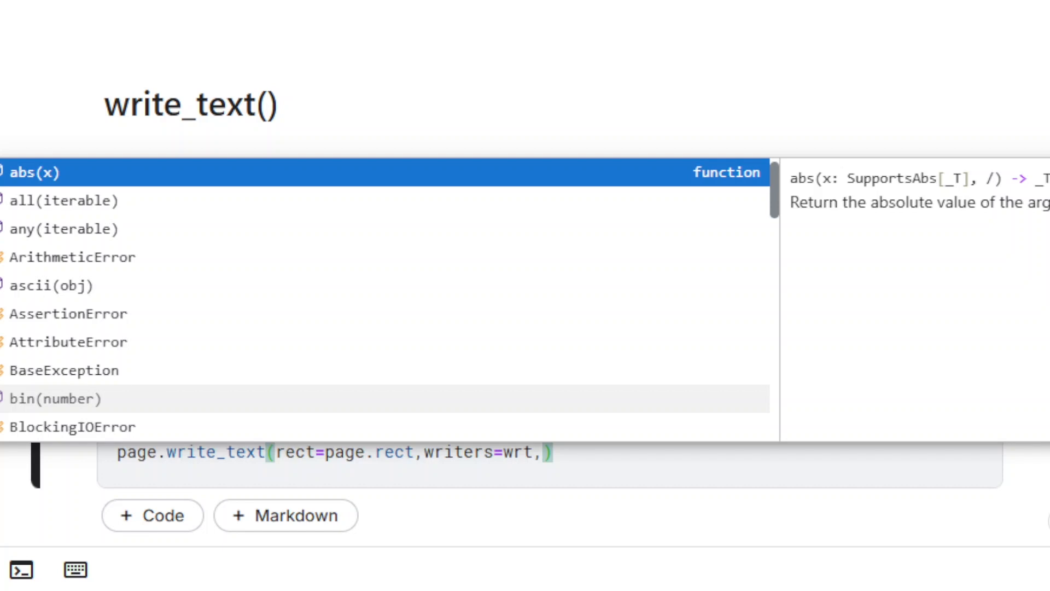
- Add colour (208/255,134/255,134/255), opacity 0.4 and rotate 52 to the write_text call
text(color=(208/255,134/255,134/255))
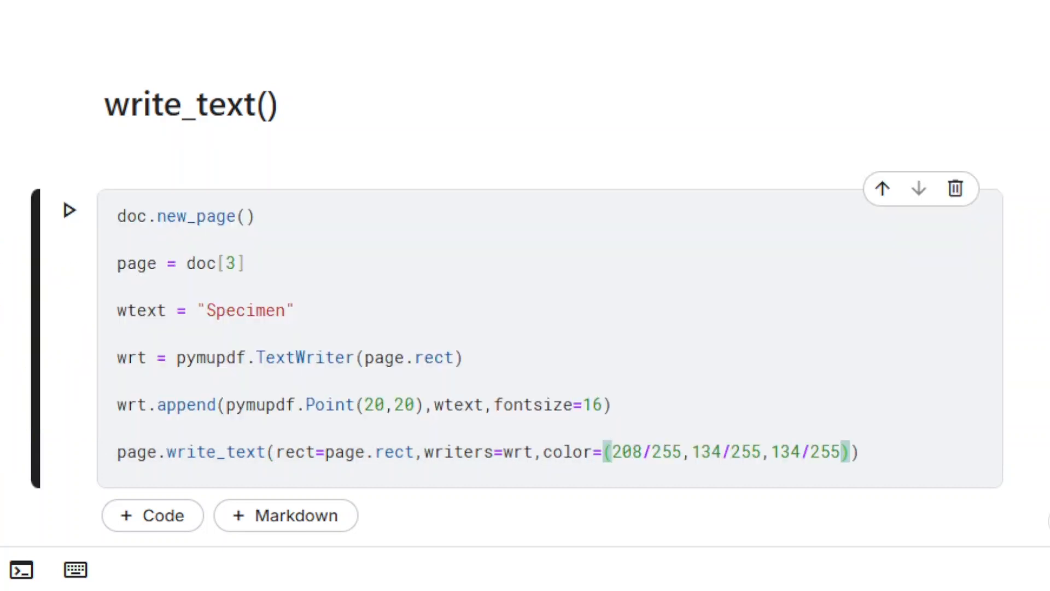
text(,abs)
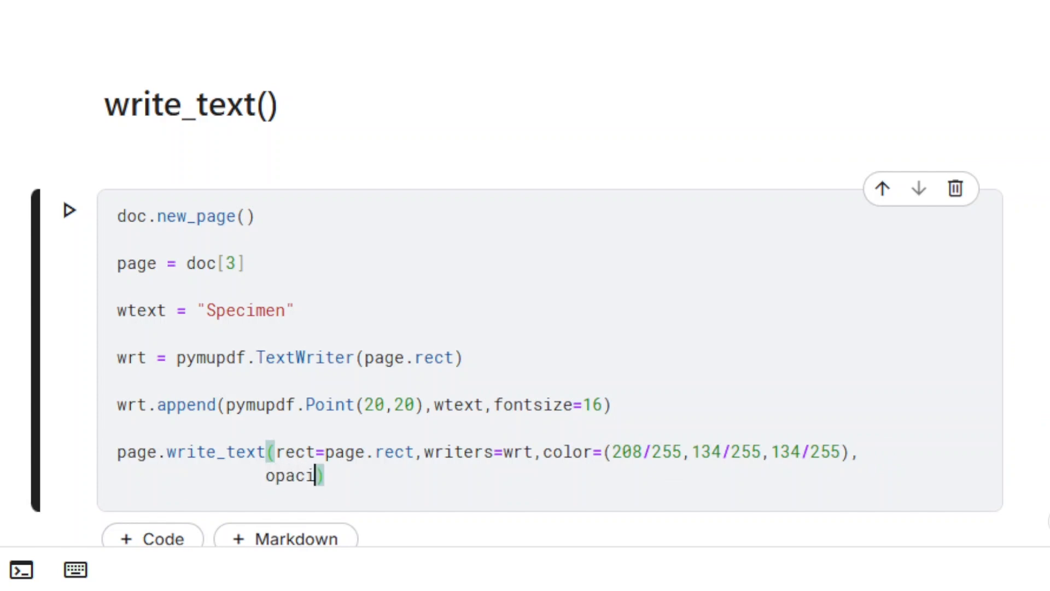
text(ty=0.4,rot)
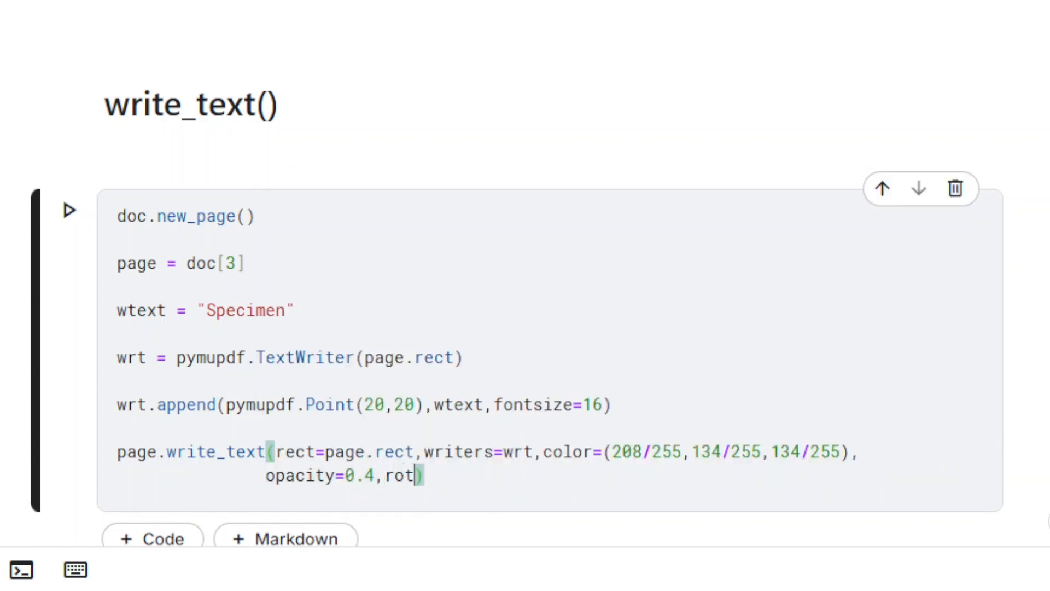
text(ate=52)
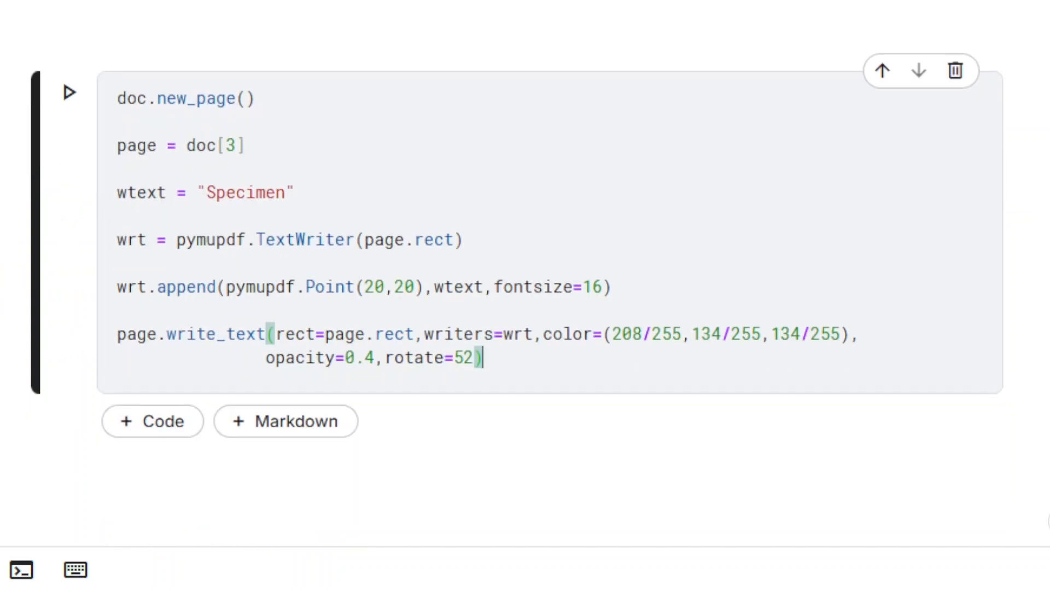
key(Enter)
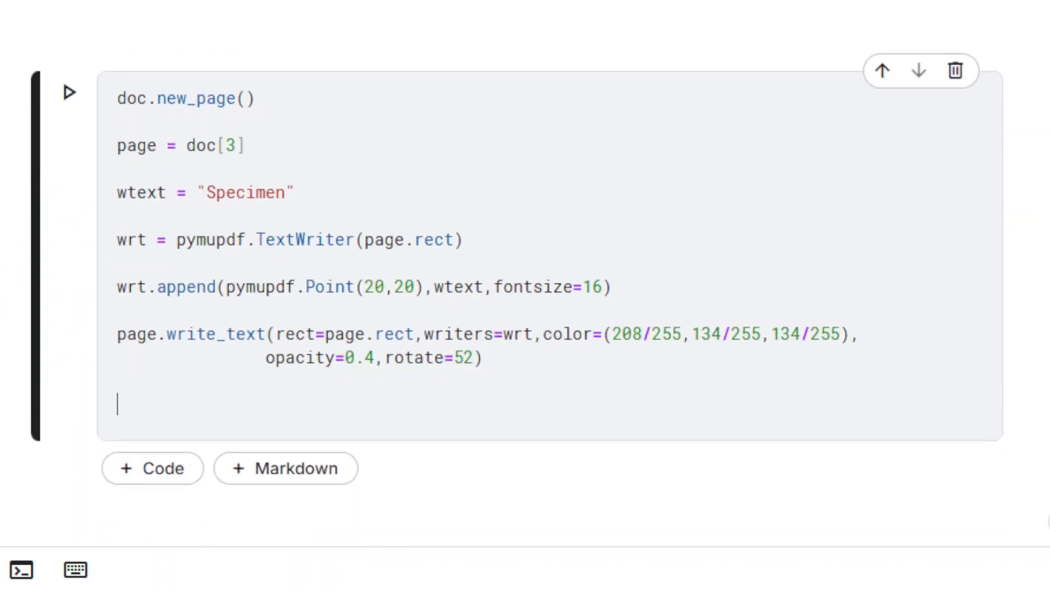
- Save the document as "text_inserted-3.pdf" at the end of the cell
text(doc.save(""))
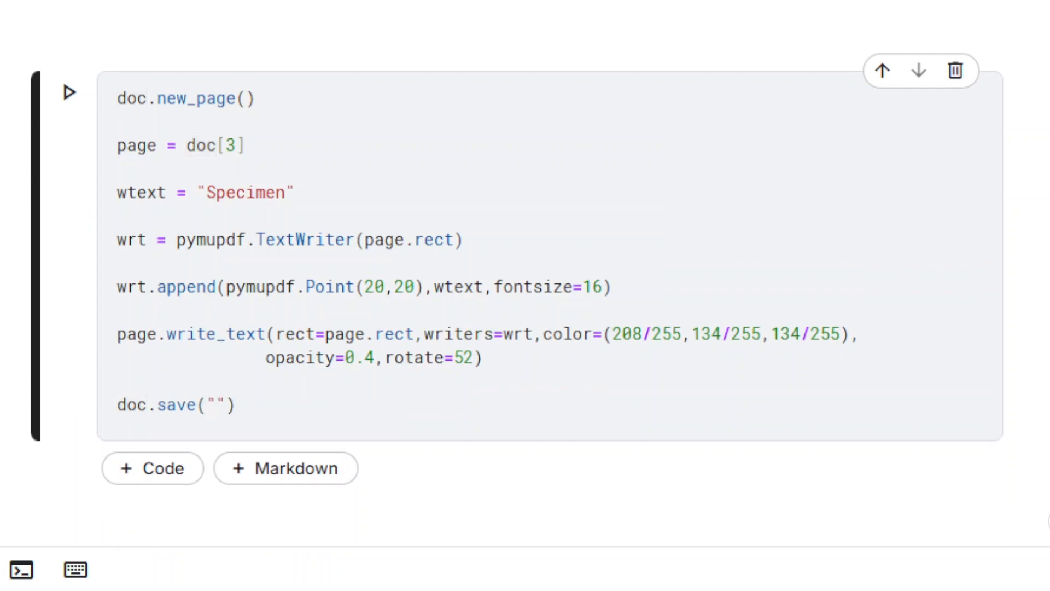
text(text_inserted-)
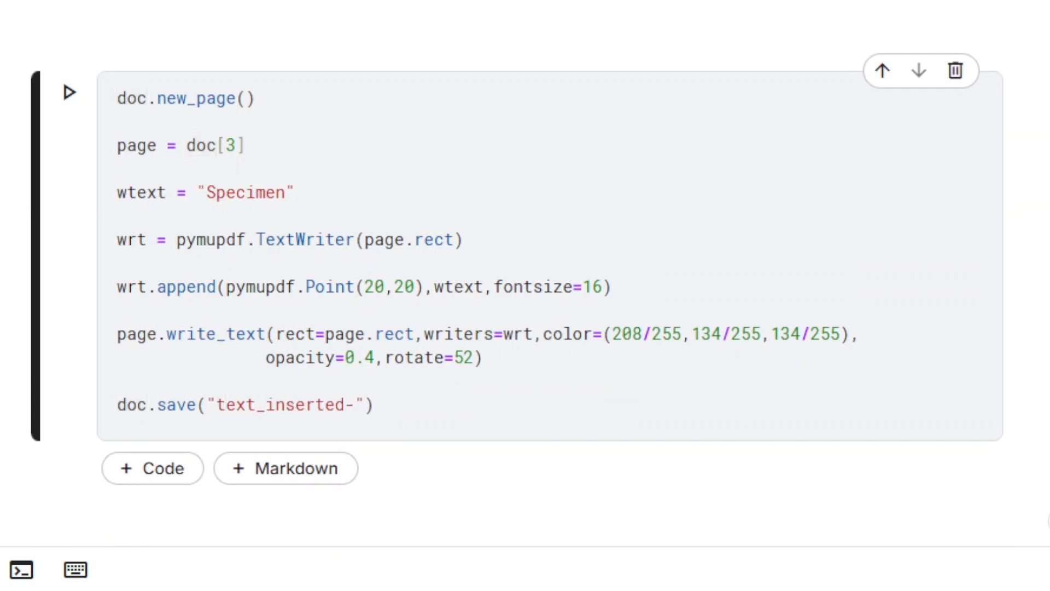
text(3.pdf)
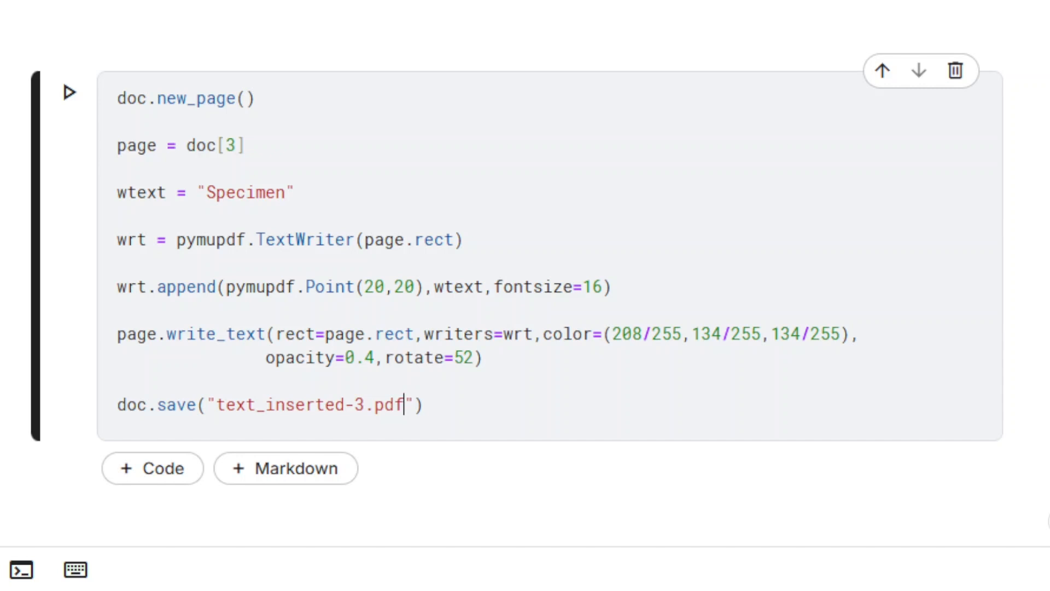